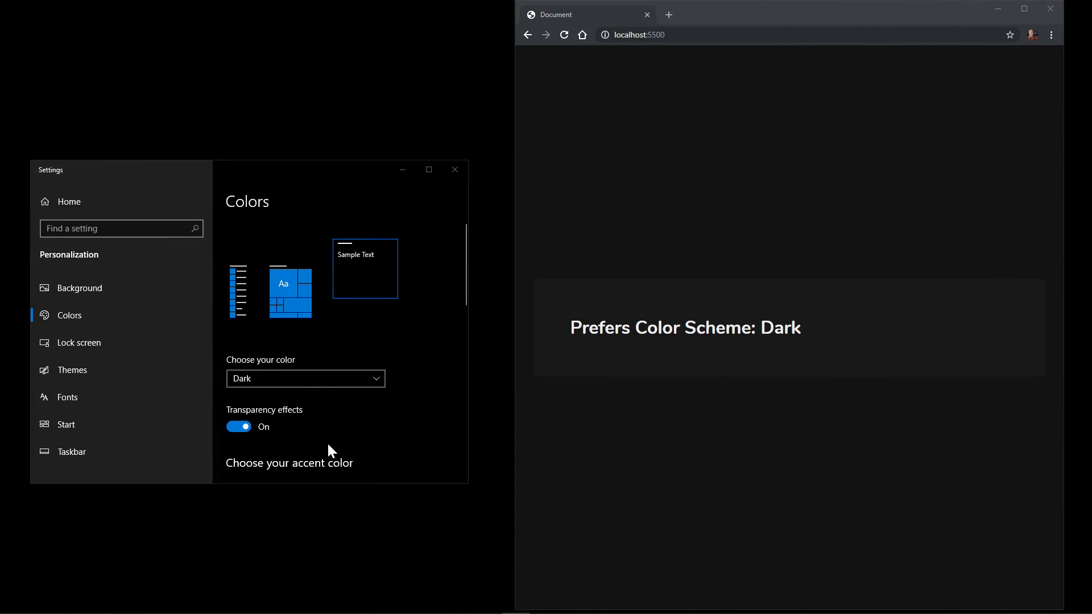
Start creating a new Linode in Cloud Manager, first selecting the Gentoo distribution.
left_click(305, 378)
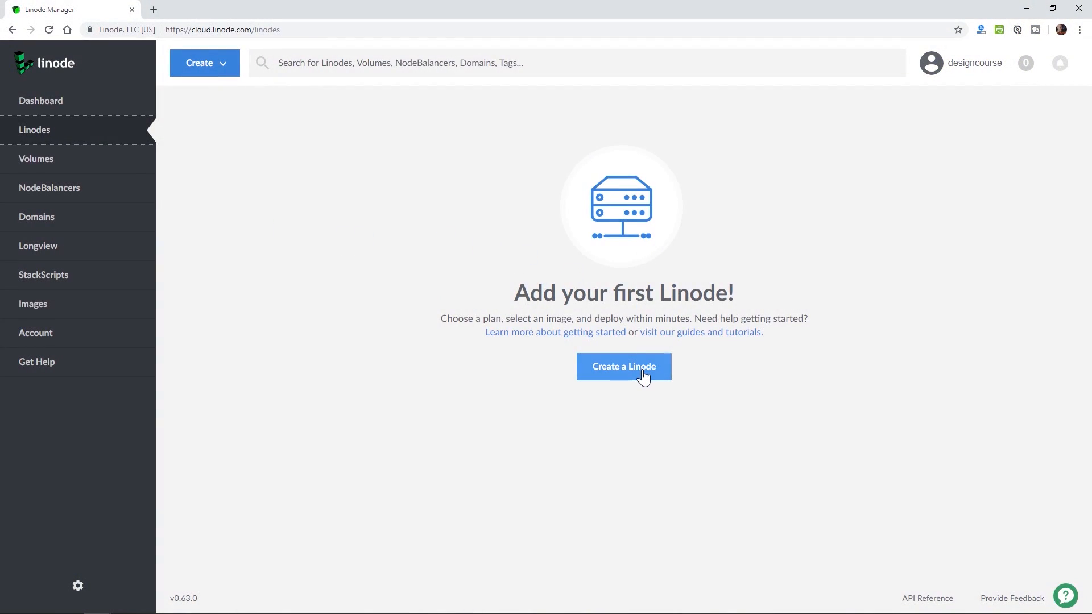
left_click(623, 366)
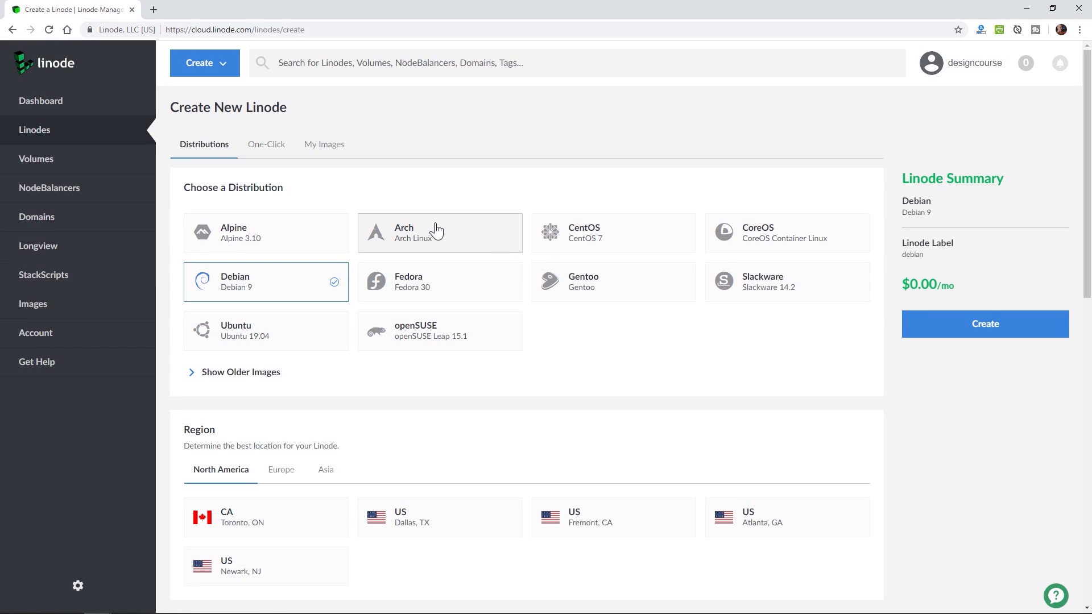
left_click(613, 282)
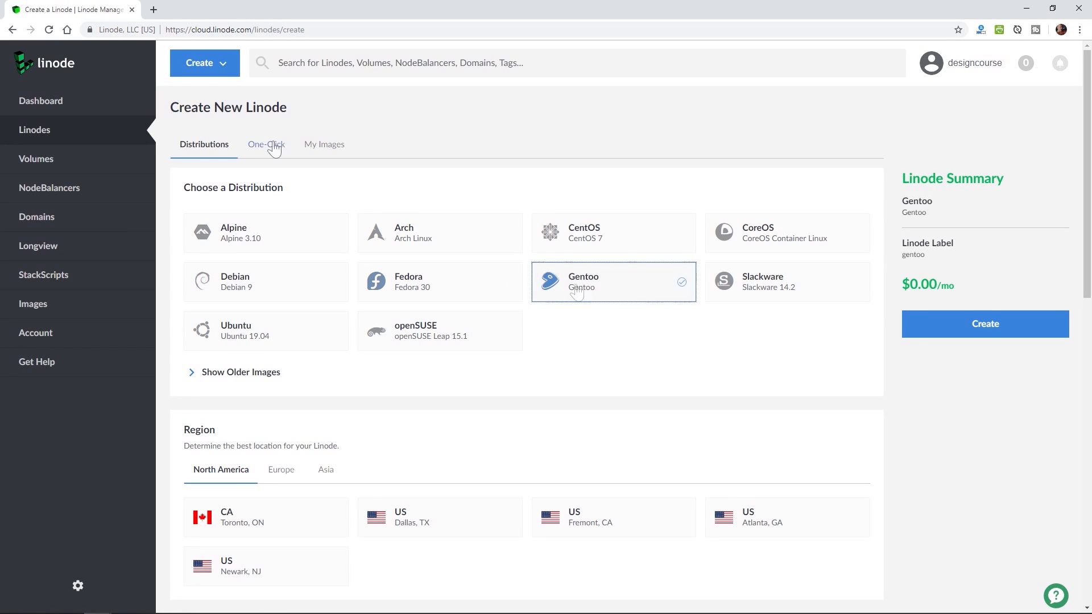
Choose the MERN one-click app instead and scroll down to the Linode plans.
left_click(265, 144)
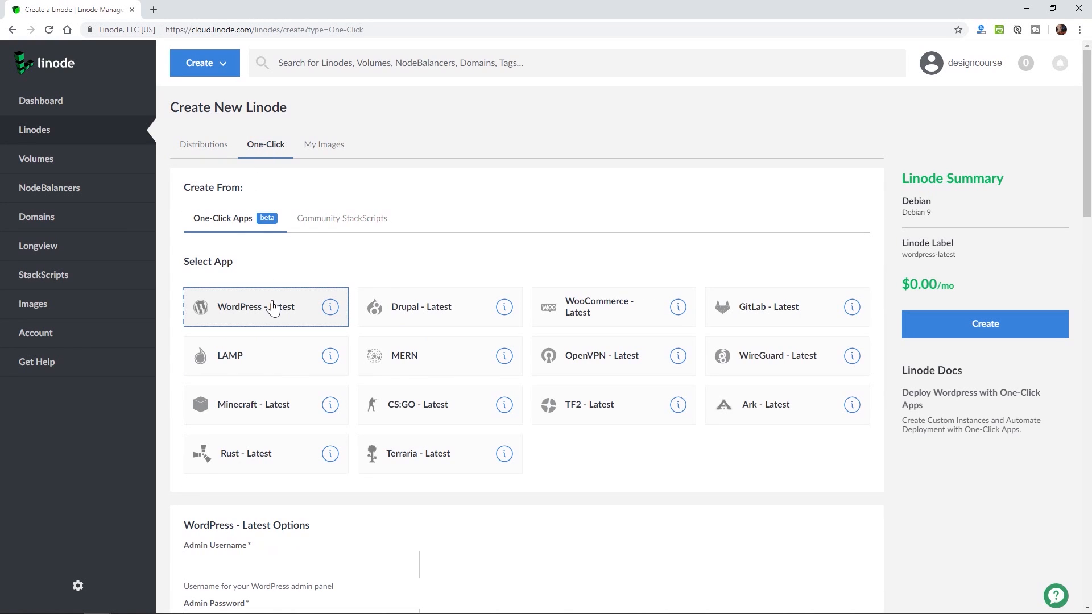
left_click(601, 355)
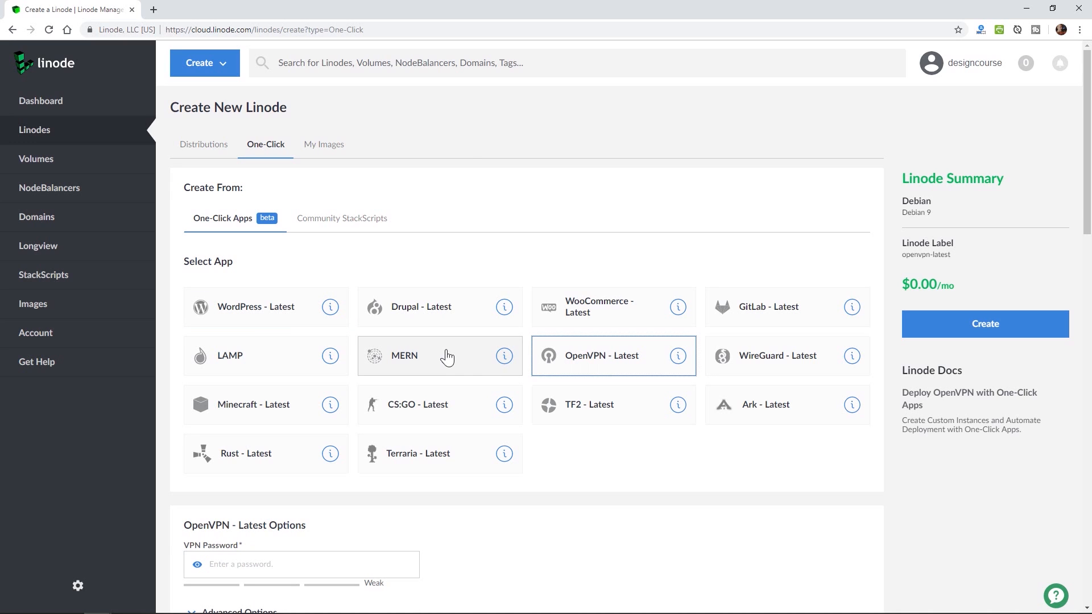
left_click(404, 356)
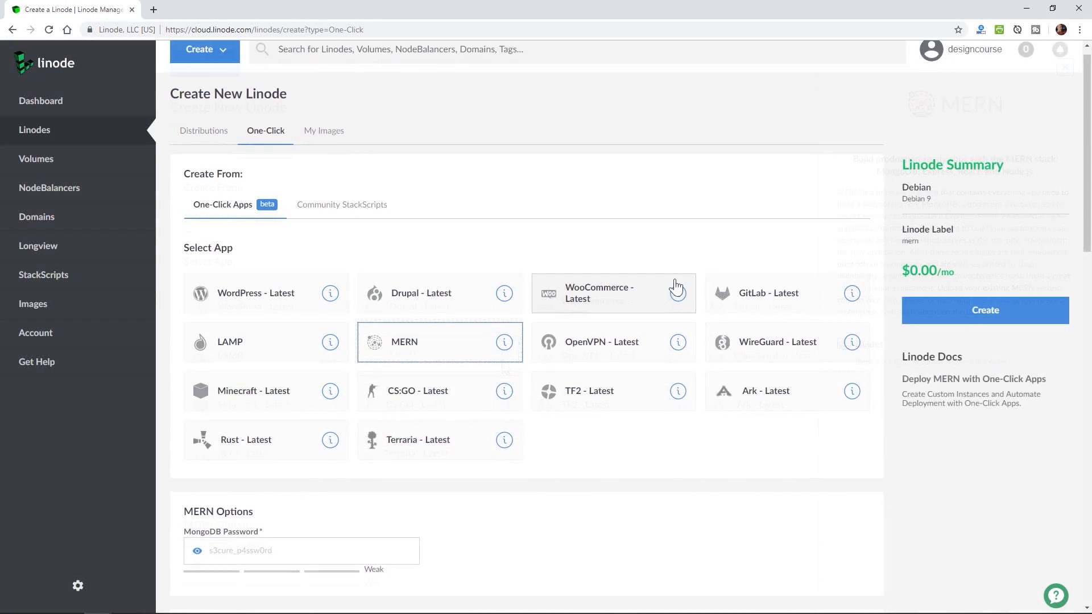
scroll("down", 3)
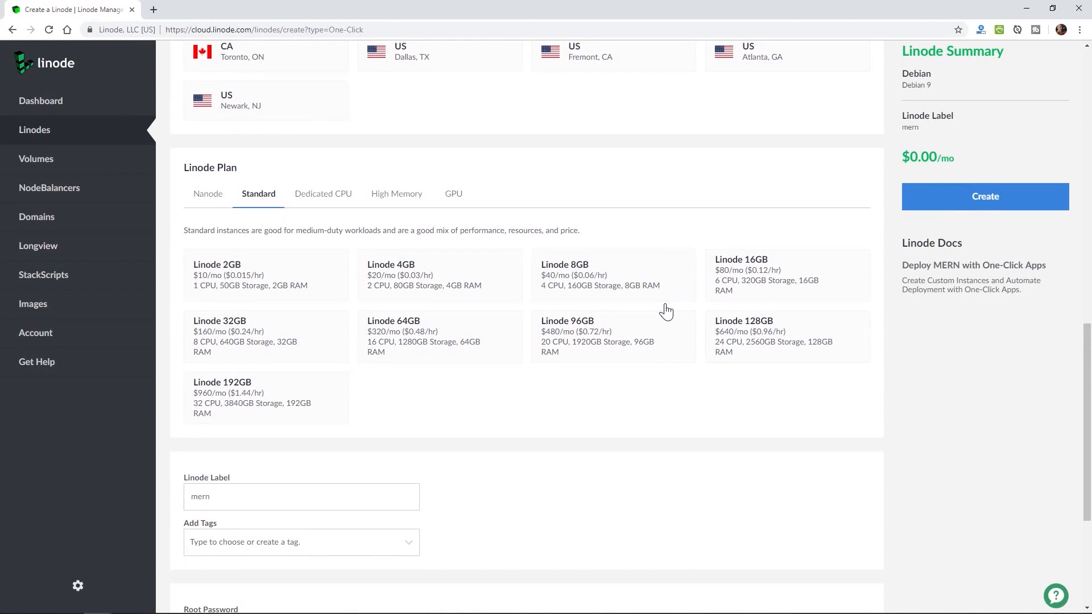
left_click(139, 29)
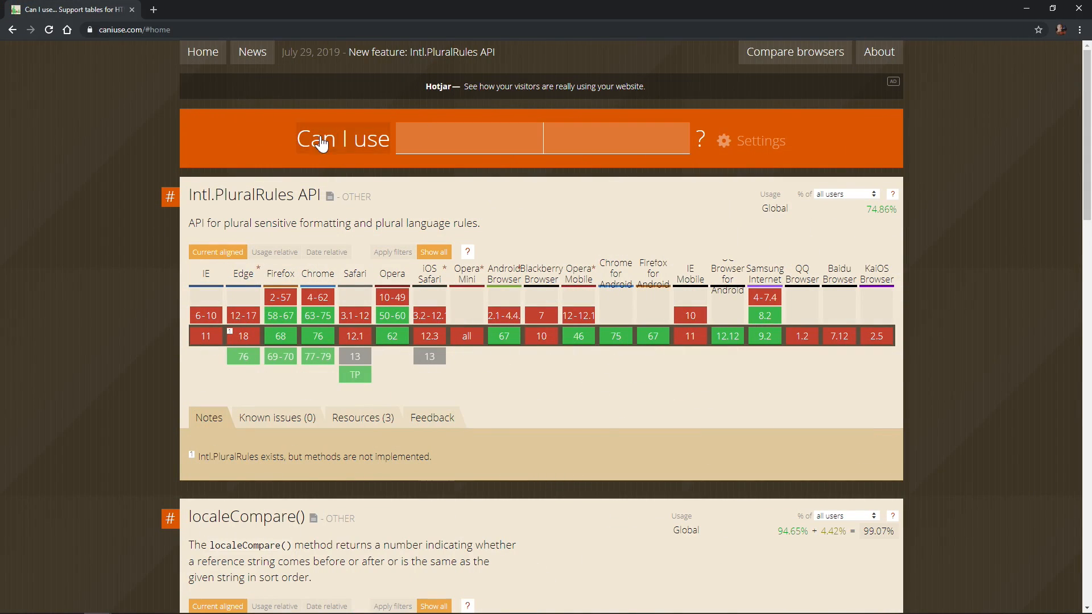
Search Can I use for 'prefers-color-scheme' browser support.
type("prefers-")
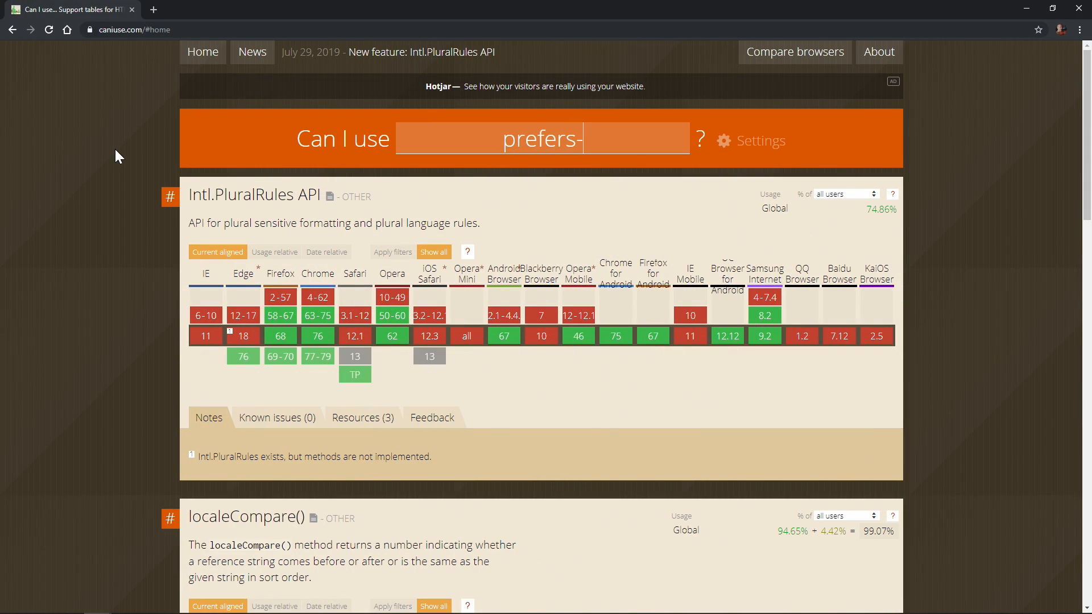
type("color-scheme")
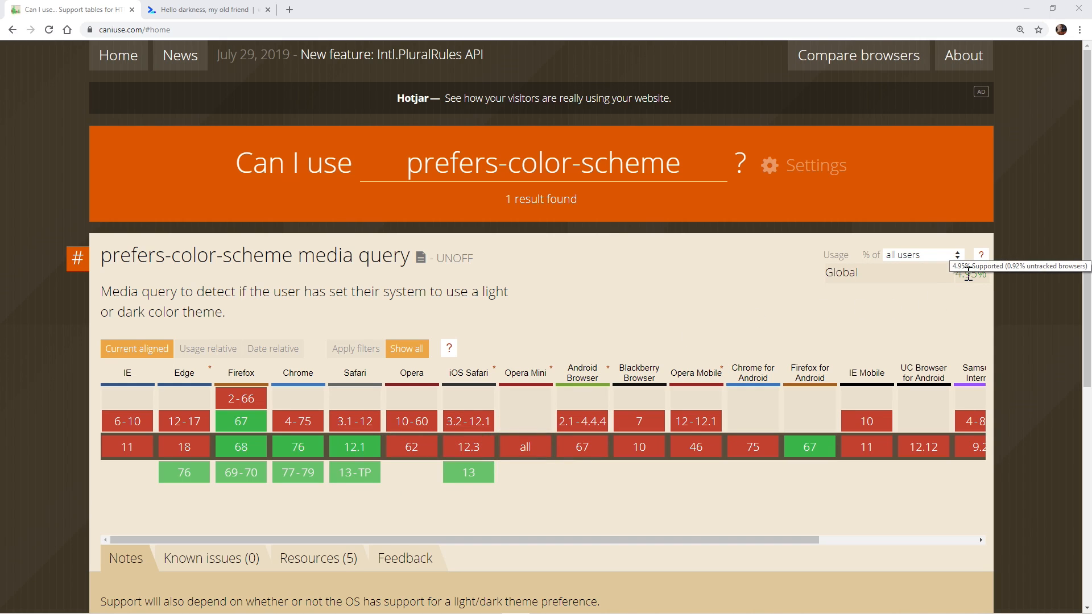
mouse_move(447, 351)
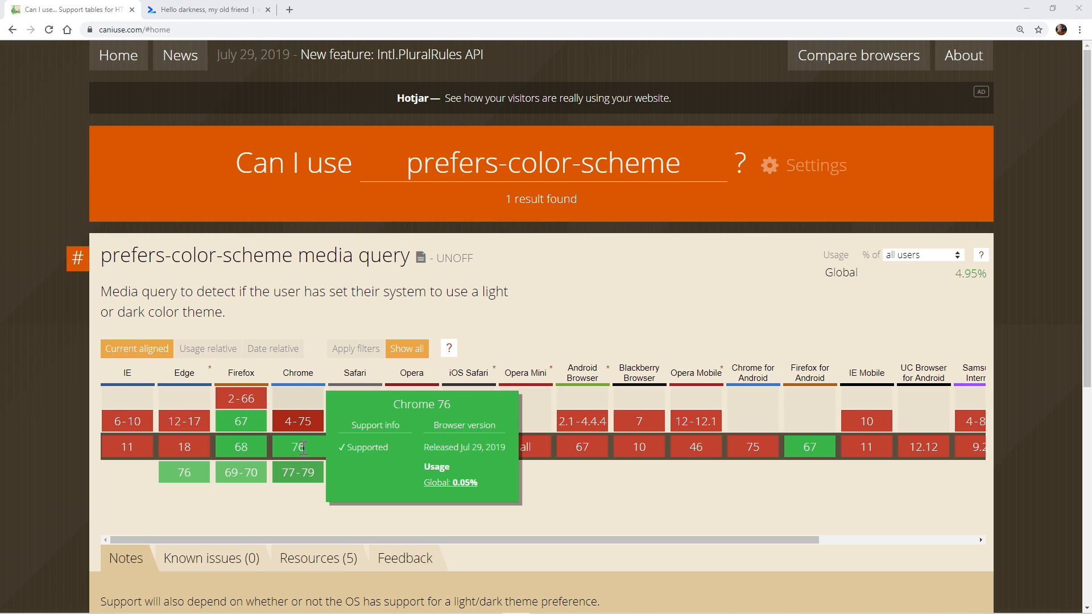
mouse_move(308, 452)
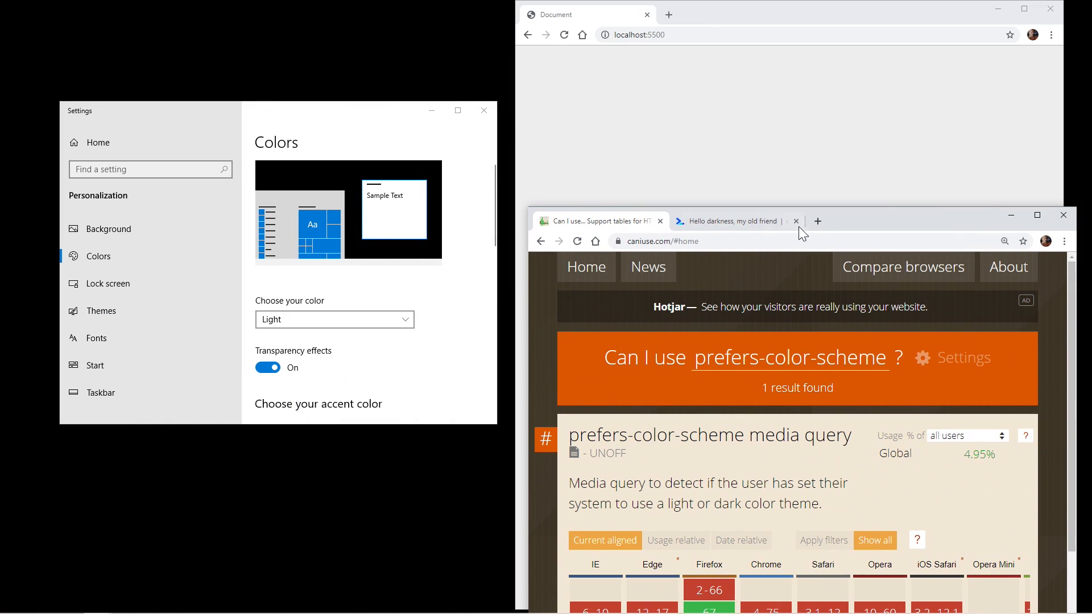
mouse_move(372, 127)
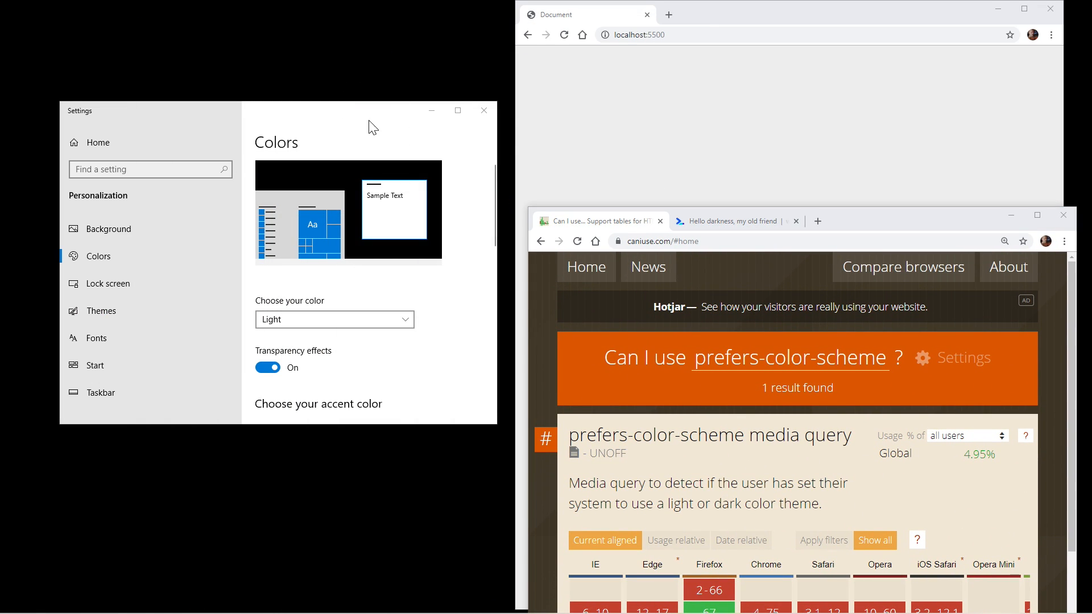
Change the Windows colour mode from Light to Dark in Settings > Colors.
left_click_drag(372, 110, 372, 129)
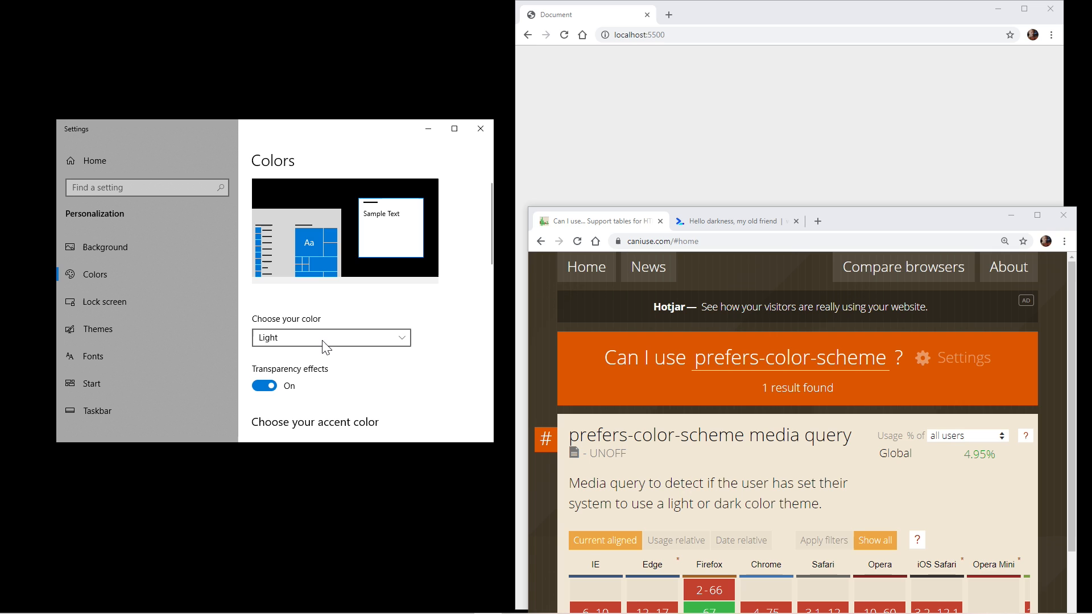
left_click(330, 338)
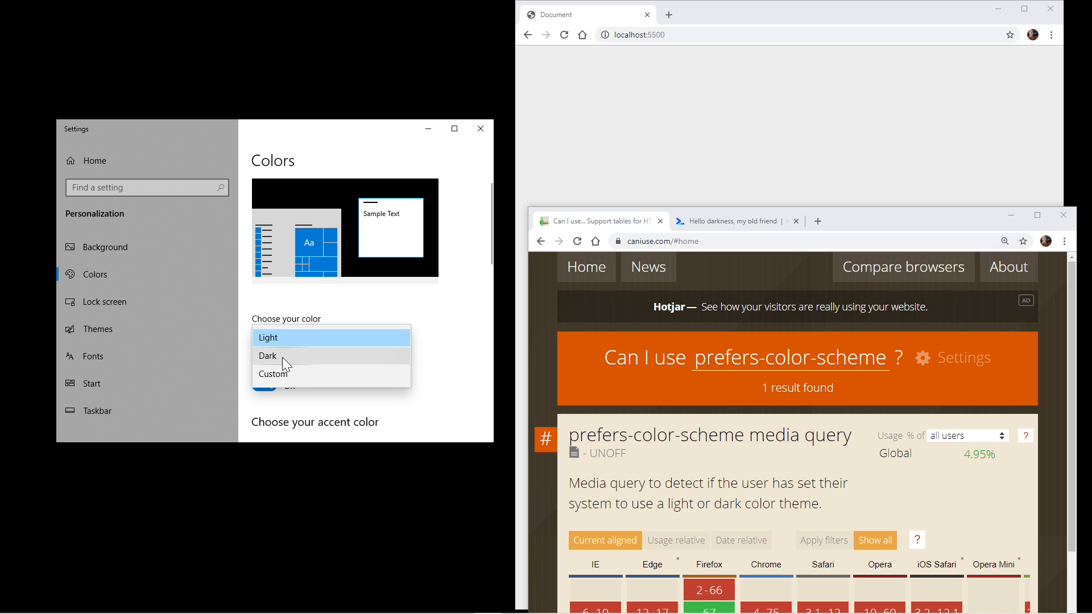
mouse_move(296, 338)
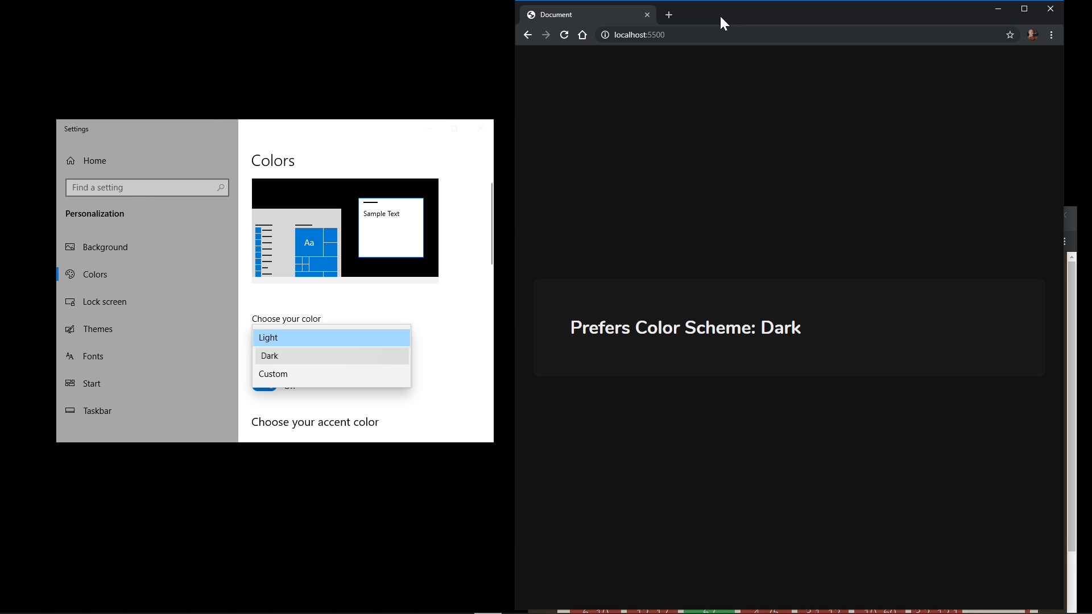
left_click(269, 356)
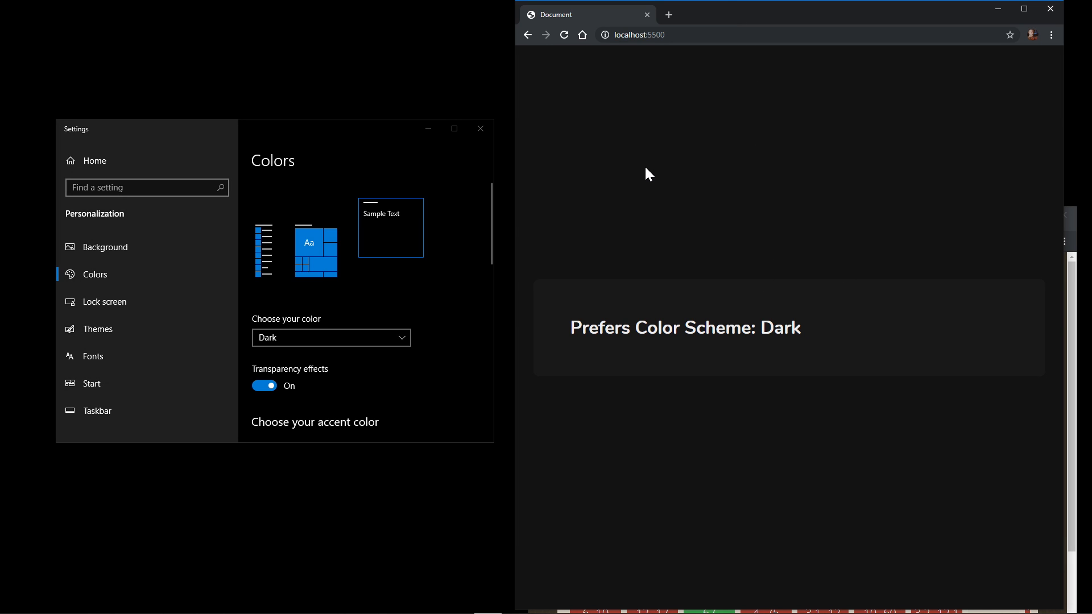
mouse_move(692, 320)
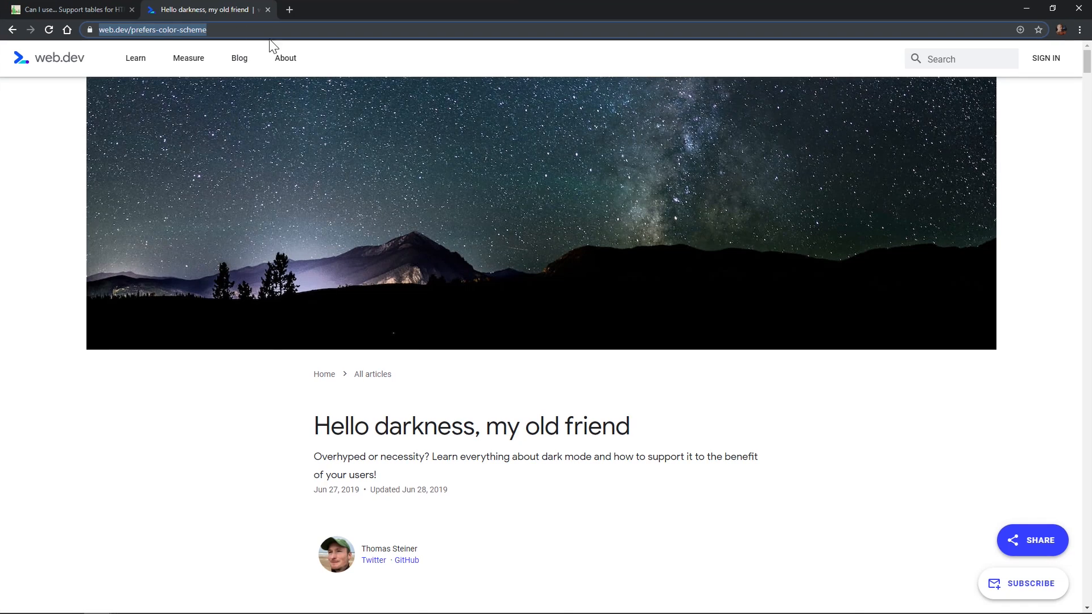
mouse_move(134, 38)
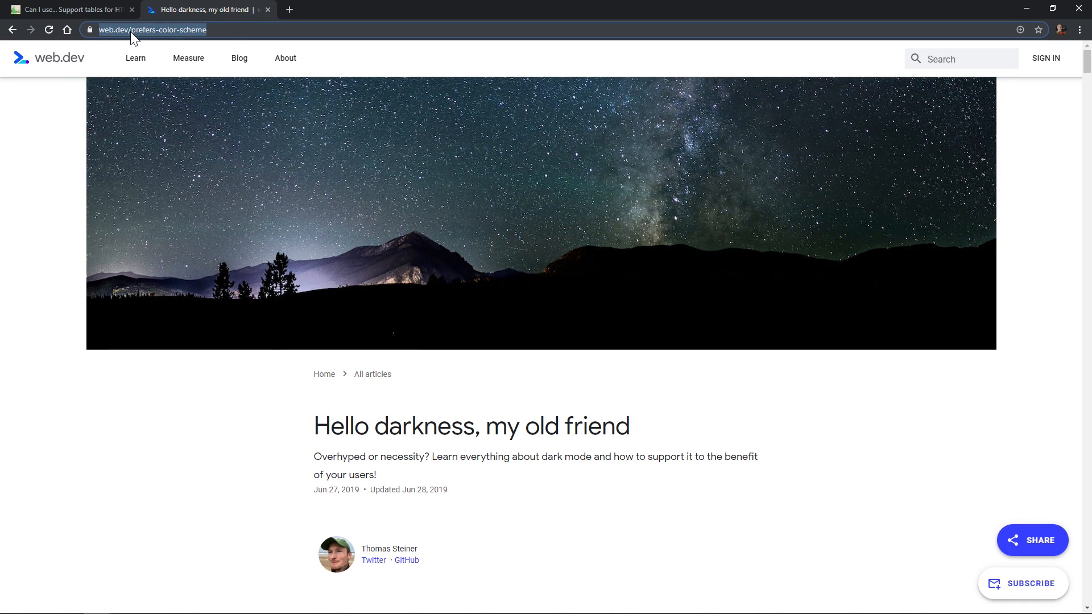
Scroll through the 'Hello darkness, my old friend' article's CSS code samples.
scroll("down", 3)
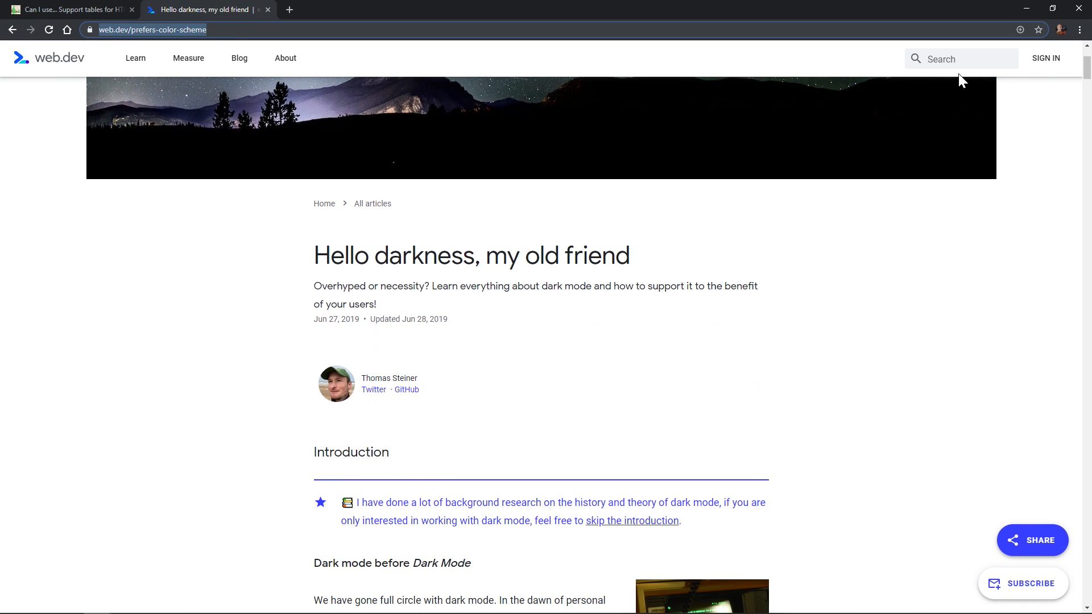
scroll("down", 3)
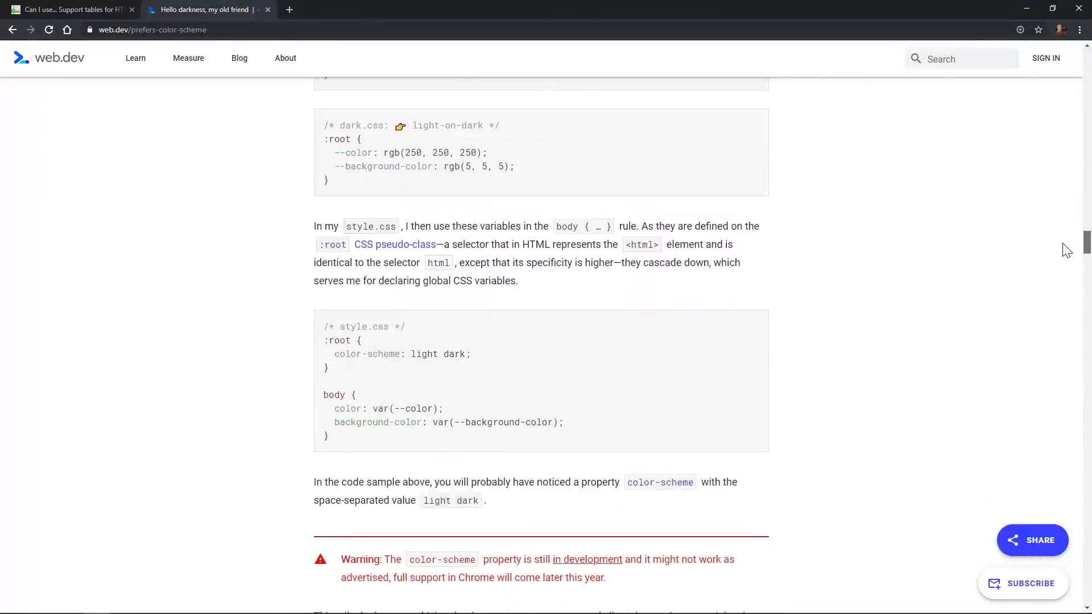
scroll("down", 3)
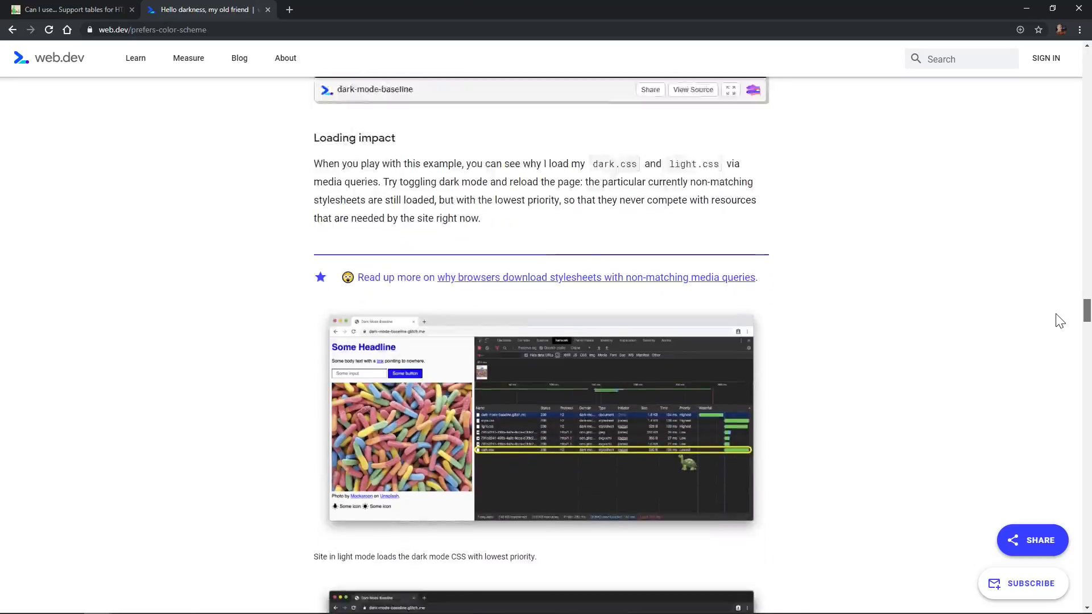
scroll("down", 3)
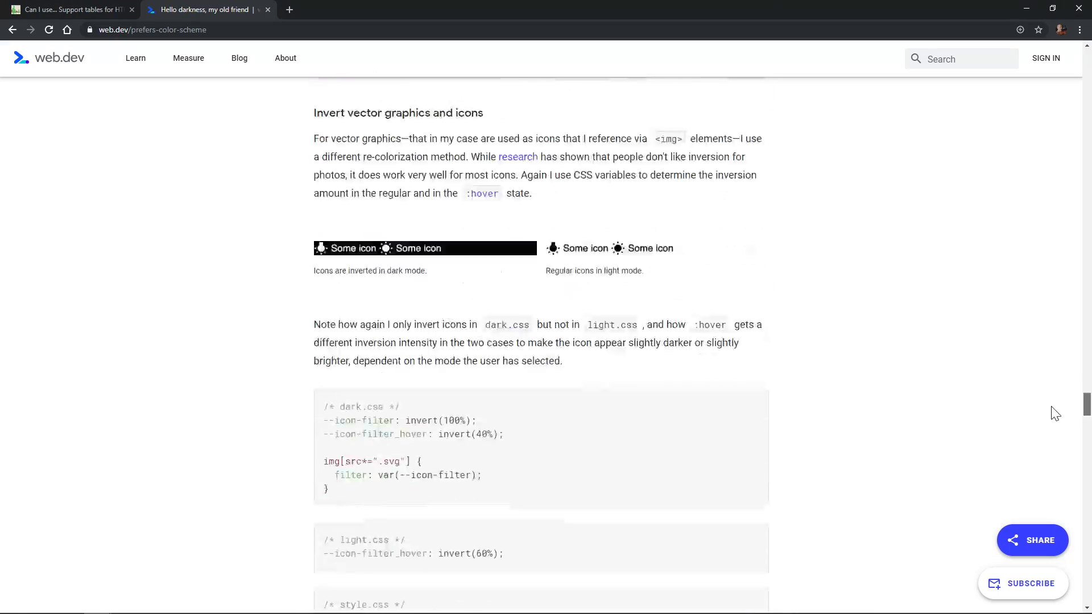
scroll("down", 3)
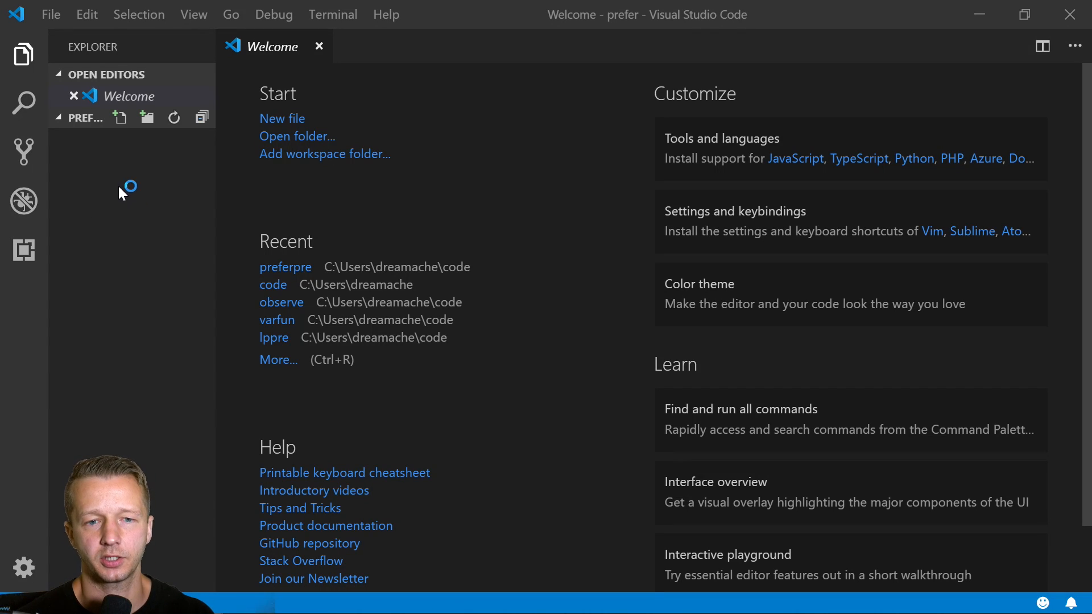
mouse_move(120, 117)
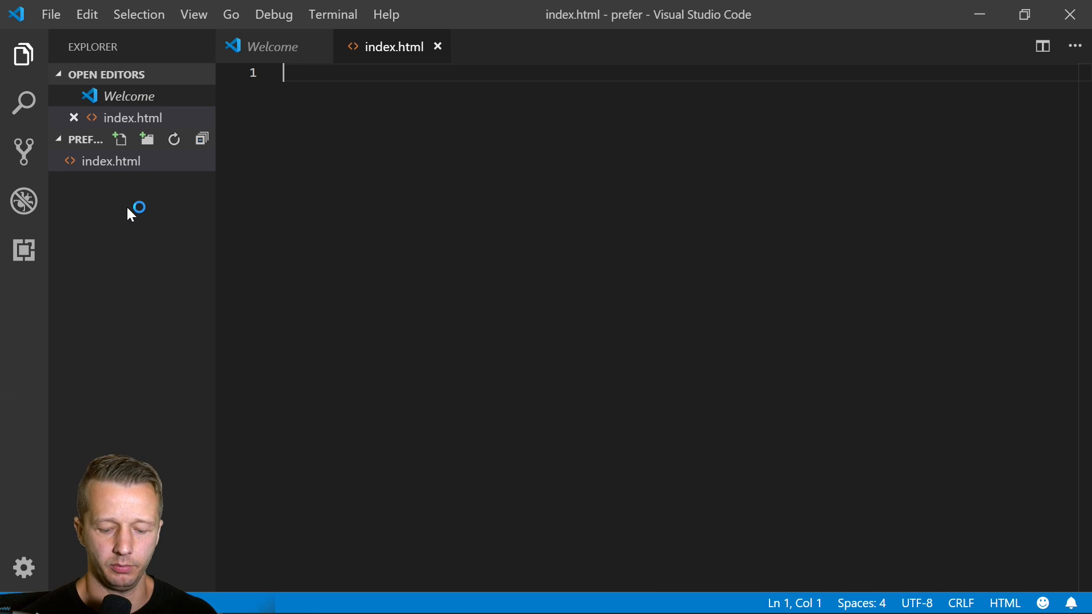
Generate index.html boilerplate with '!', create the css folder, and add dark.scss.
type("!DOCTYPE html>")
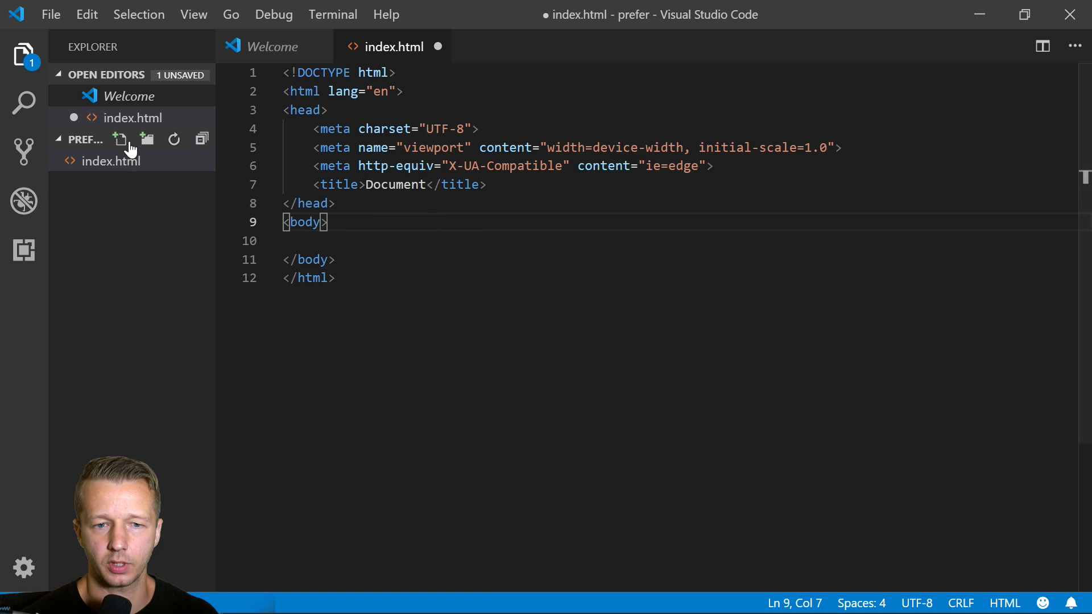
left_click(145, 139)
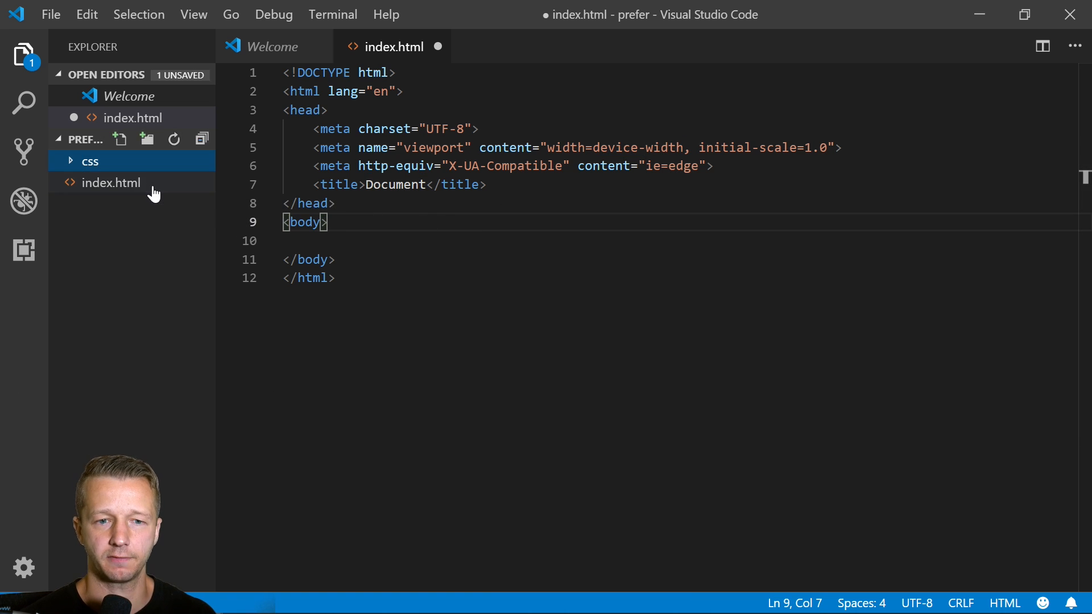
mouse_move(119, 139)
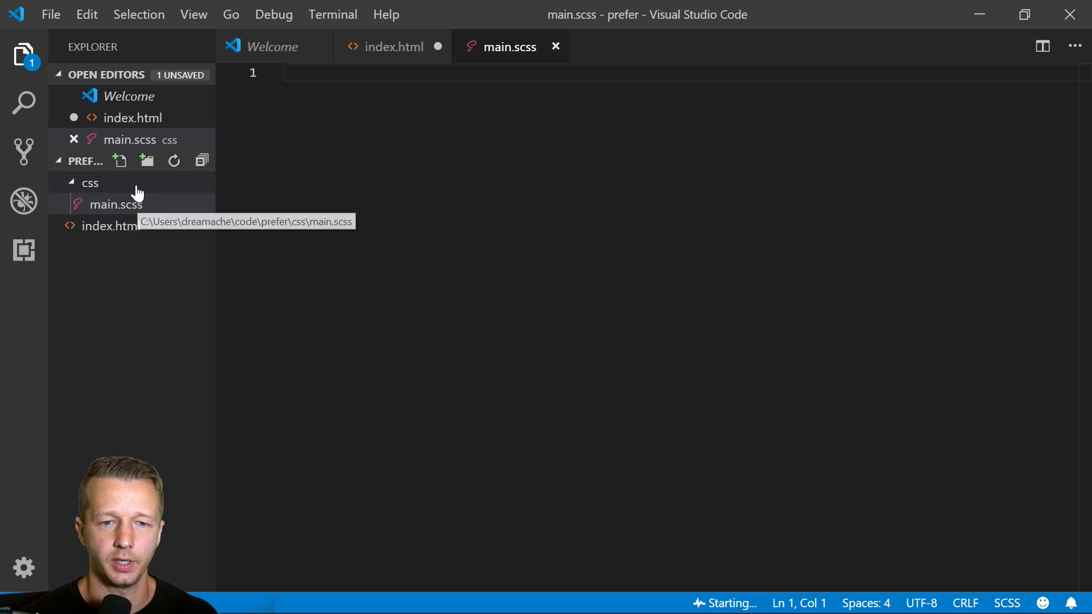
left_click(119, 161)
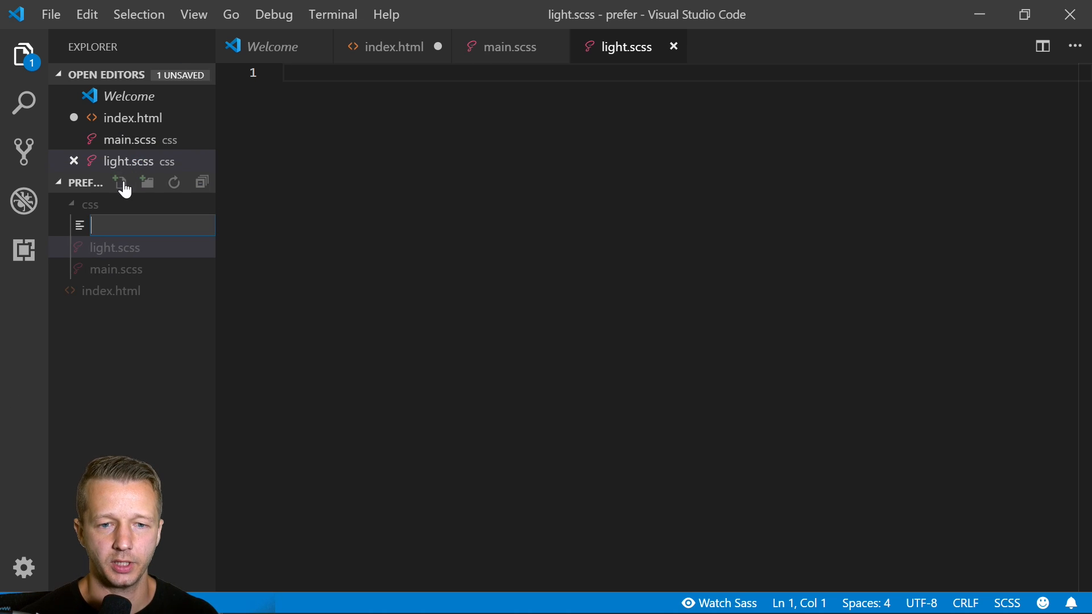
type("dark.scs")
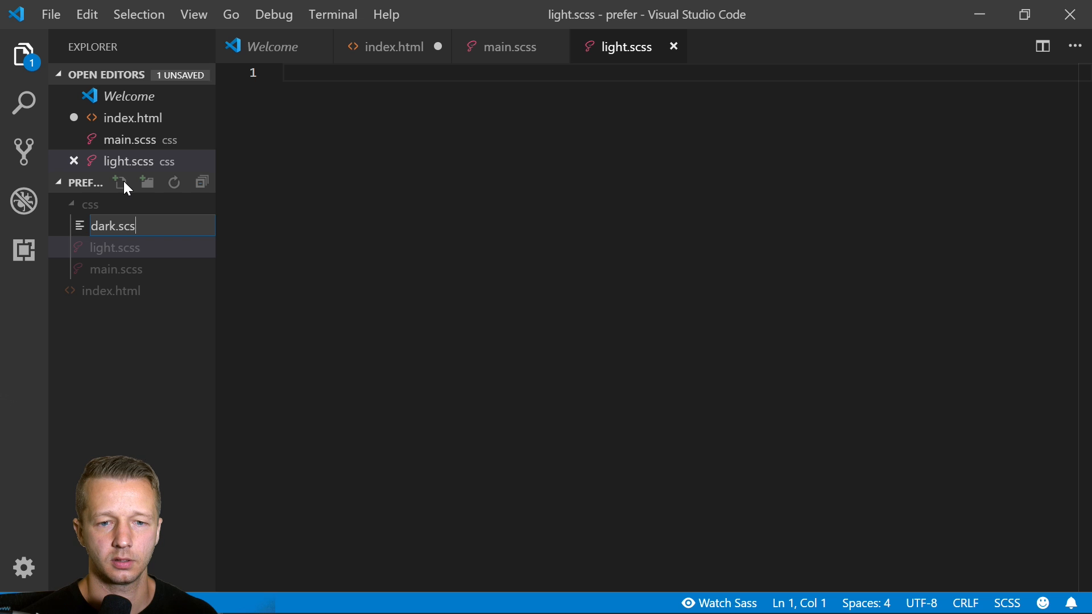
key("Return")
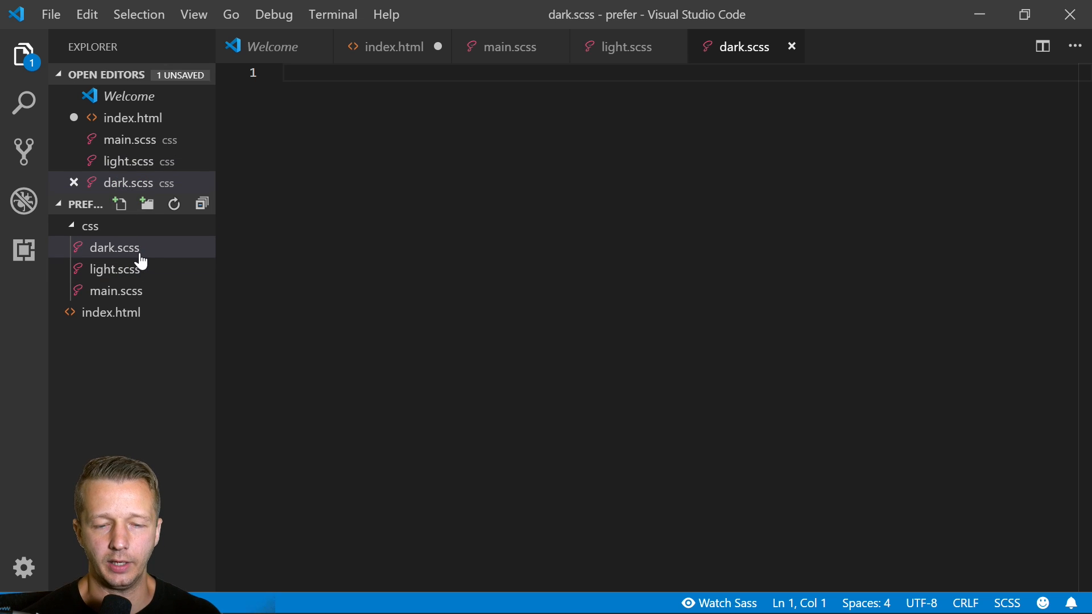
mouse_move(113, 247)
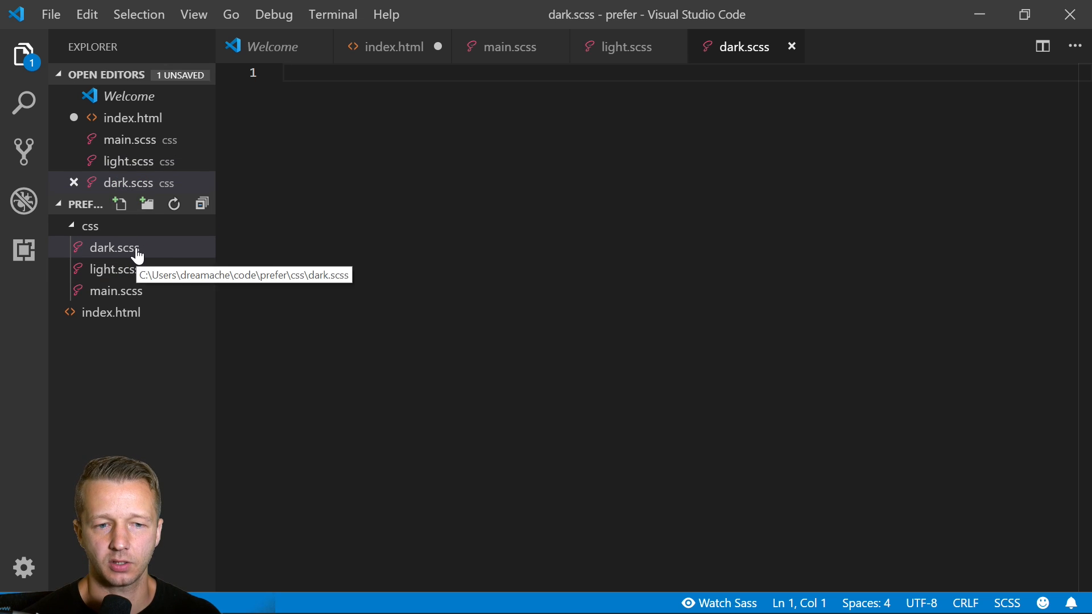
left_click(23, 251)
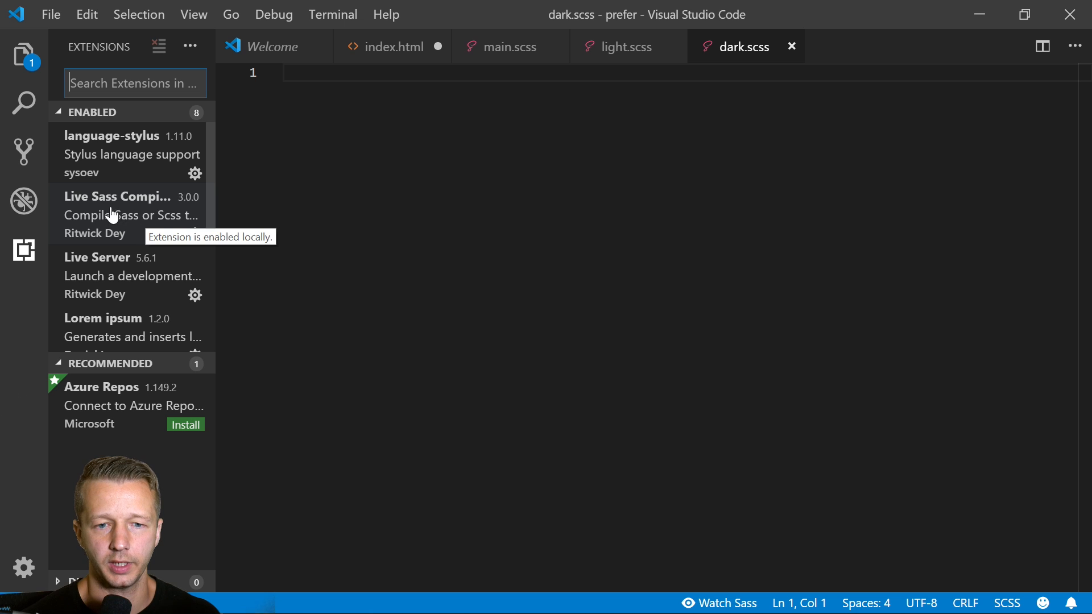
mouse_move(24, 150)
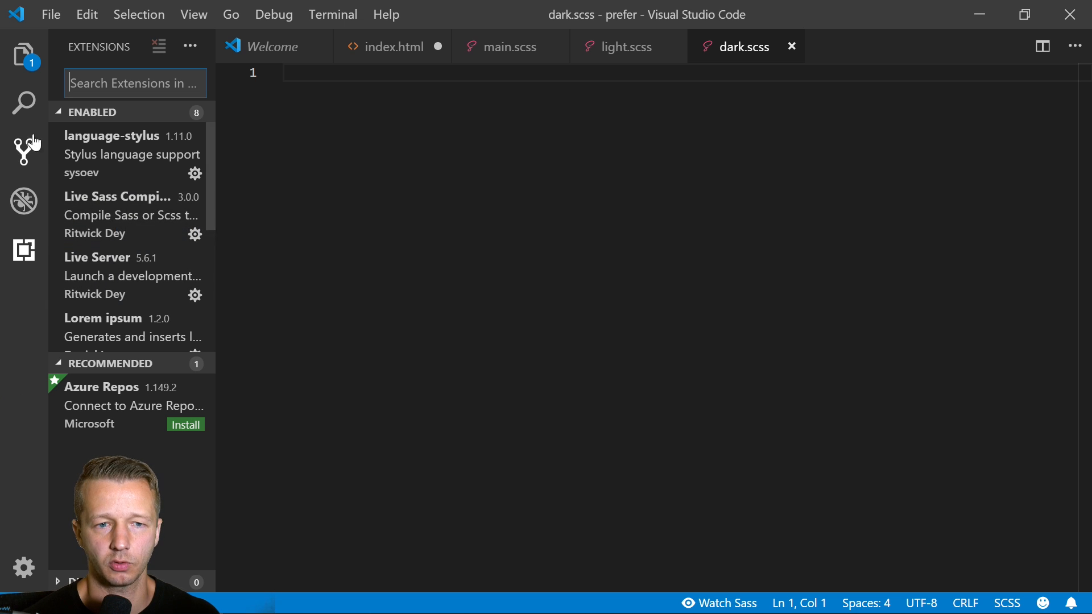
left_click(23, 55)
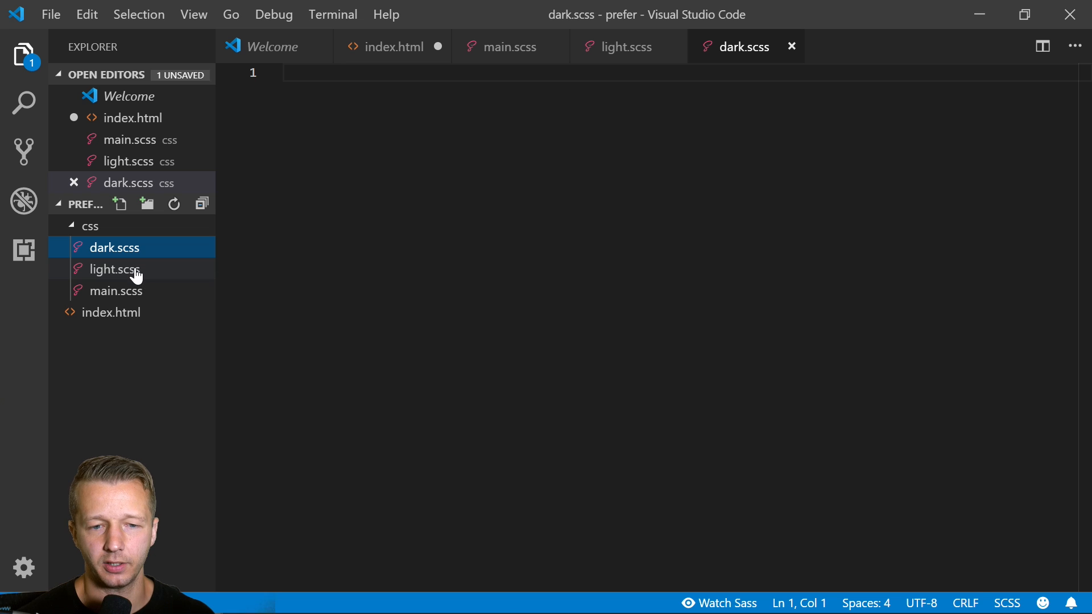
mouse_move(114, 269)
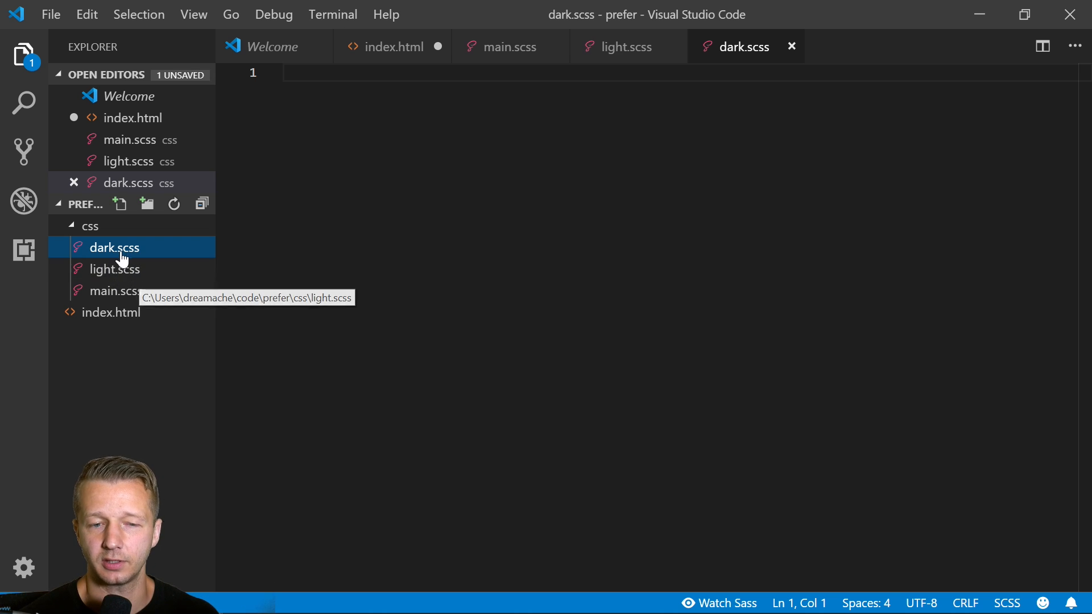
mouse_move(114, 247)
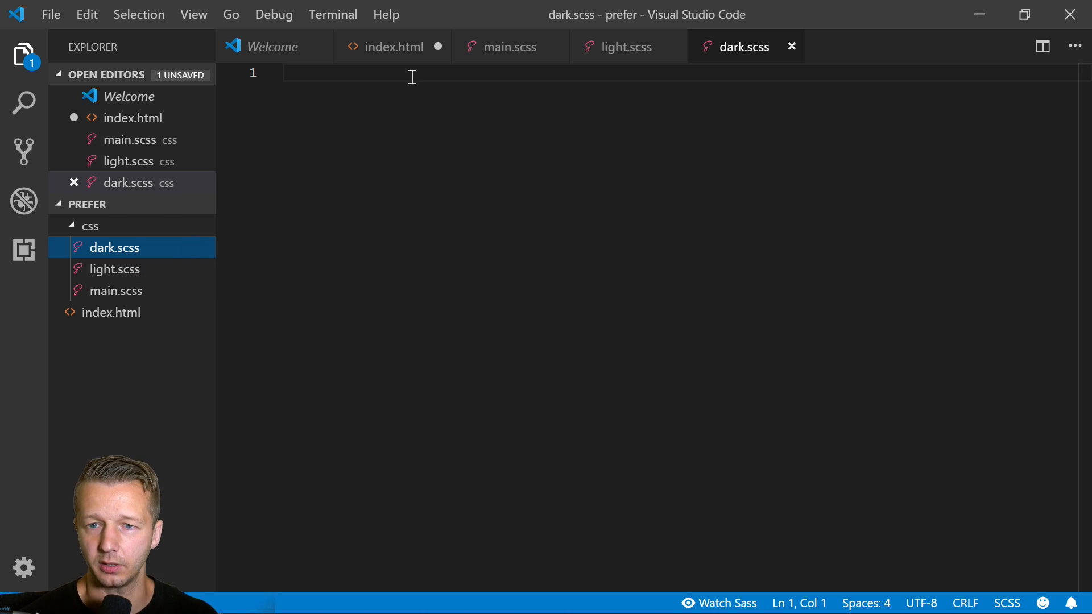
Add a css/dark.css link with media '(prefers-color-scheme: dark)' below index.html's title.
left_click(392, 46)
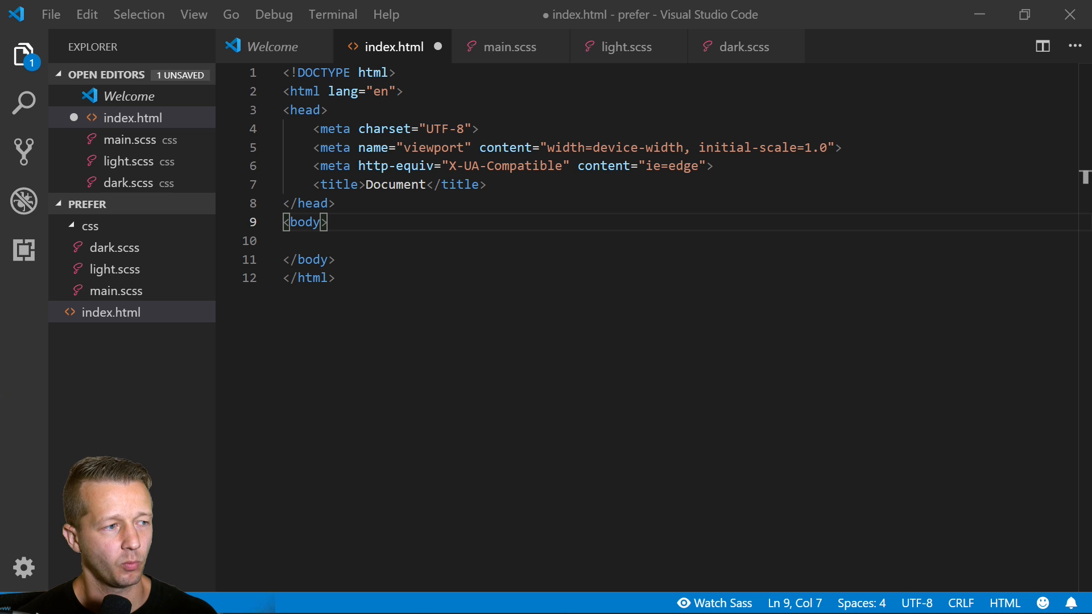
left_click(491, 184)
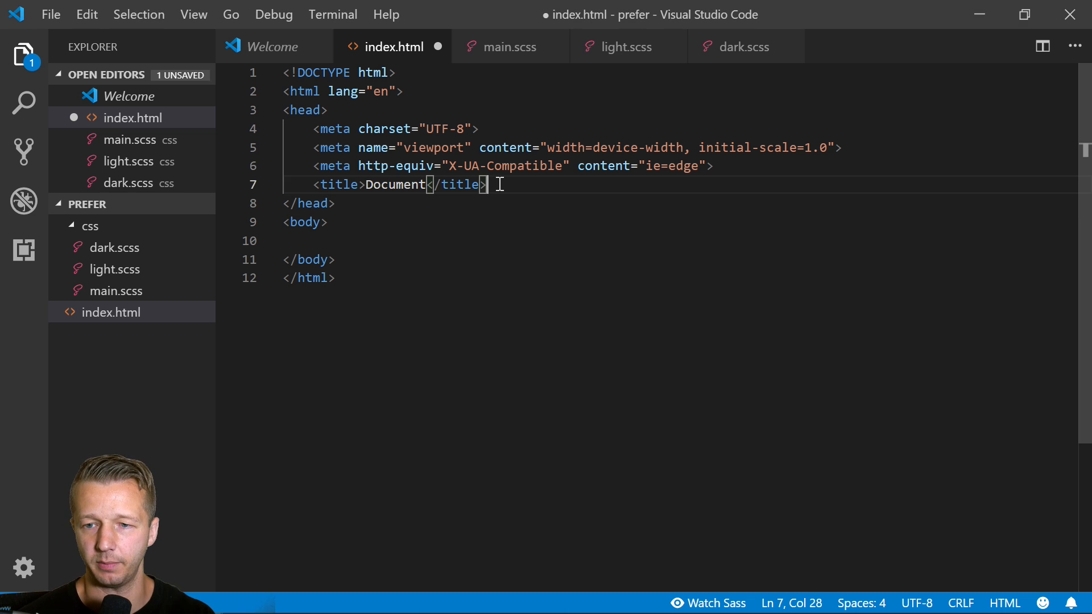
key("Enter")
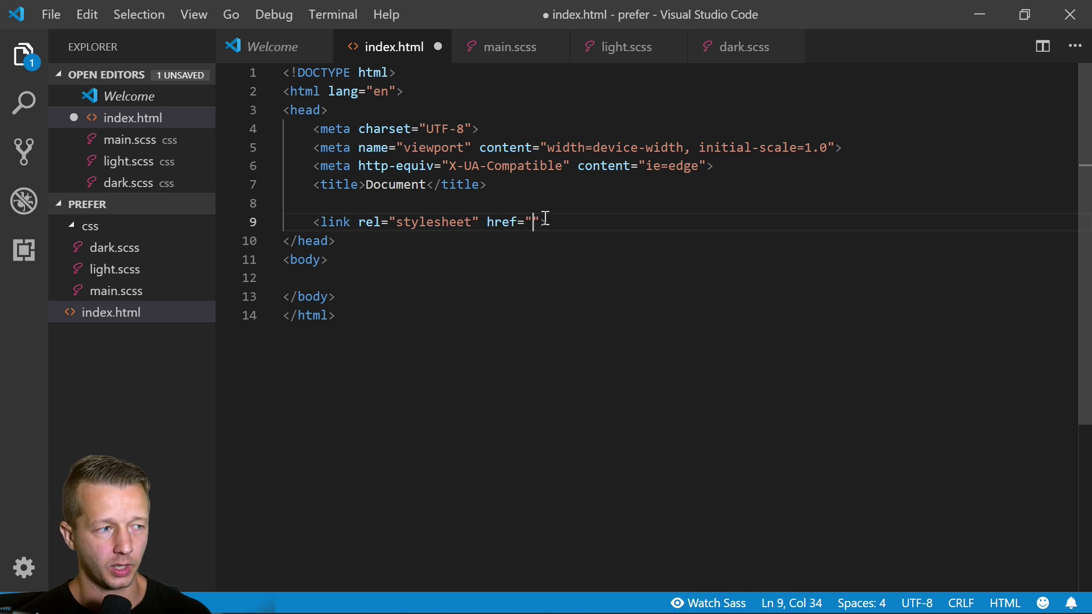
type("css/dark.css")
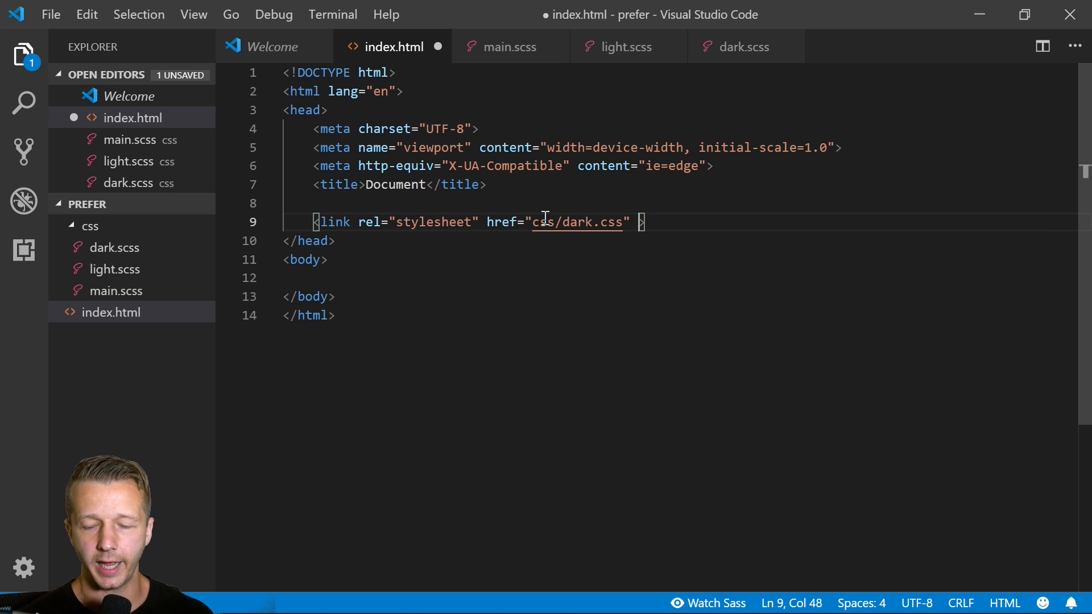
type("media")
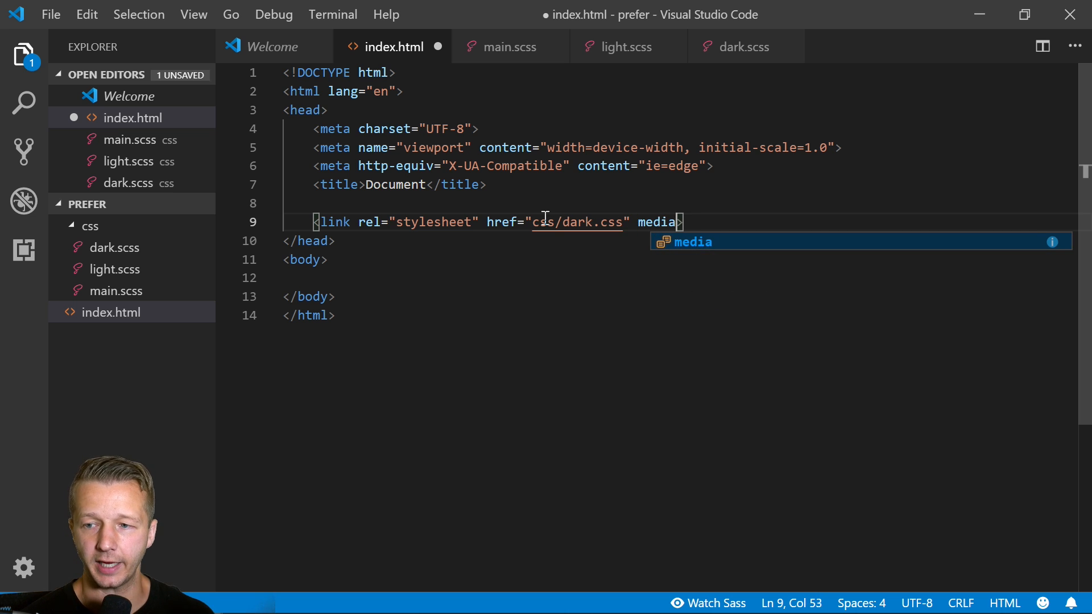
type("=\"(")
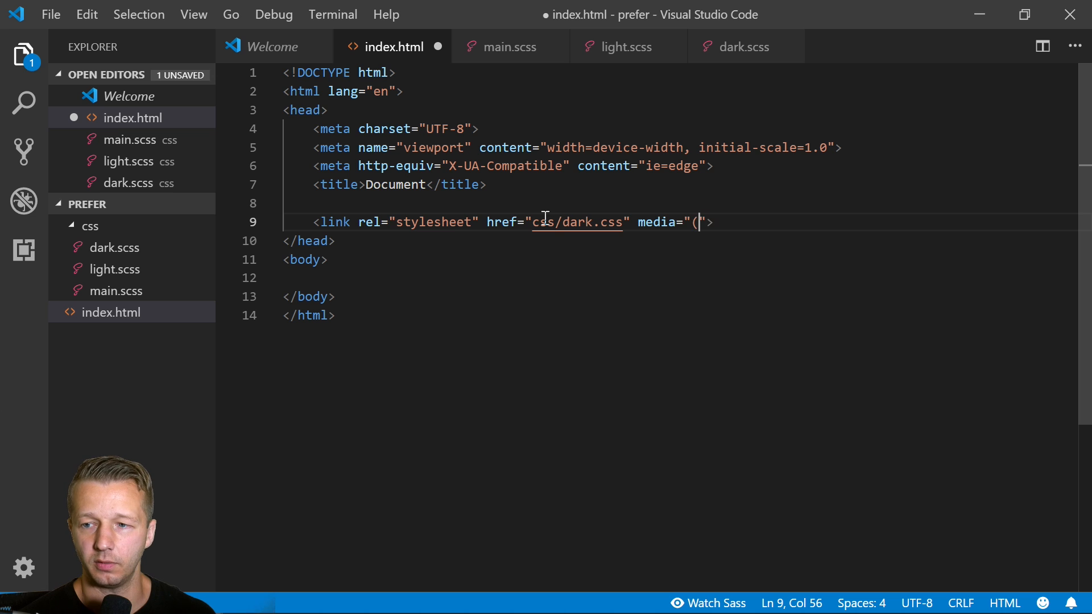
type(")")
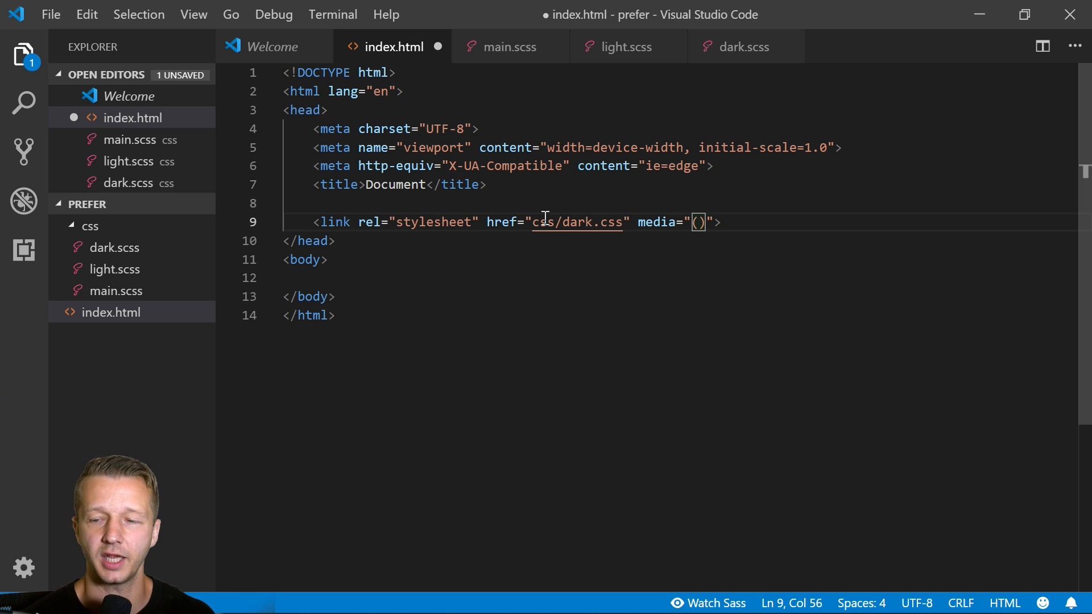
type("p")
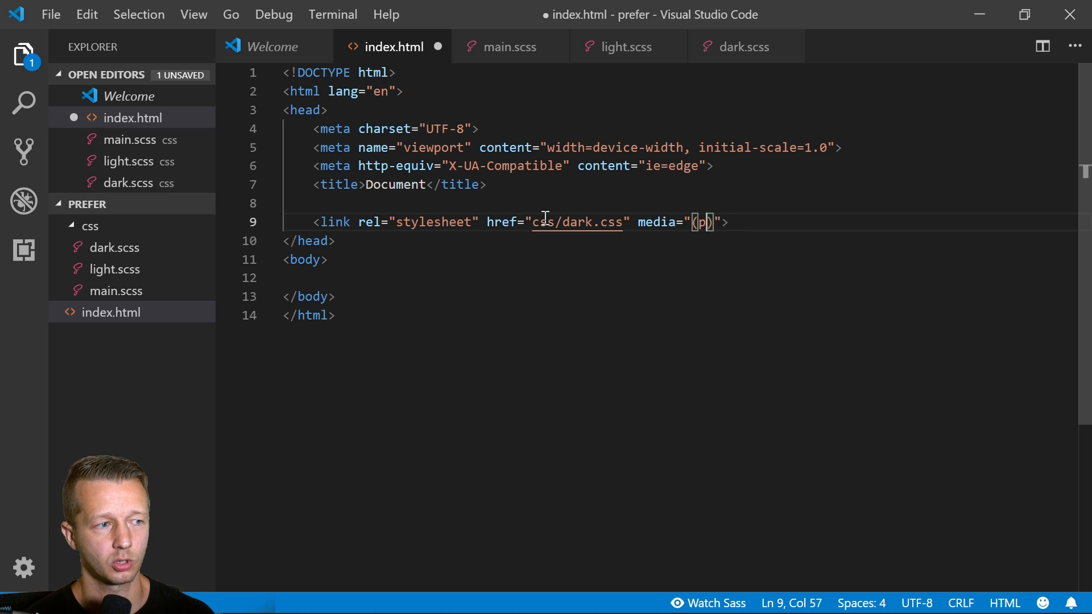
type("prefers-color-scheme: dark")
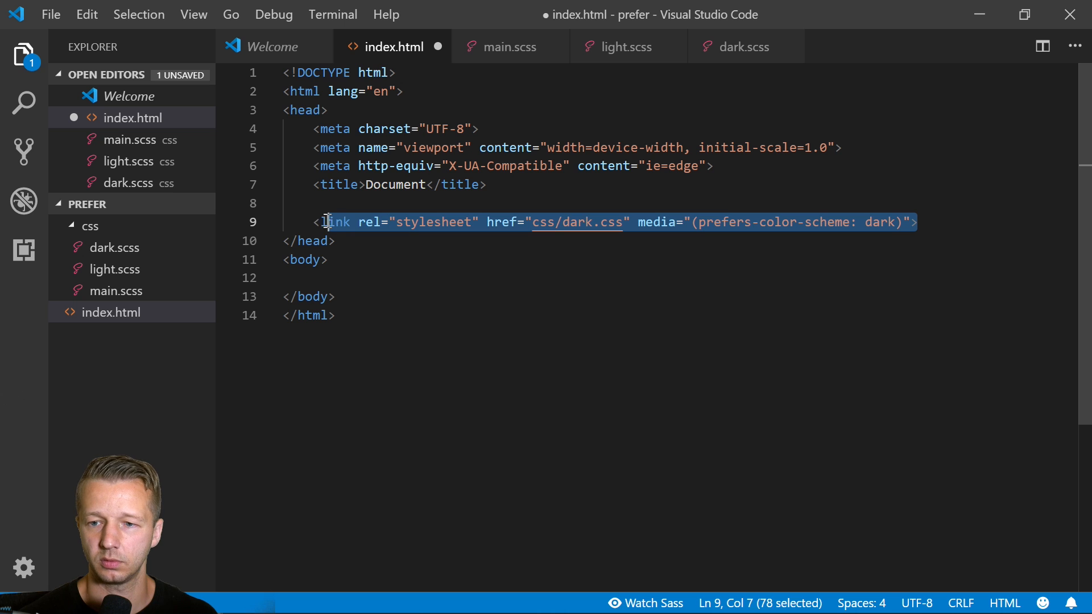
double_click(573, 221)
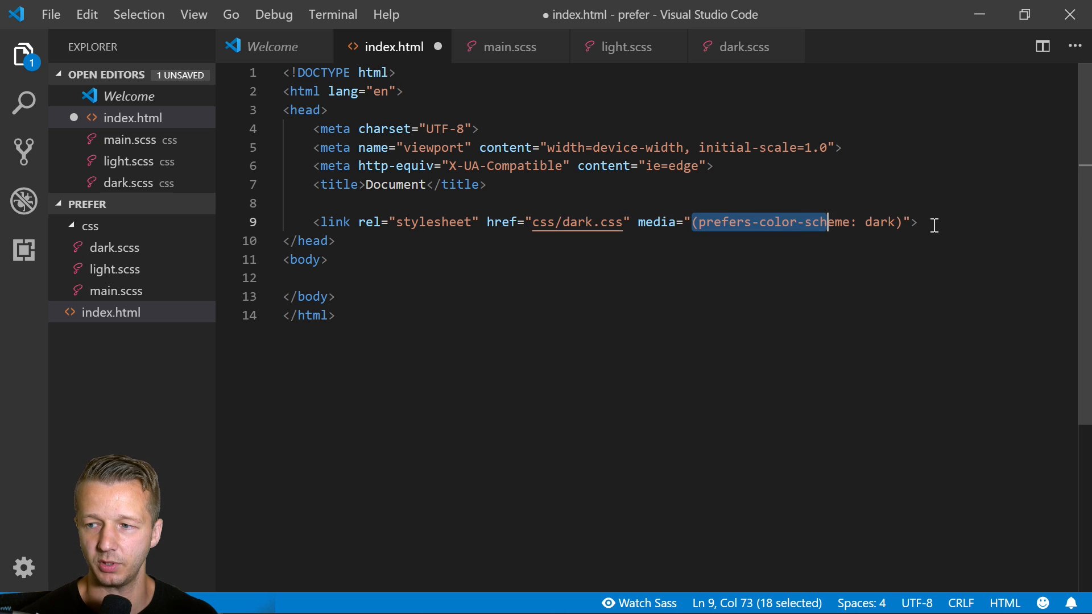
left_click(919, 222)
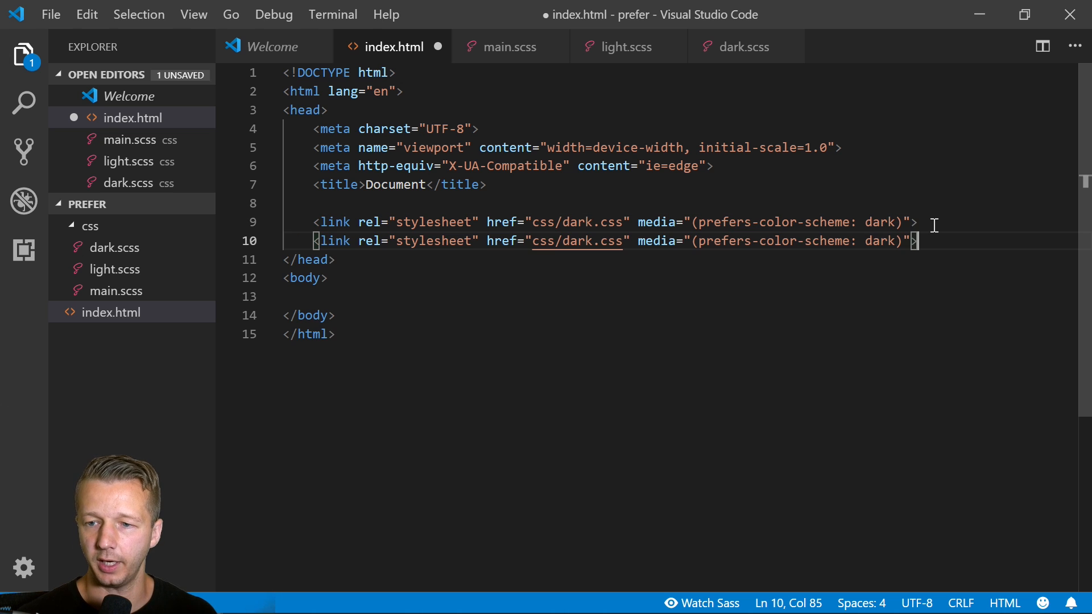
Make the duplicated link load css/light.css for no-preference or light color schemes.
key("Enter")
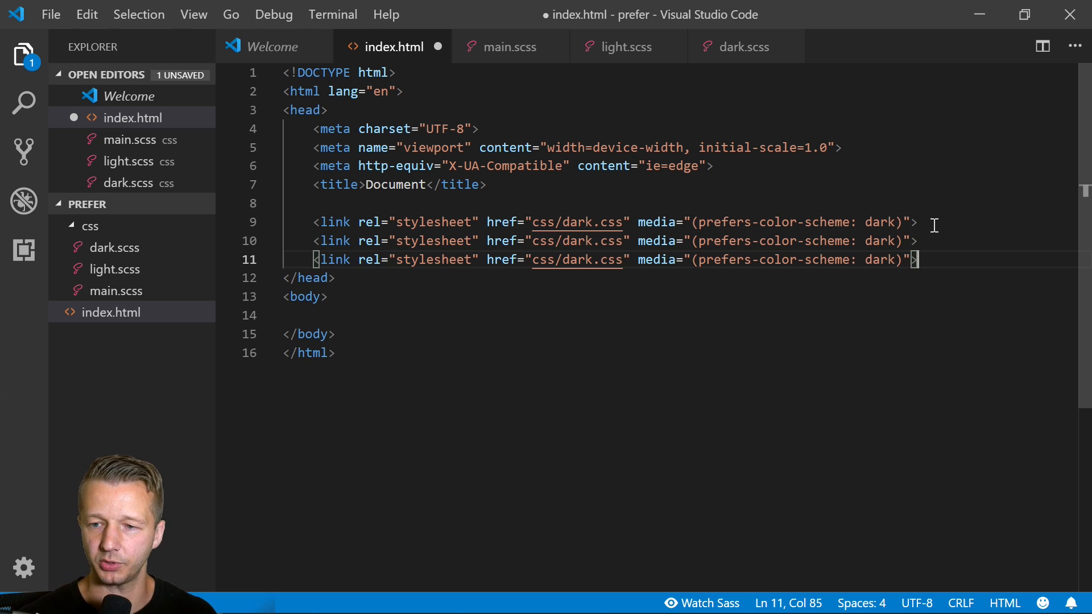
mouse_move(866, 222)
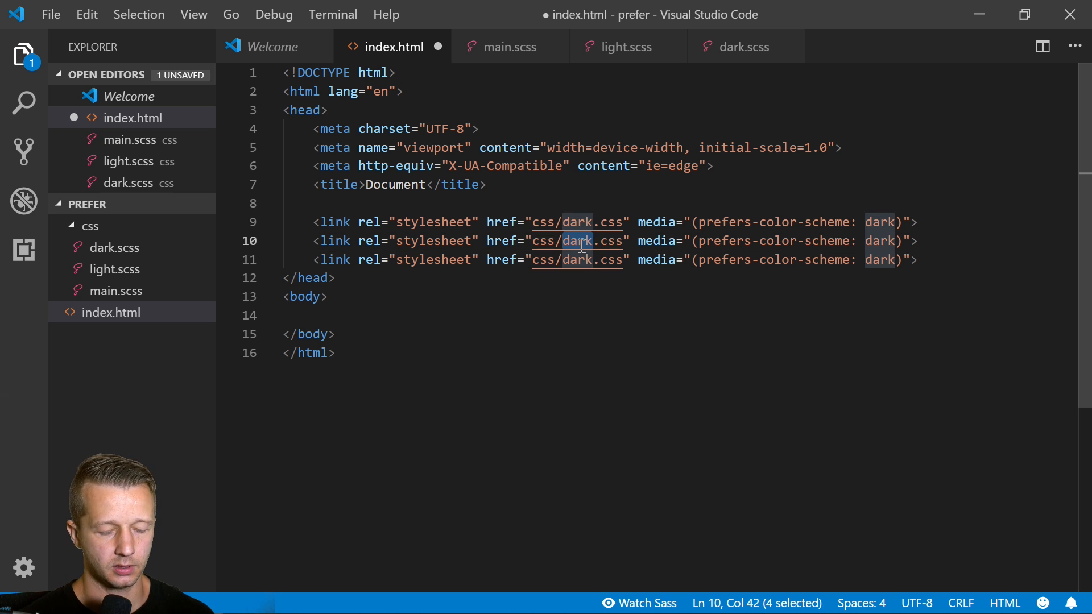
type("light")
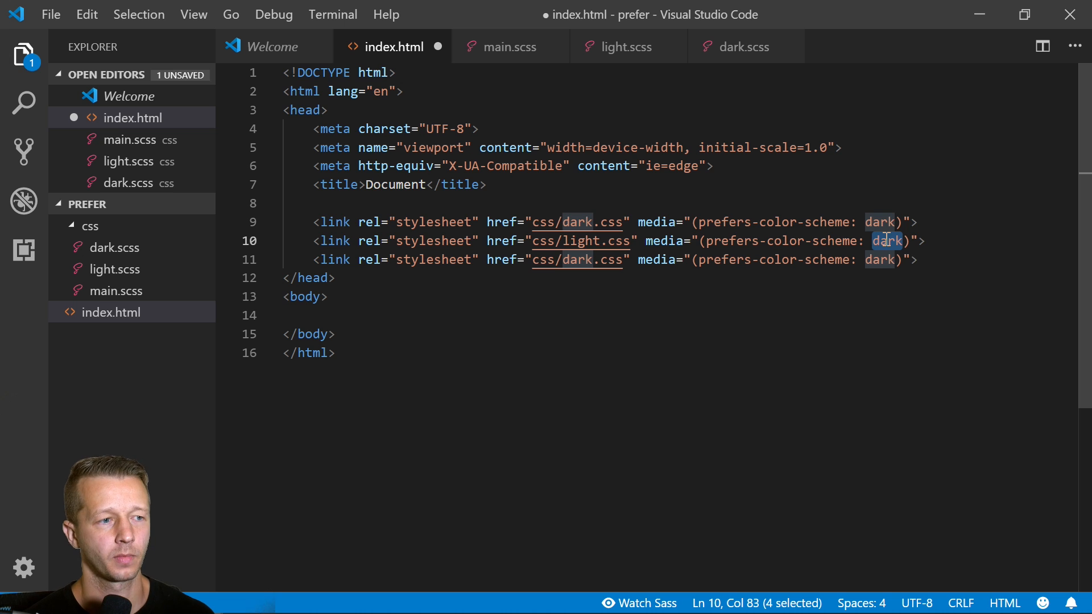
type("no-preference")
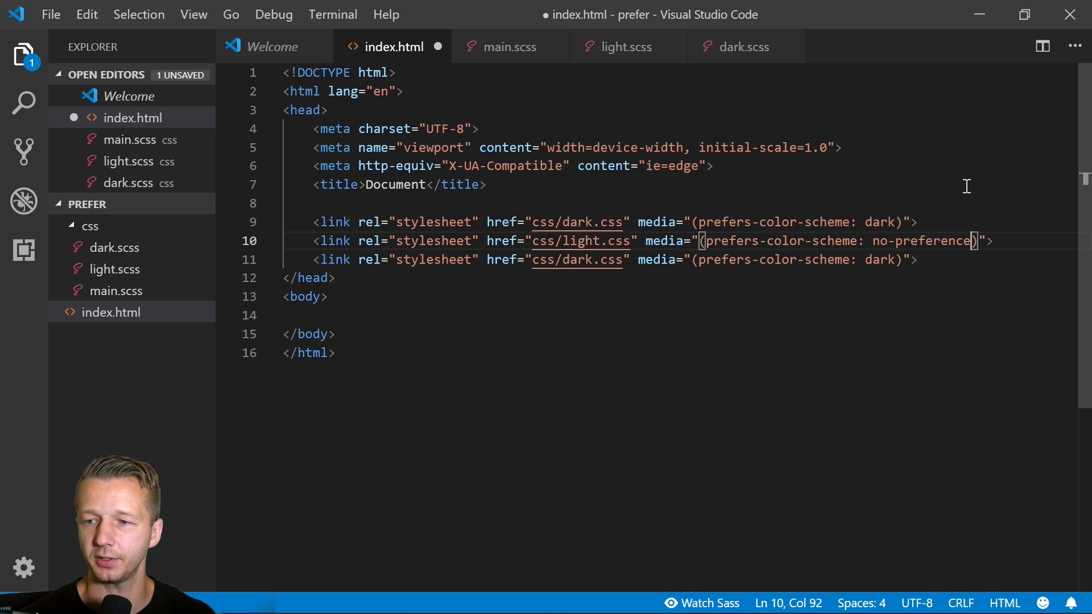
mouse_move(961, 240)
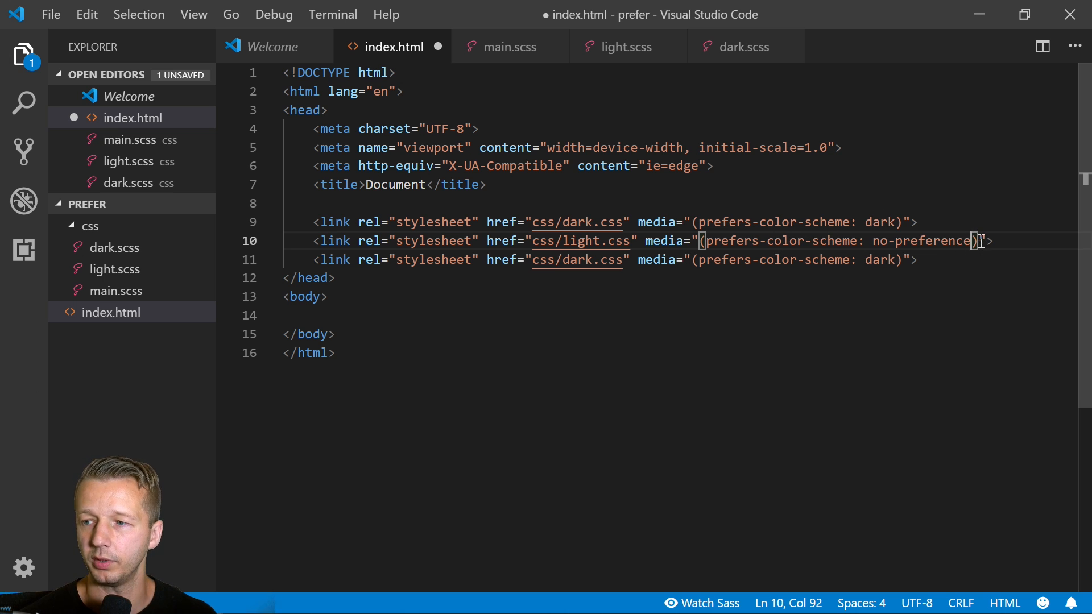
type(", (prefers-color-scheme")
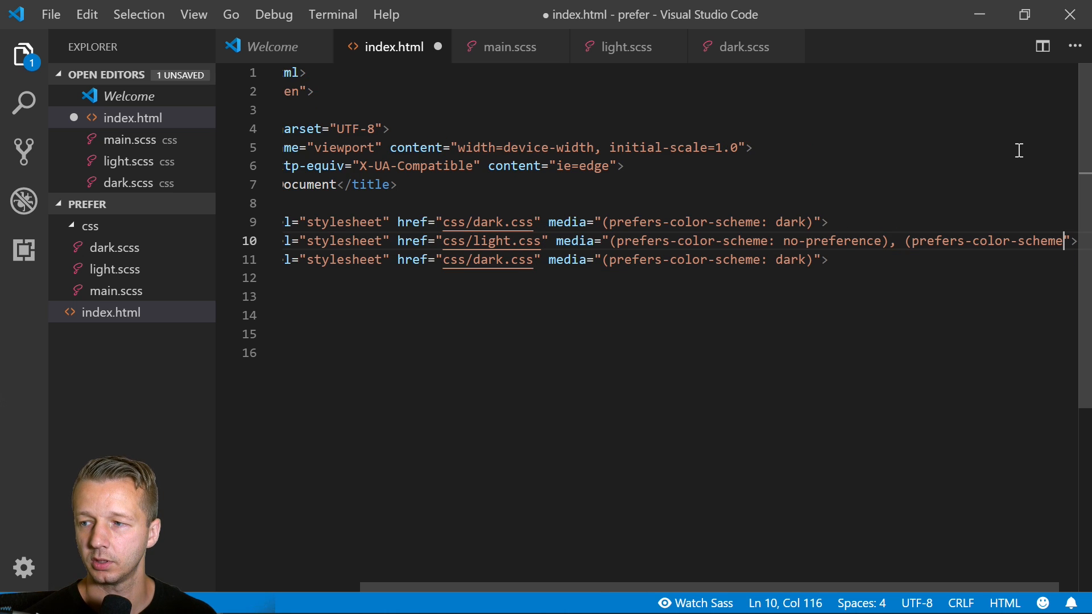
type("light")
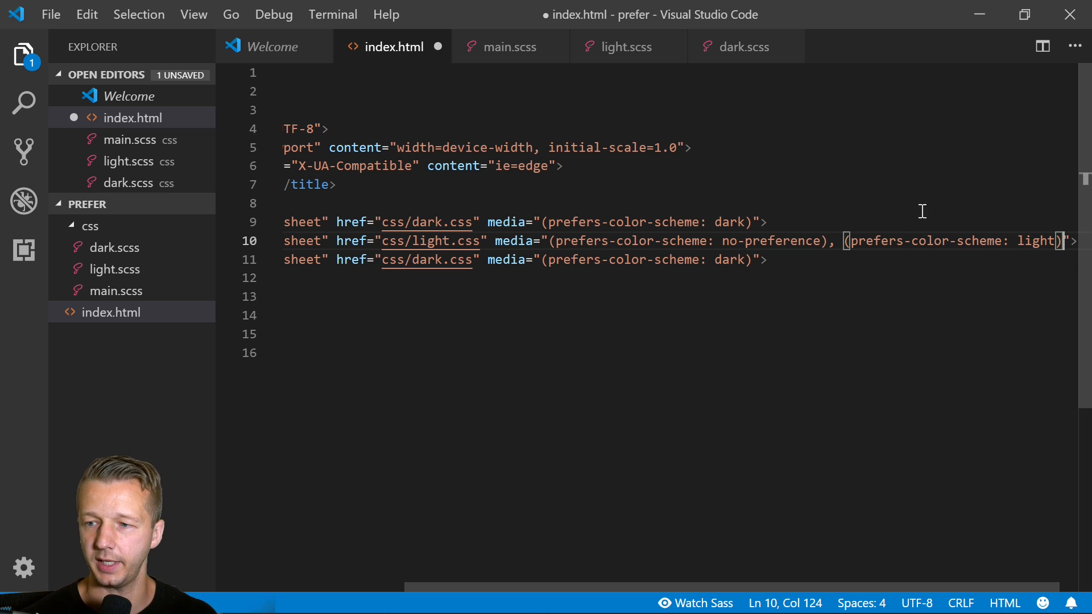
left_click(763, 260)
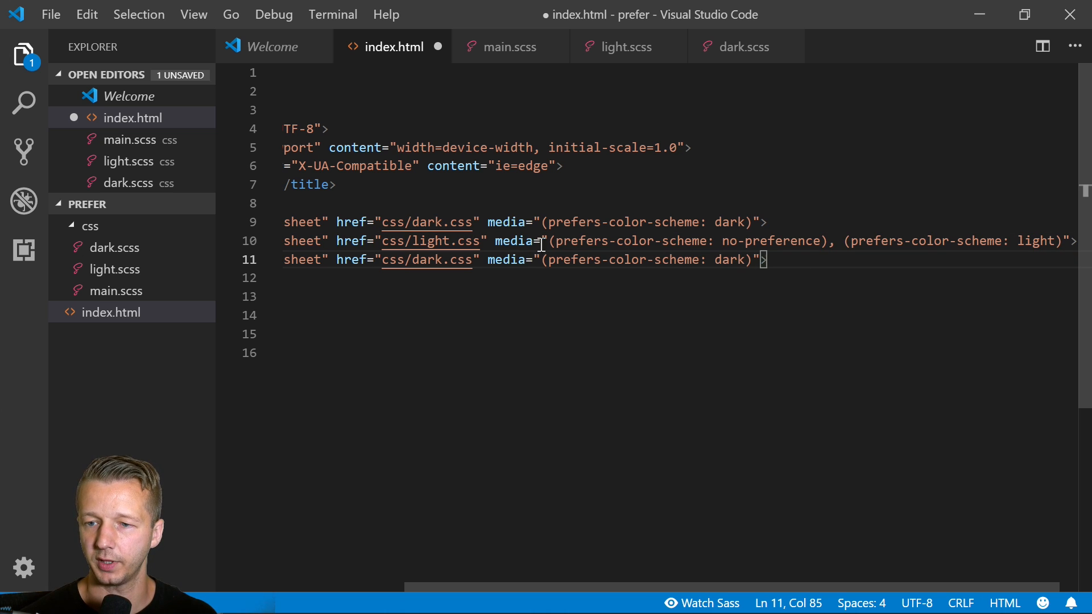
double_click(444, 240)
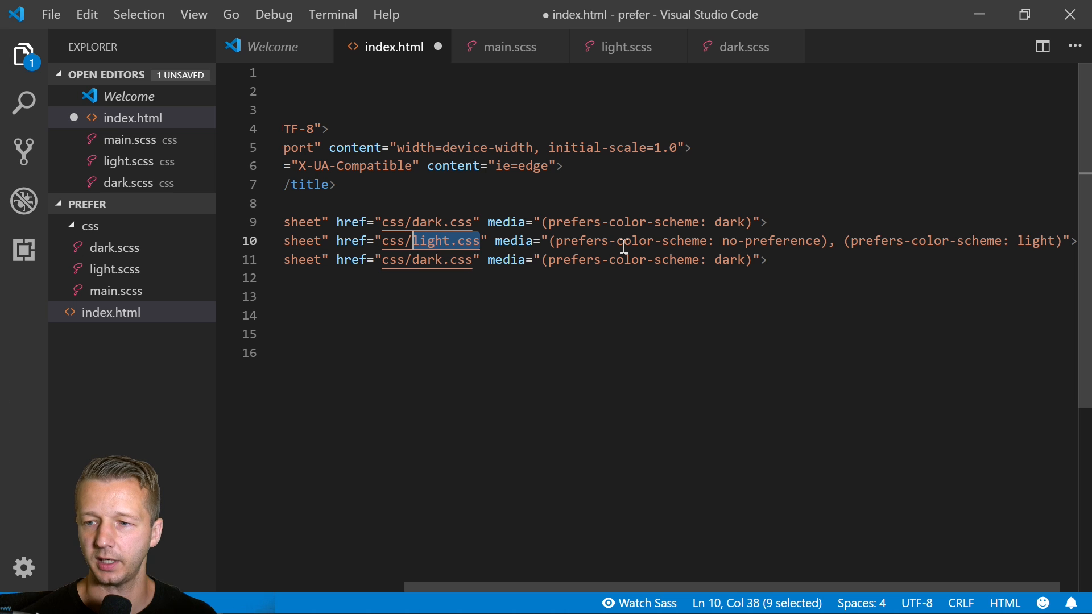
double_click(1035, 240)
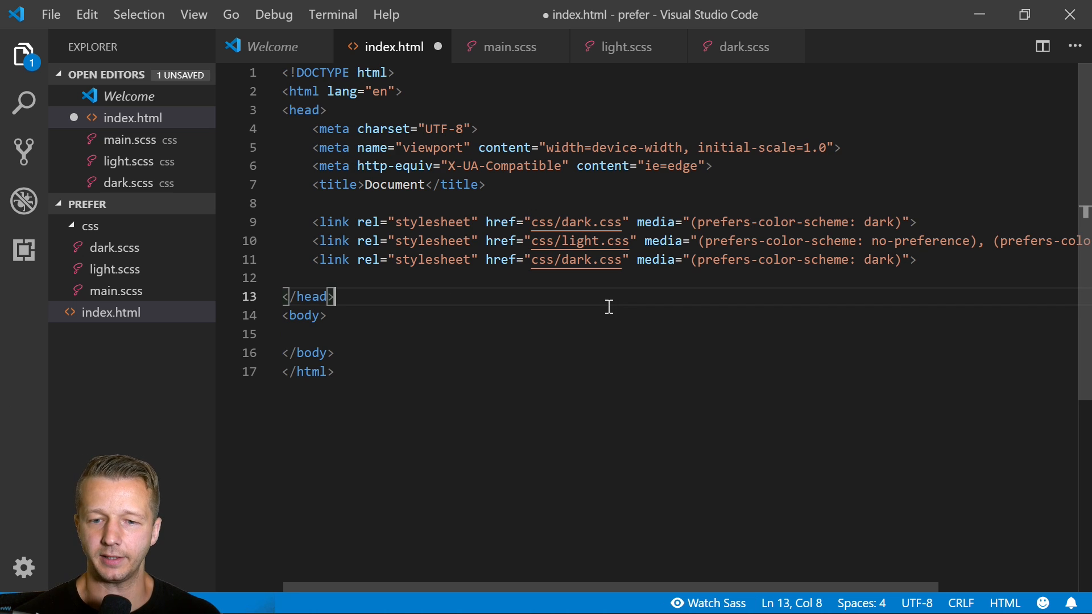
Rename the third link's file to css/main.css and delete its media condition.
left_click(306, 315)
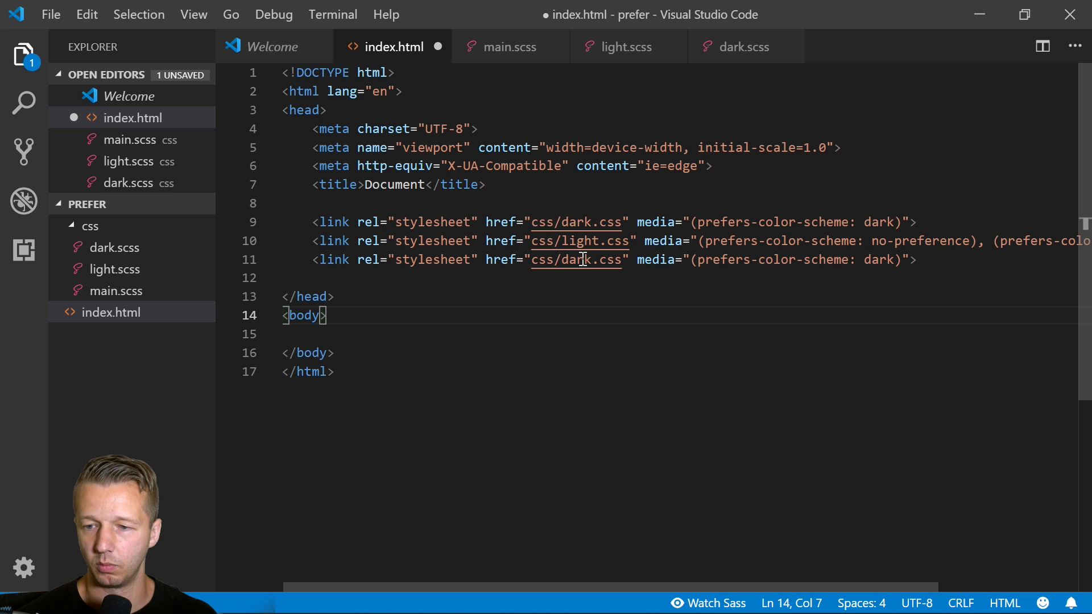
double_click(574, 259)
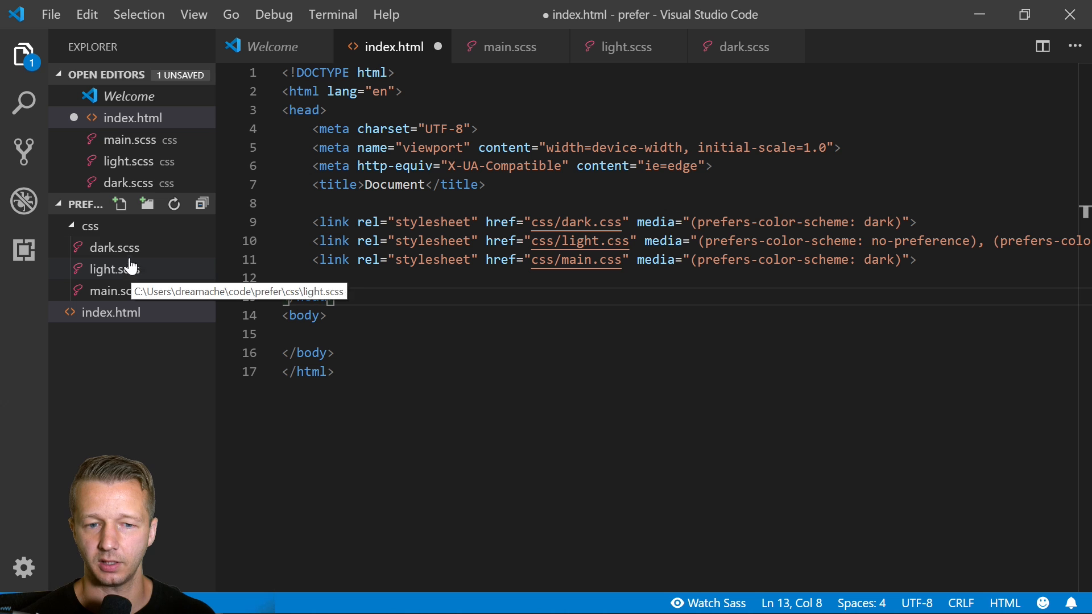
left_click(940, 260)
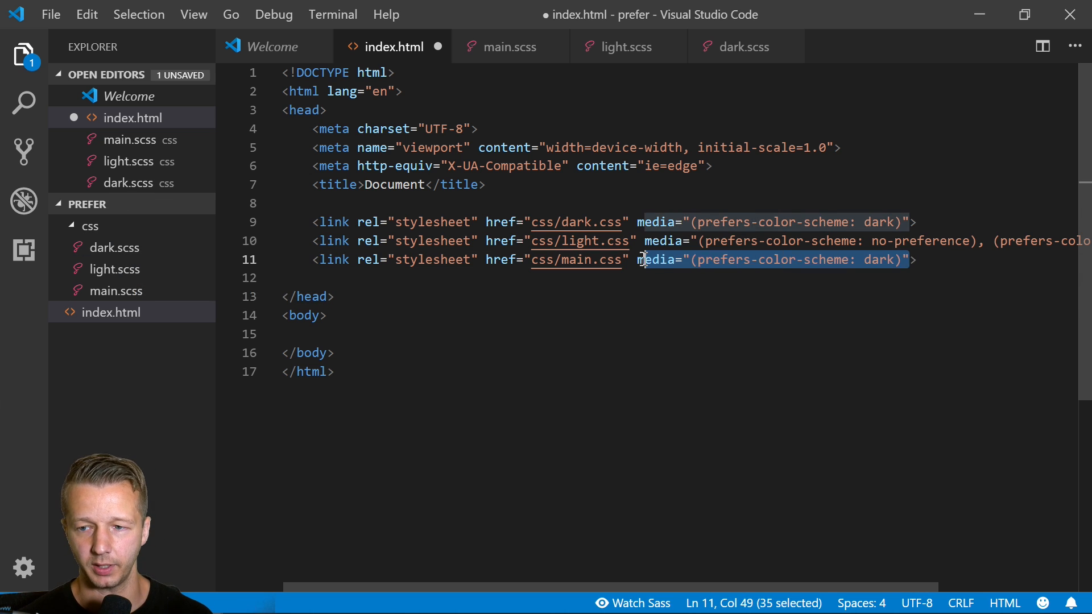
key("Delete")
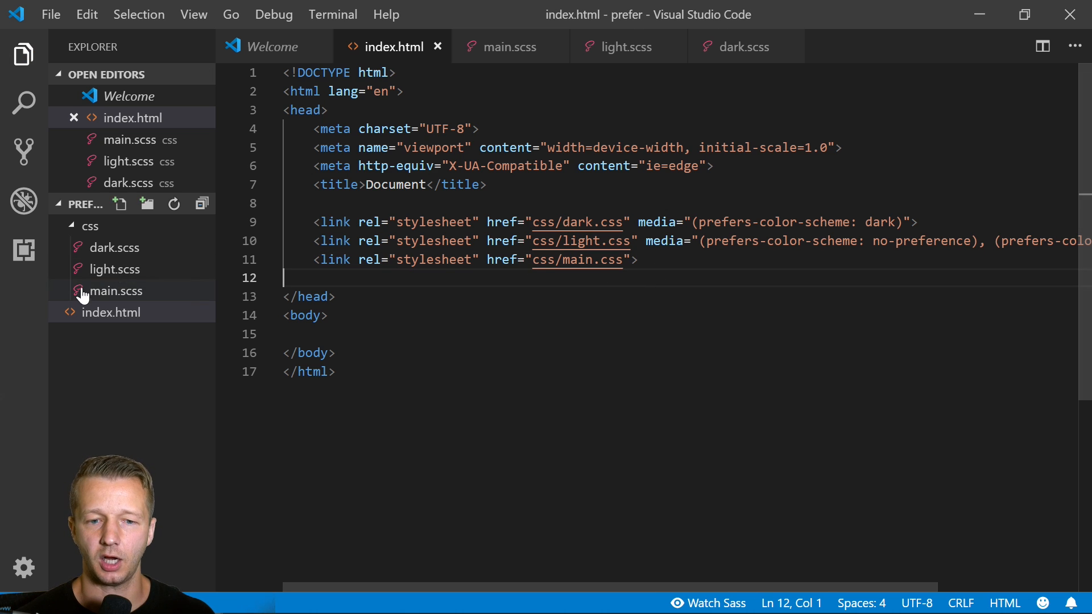
Start Live Sass watching on the SCSS files, then dismiss the compiler output.
left_click(116, 290)
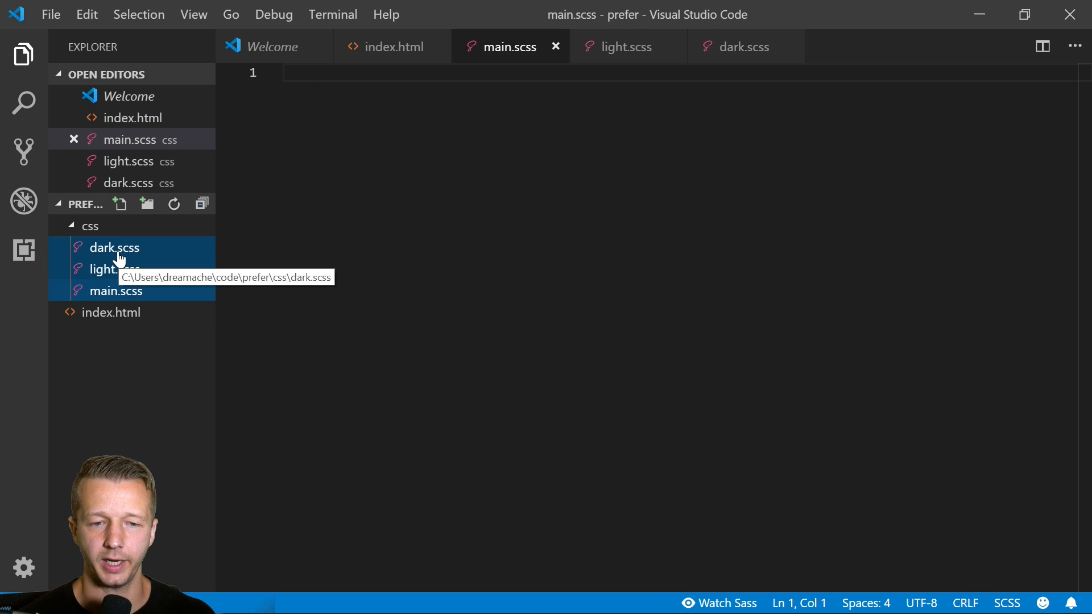
right_click(111, 268)
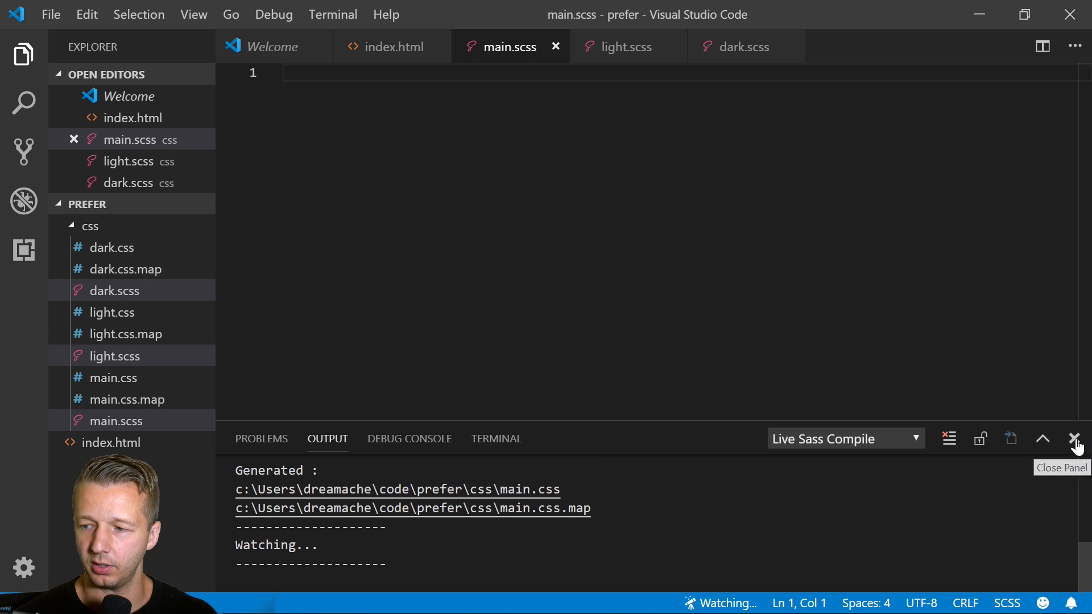
left_click(390, 47)
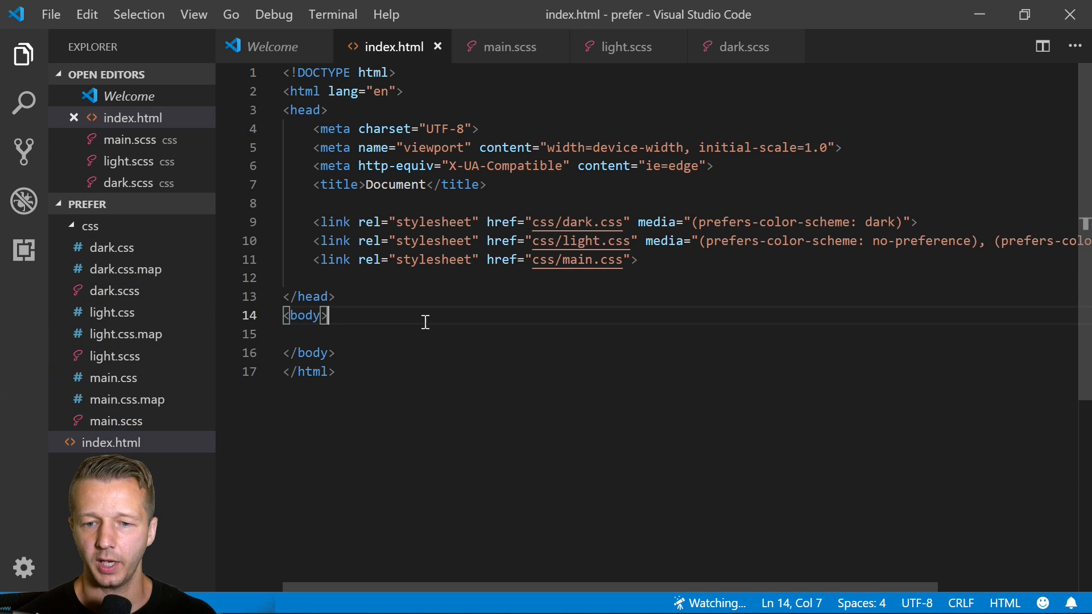
Insert an empty script element with blank lines into index.html's body.
left_click(637, 260)
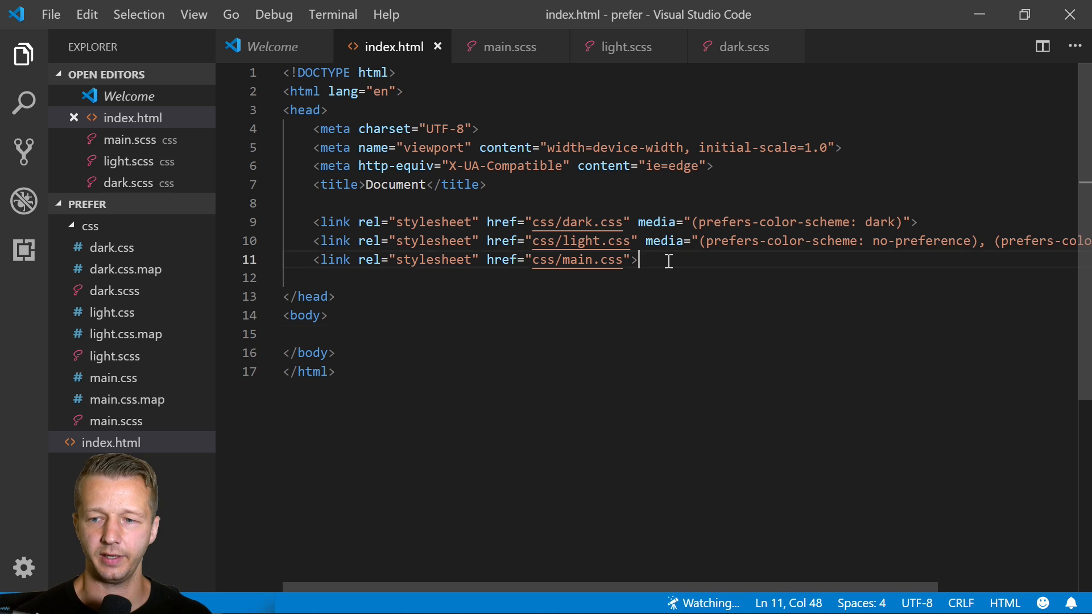
left_click(404, 334)
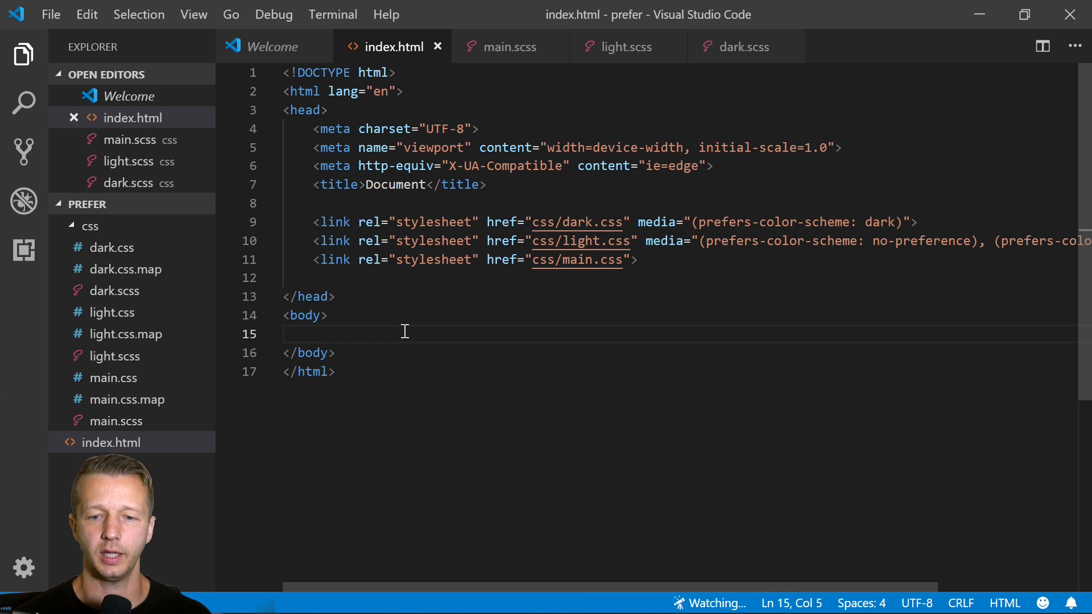
key("Enter")
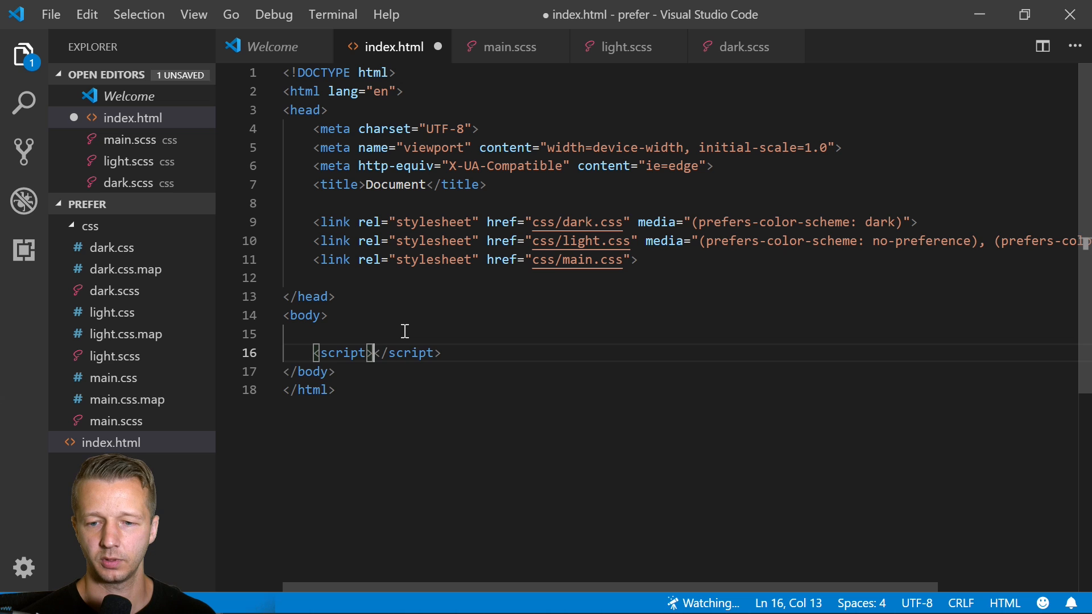
key("Enter")
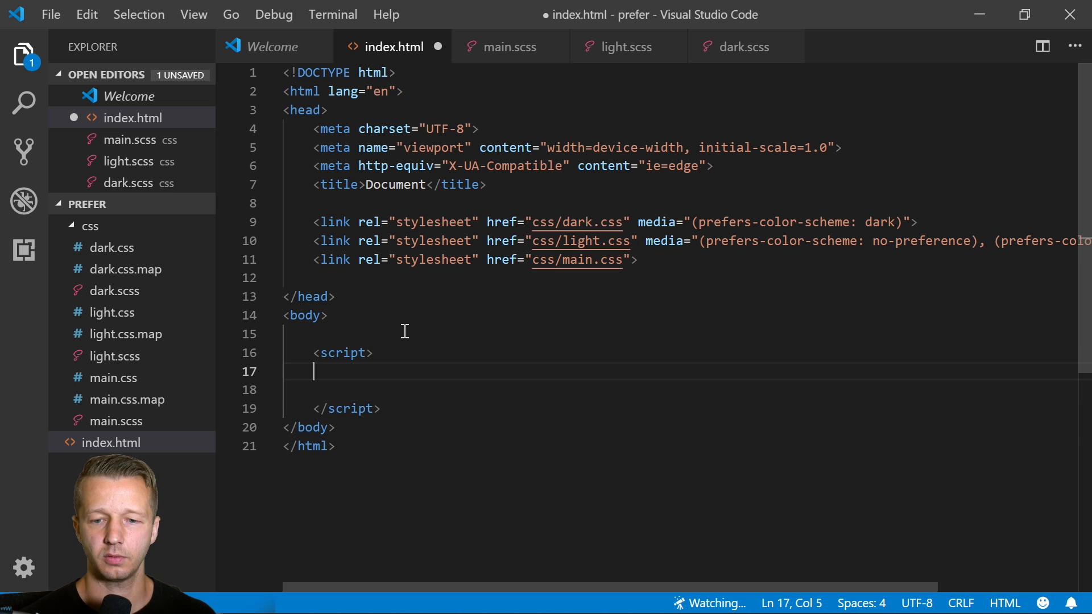
key("Enter")
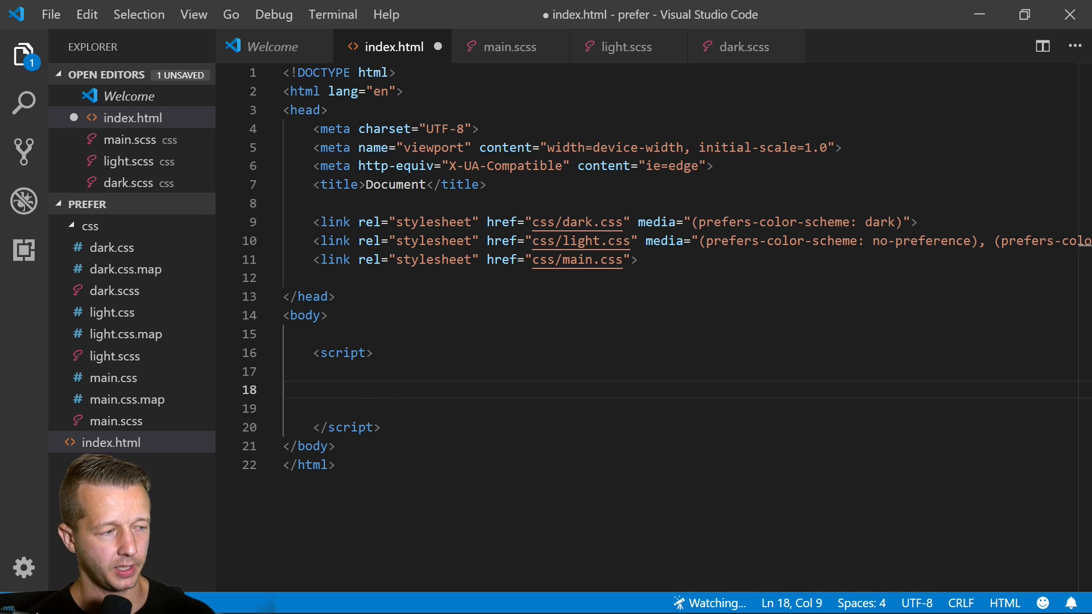
Write console.log(window.matchMedia('(prefers-color-scheme)').media) in the script and save index.html.
type("console.log()")
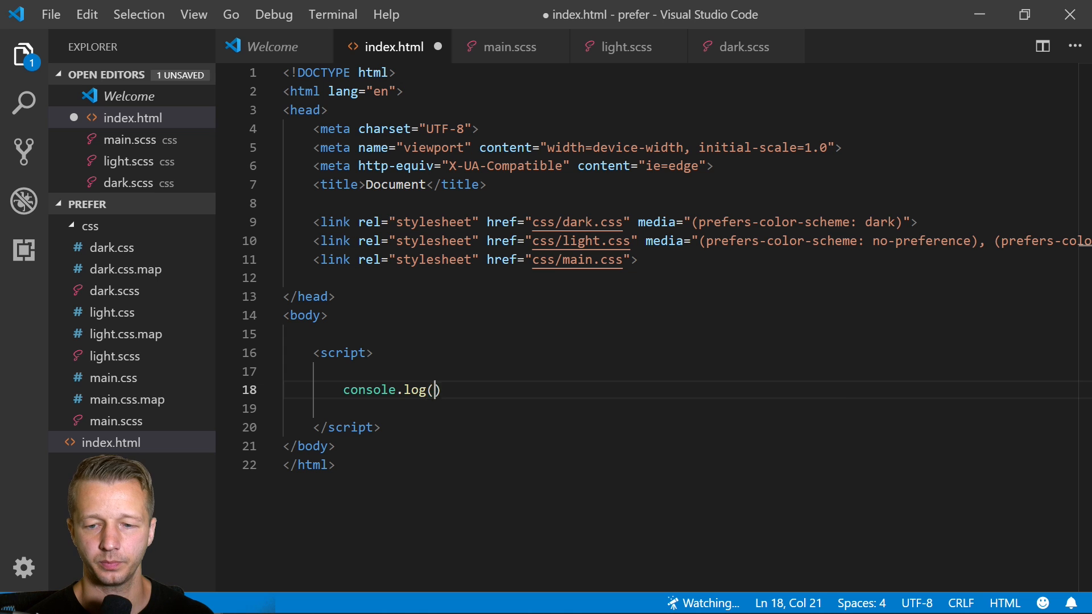
type("window.matchMedia(")
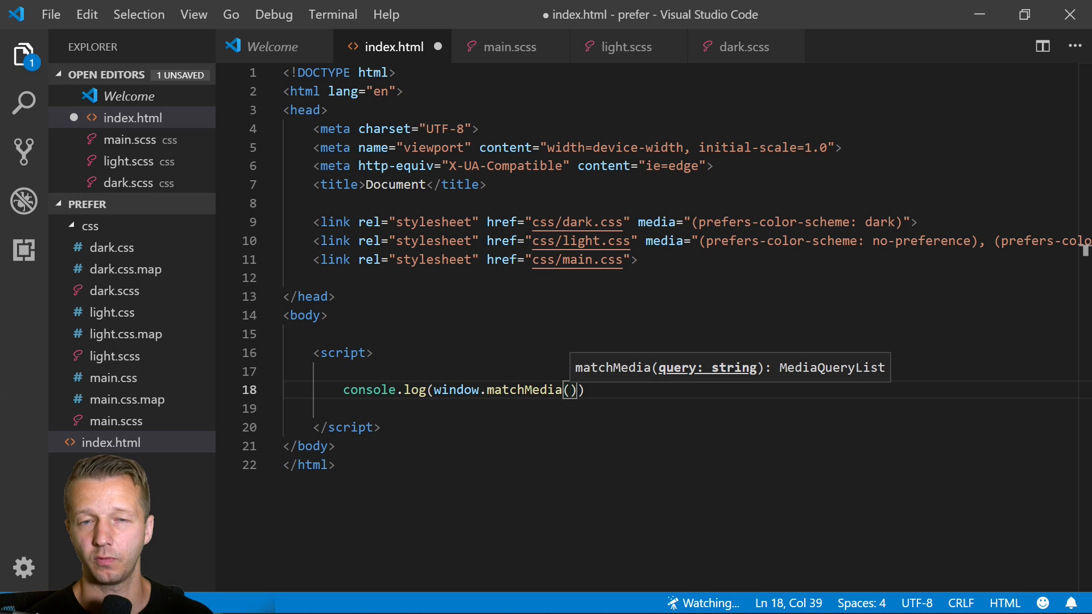
type("'")
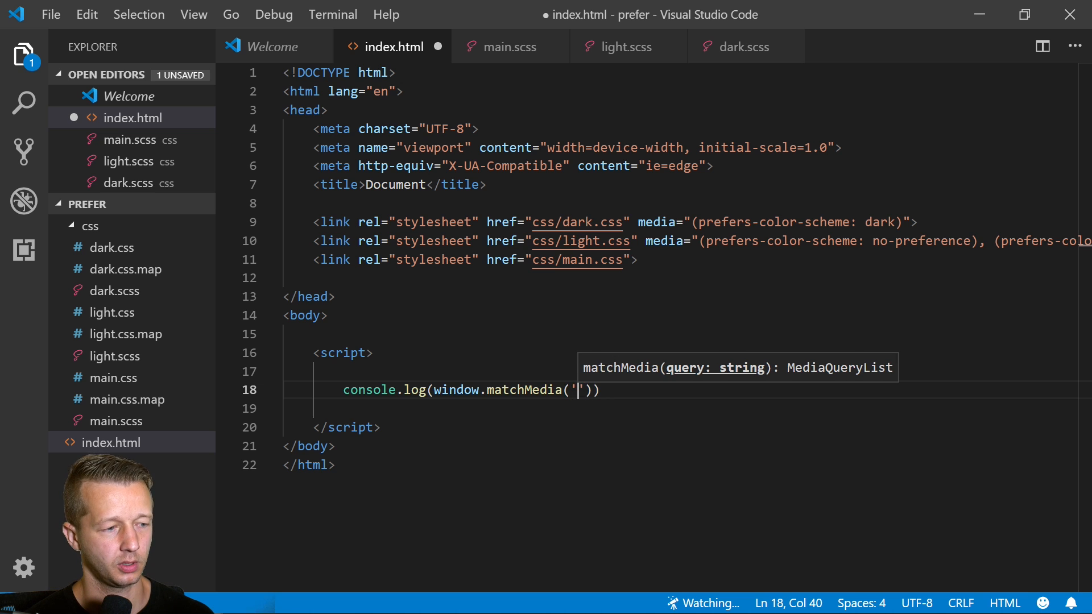
type("(prefers-color-schem")
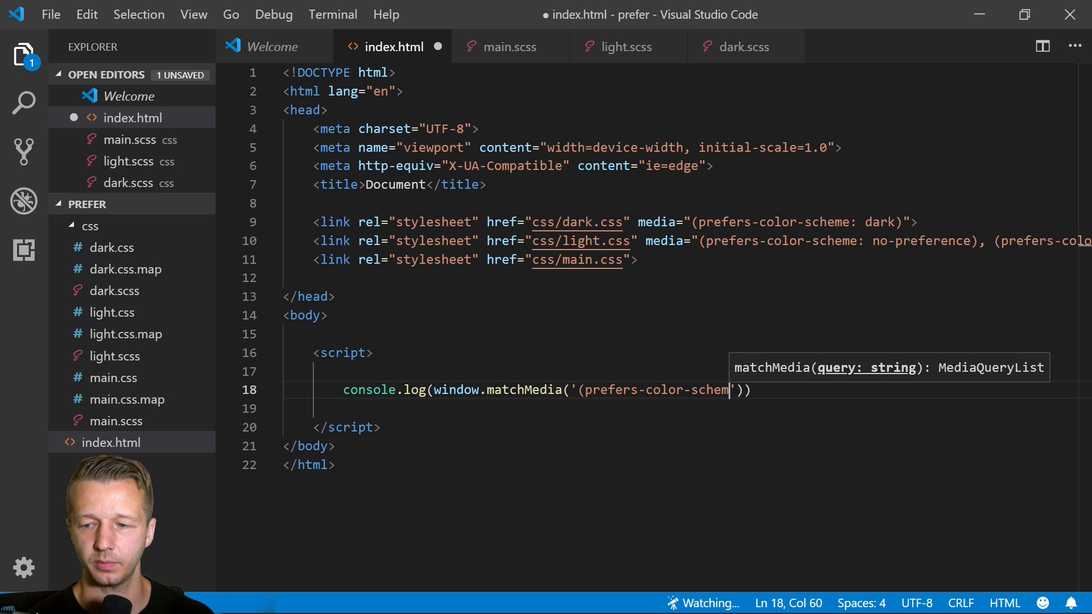
type(").med")
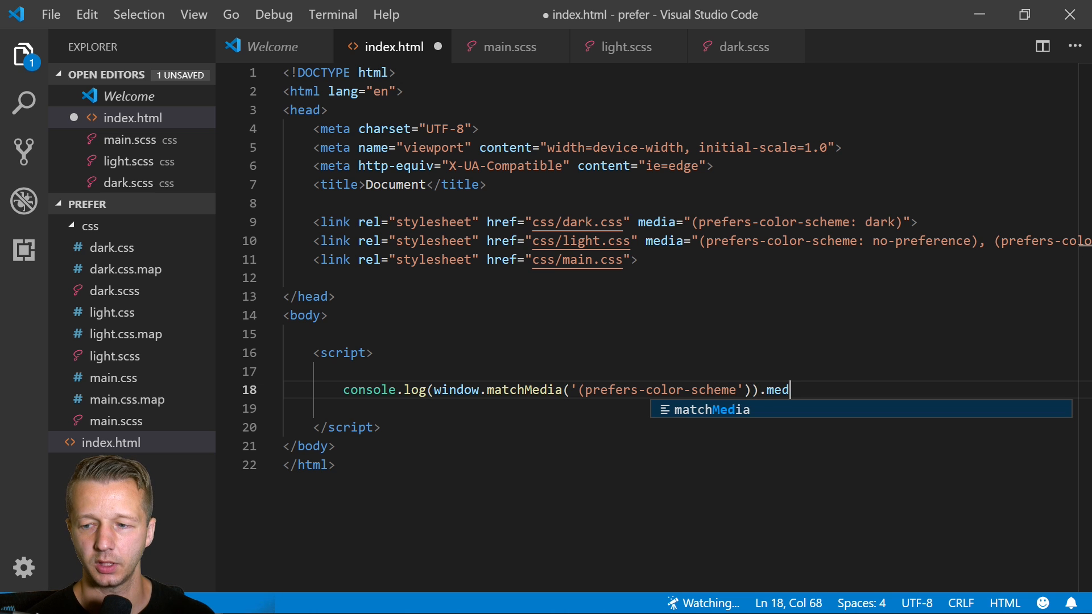
type("ia")
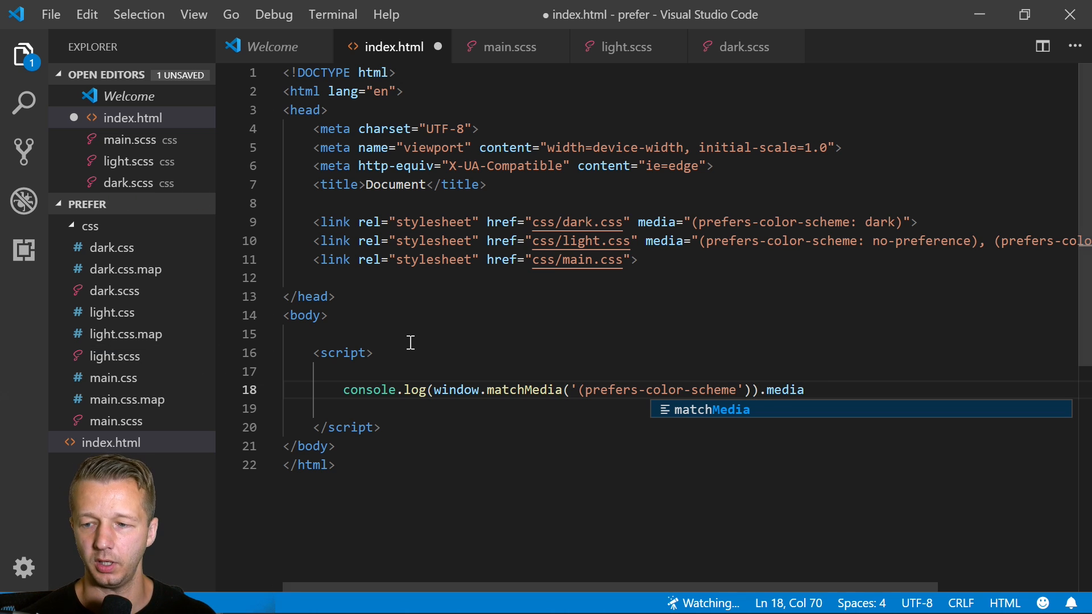
type(")")
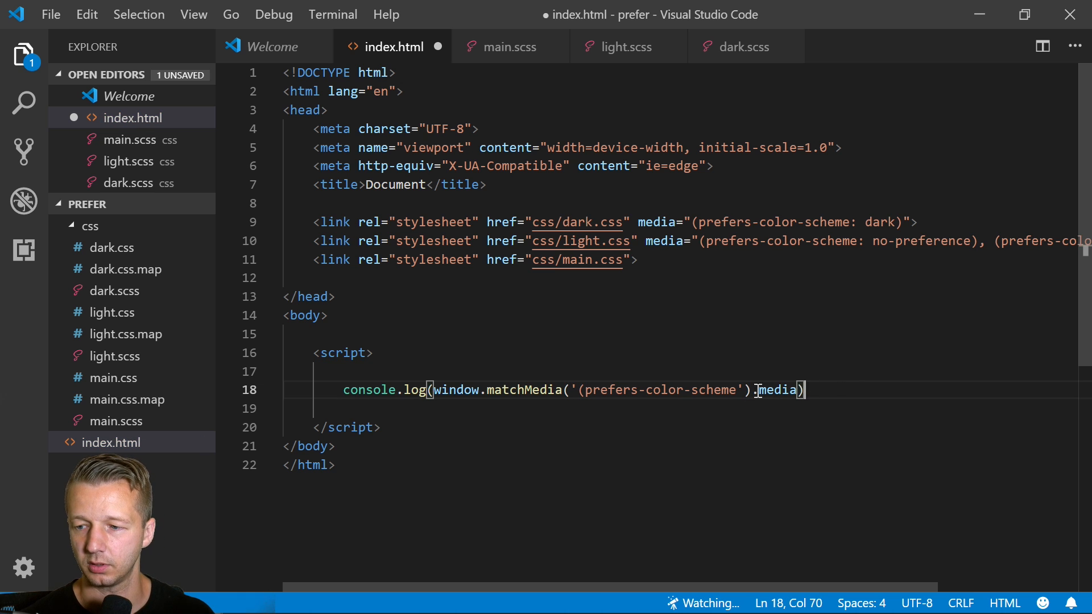
scroll("down", 3)
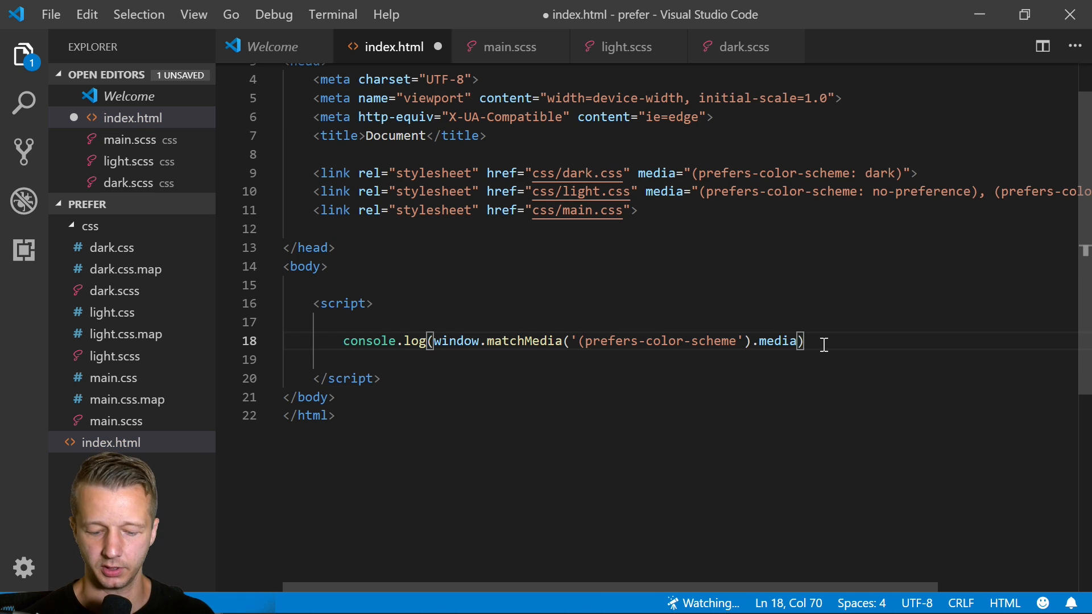
key("ctrl+s")
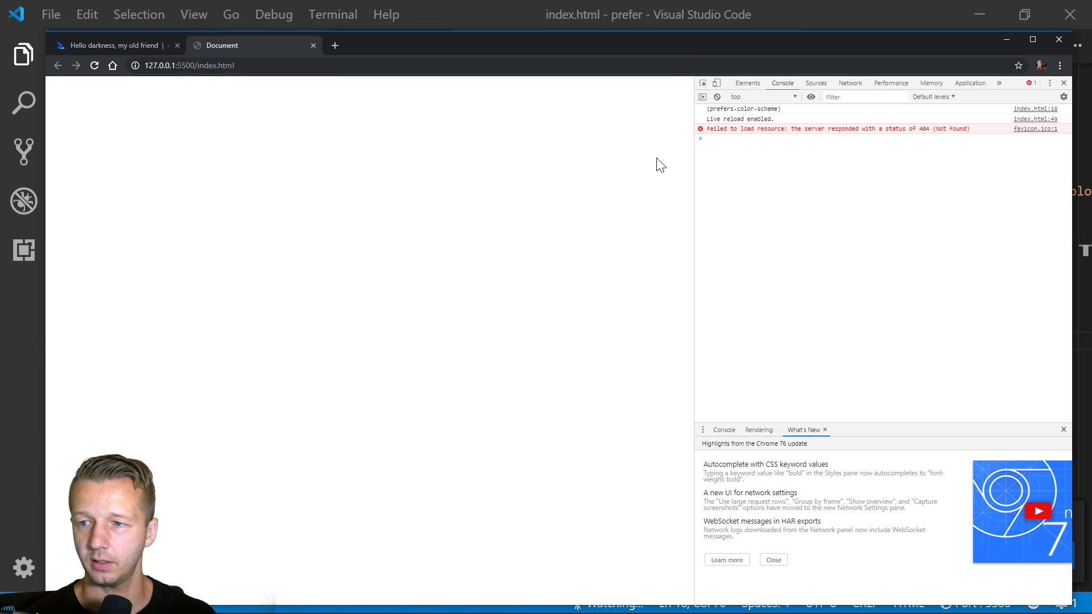
mouse_move(645, 165)
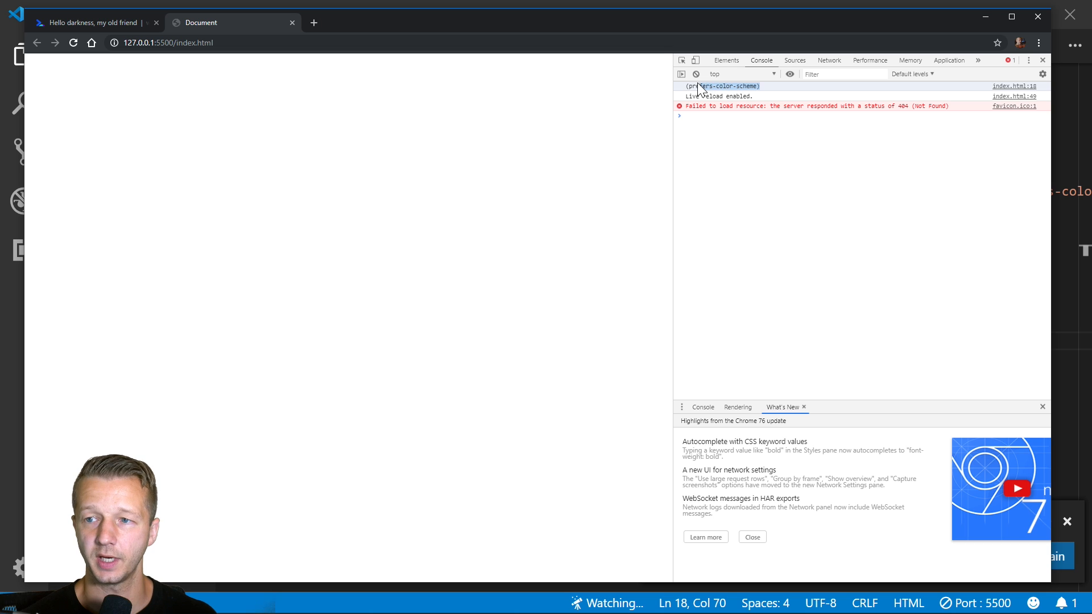
mouse_move(666, 98)
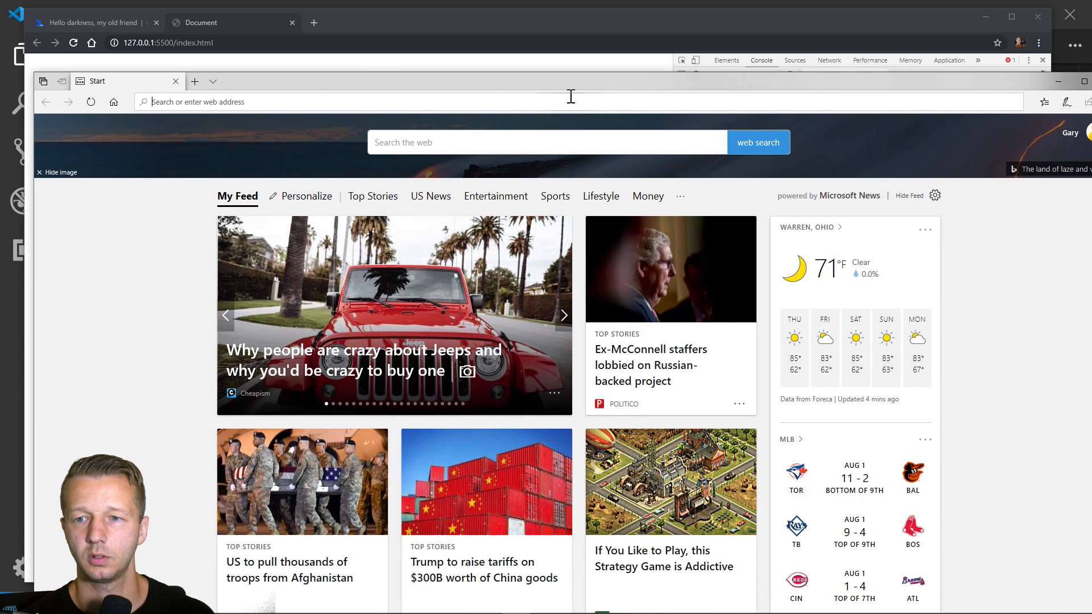
Load 127.0.0.1:5500/index.html in Edge and view the console logging 'not all'.
left_click(233, 22)
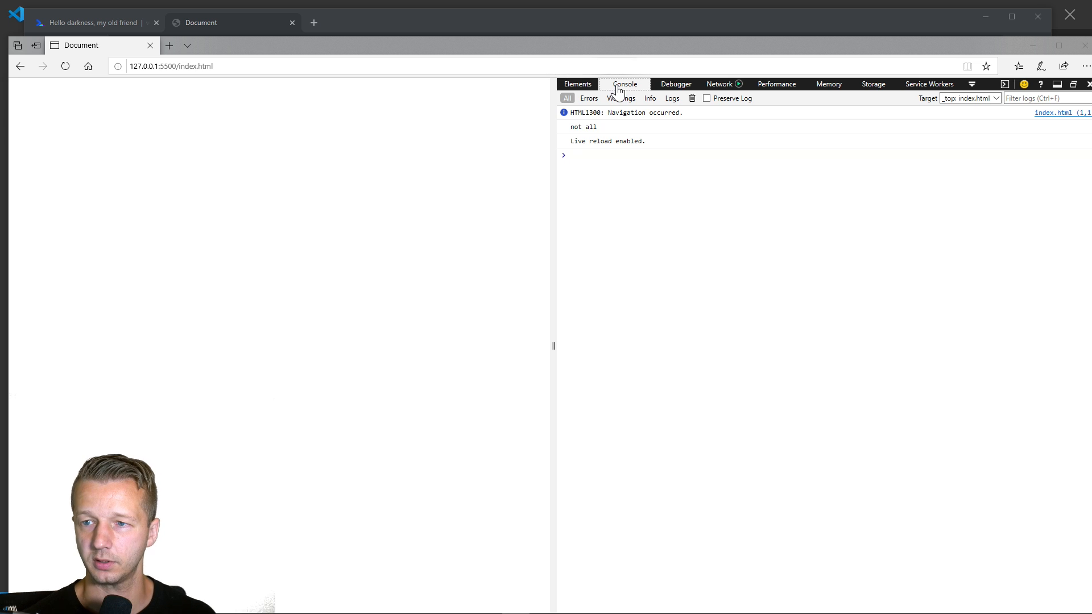
double_click(583, 127)
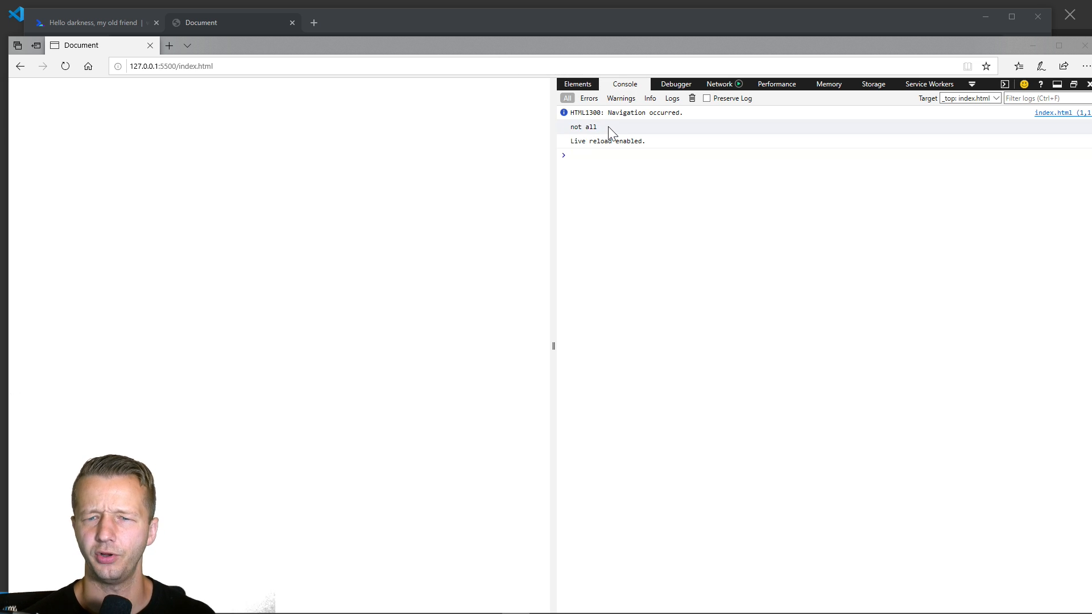
double_click(582, 127)
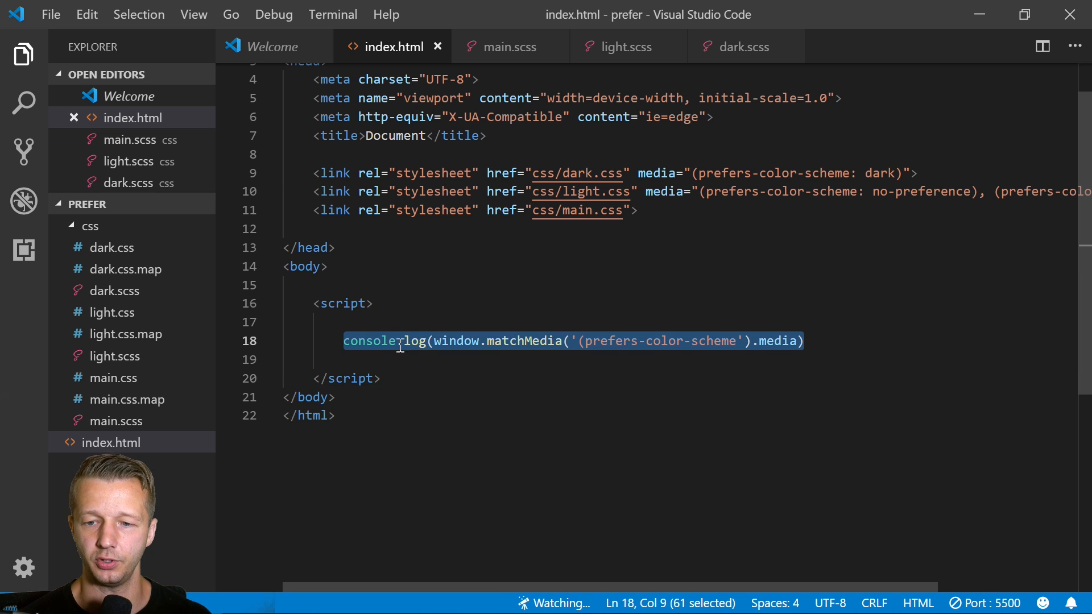
mouse_move(418, 341)
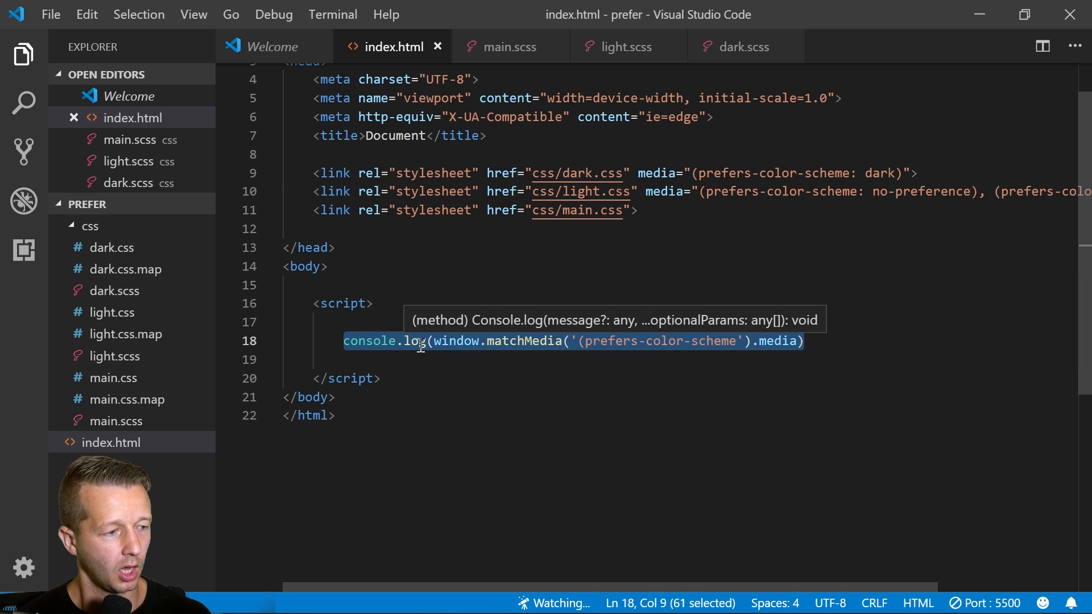
mouse_move(445, 341)
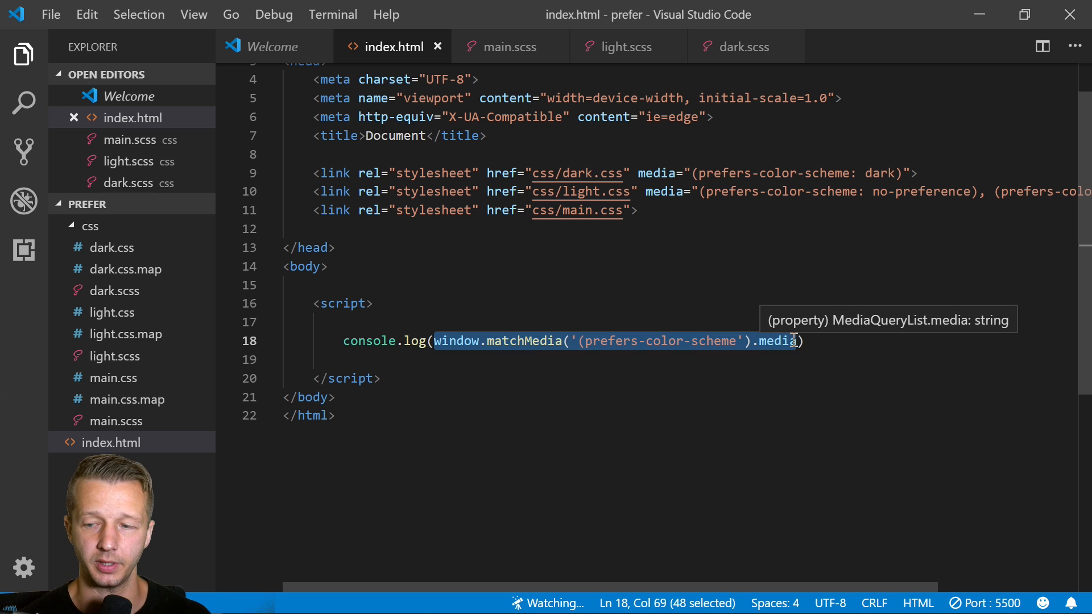
mouse_move(794, 340)
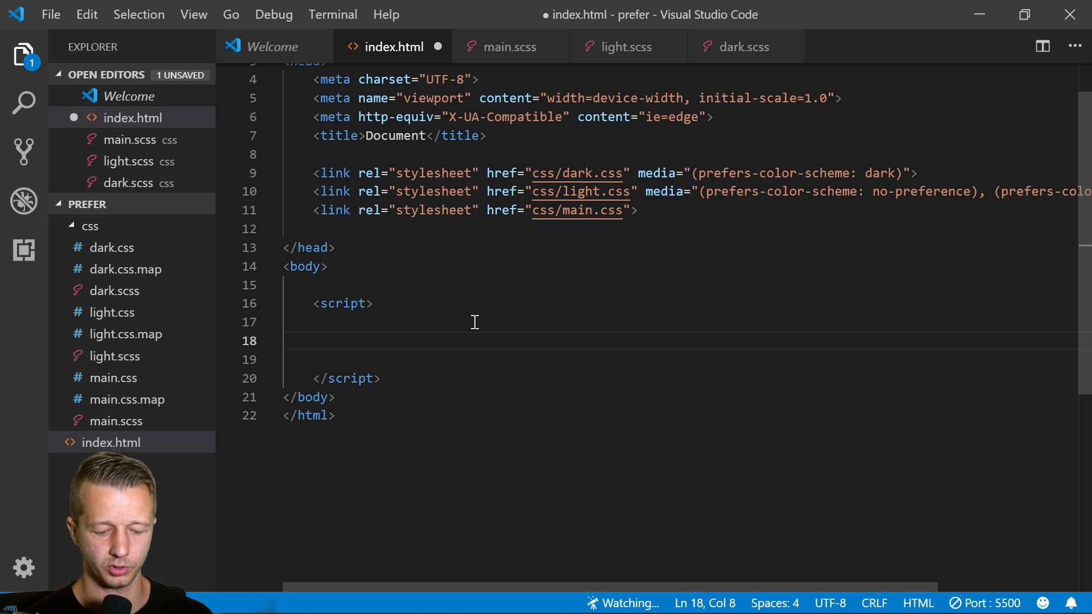
Log 'yay, we support it' only if matchMedia('(prefers-color-scheme)').media !== 'not all'.
type("if (window.matchMedia('(prefers-color-scheme').media)")
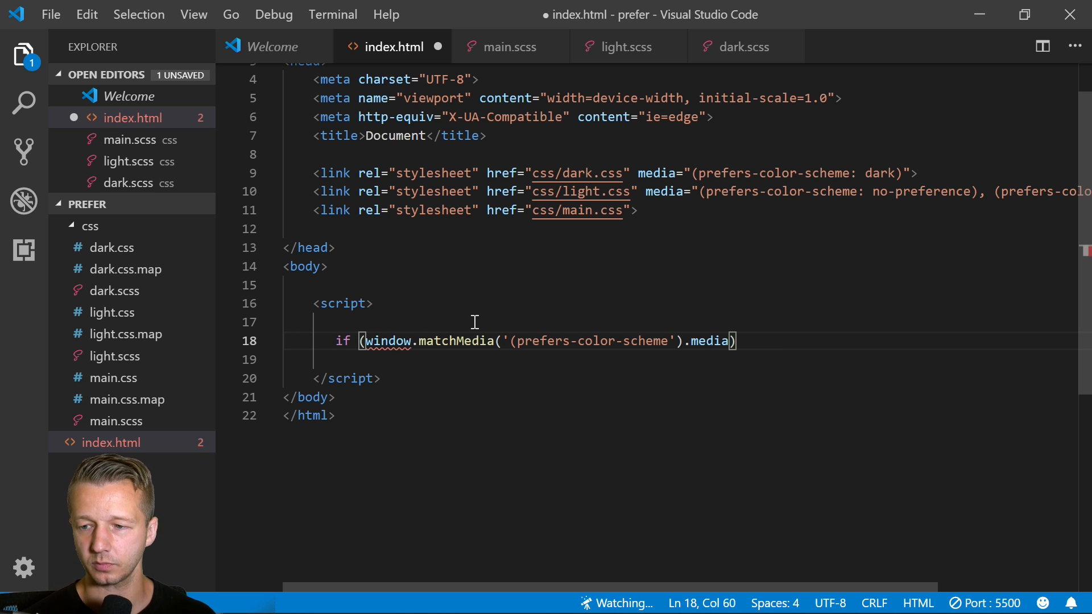
type("!==")
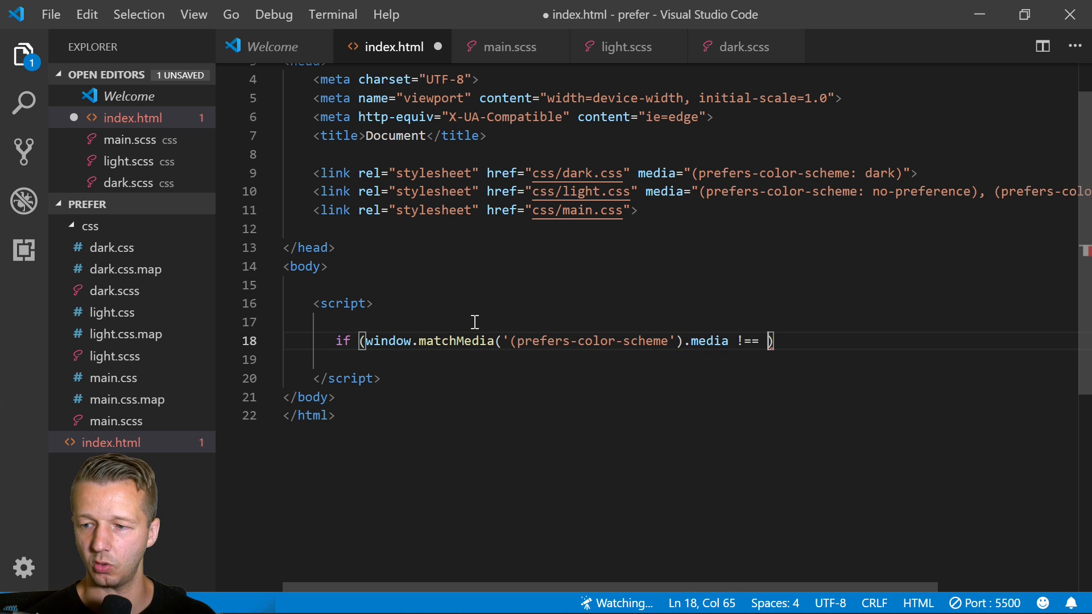
type("'not all'")
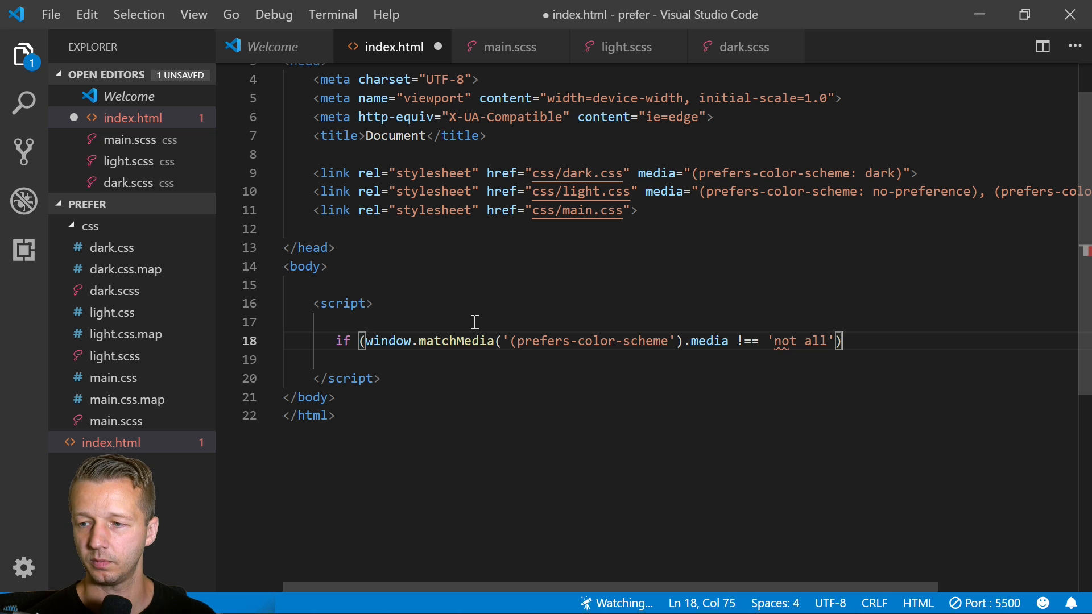
type("{")
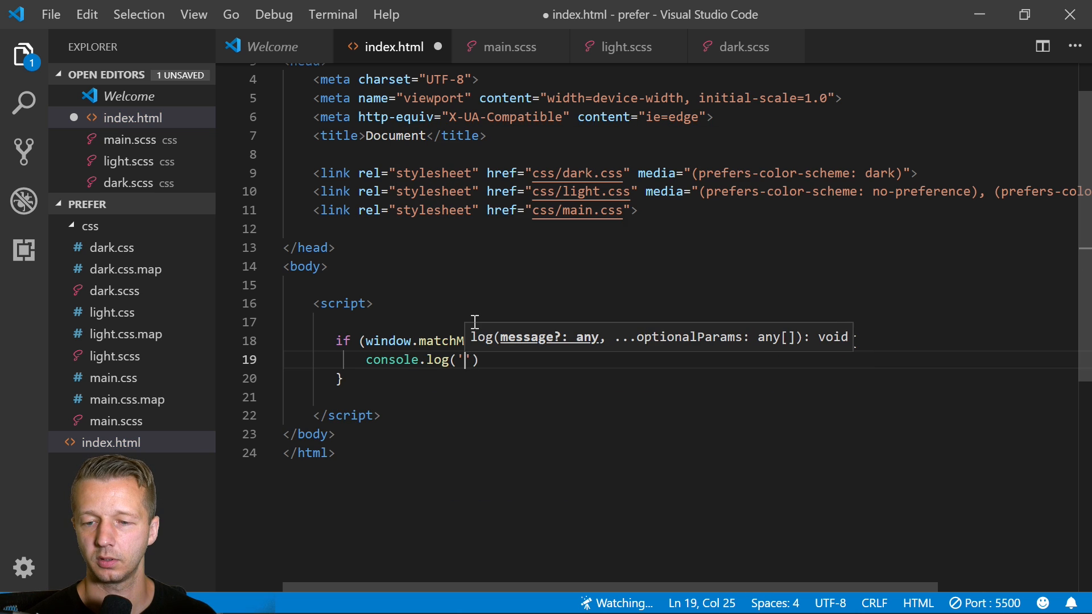
type("yay, we support")
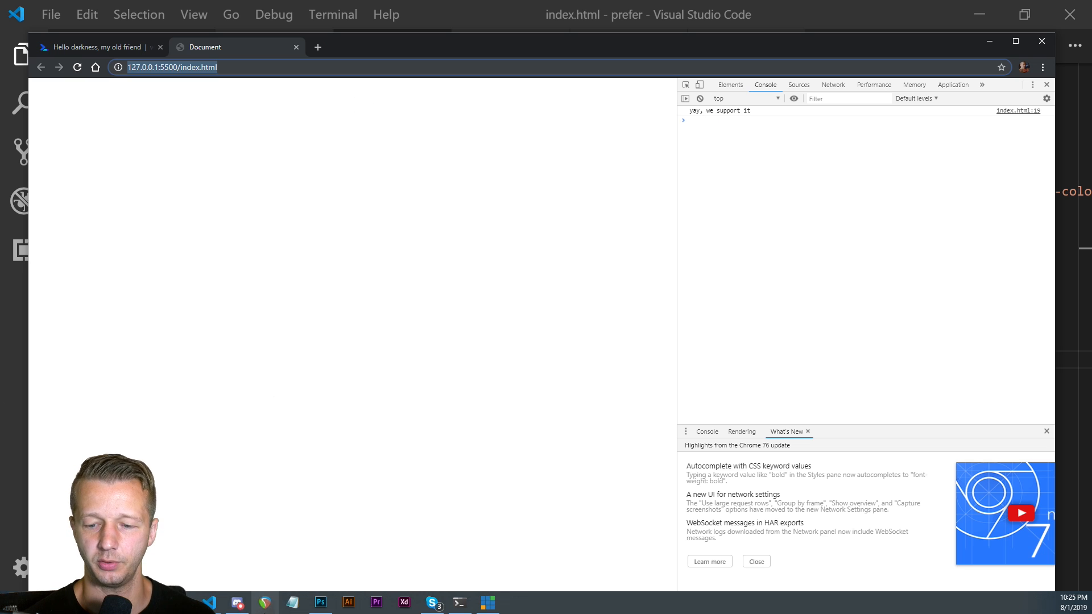
left_click(206, 602)
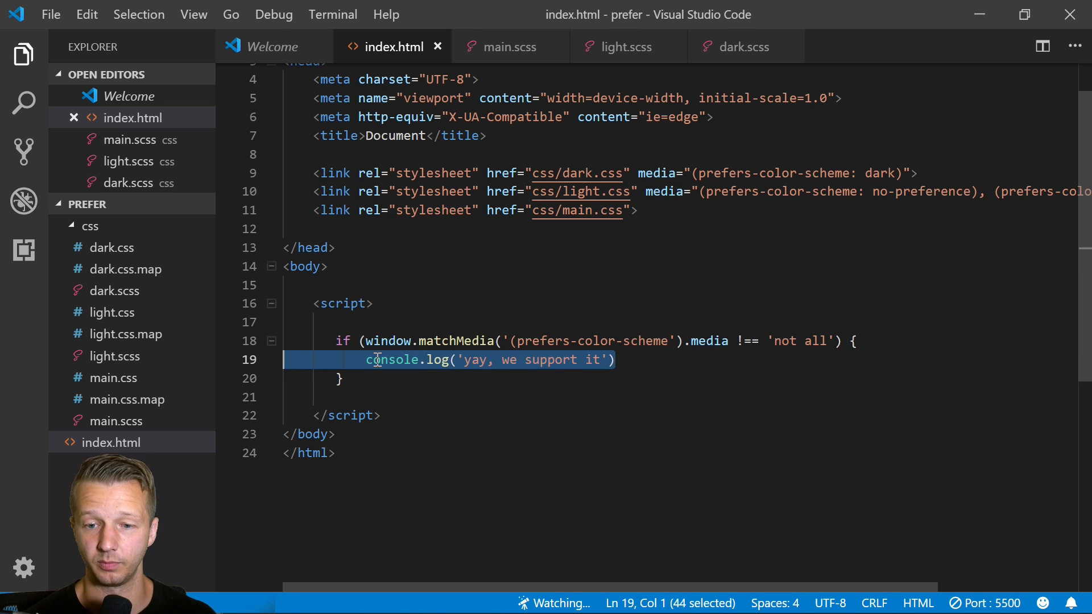
Delete the support-check script from index.html's body, keeping the three stylesheet links.
key("Delete")
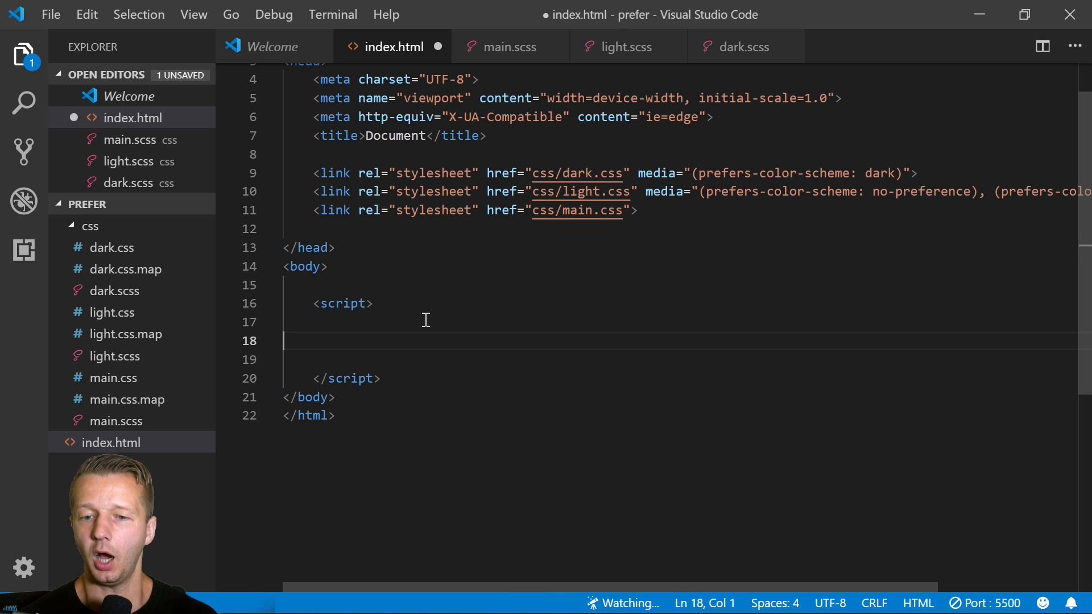
mouse_move(358, 336)
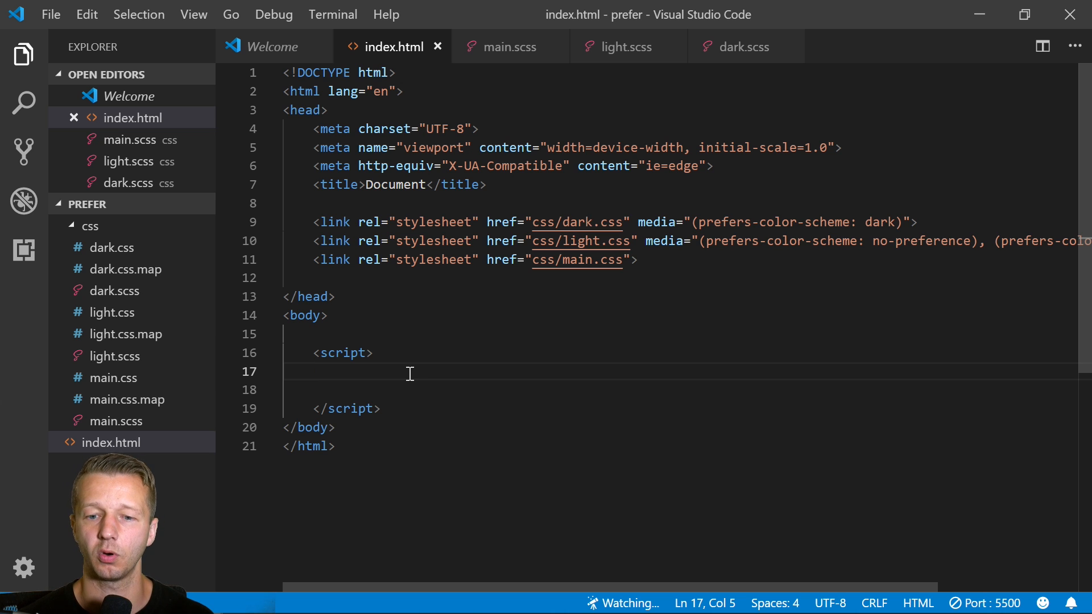
mouse_move(397, 373)
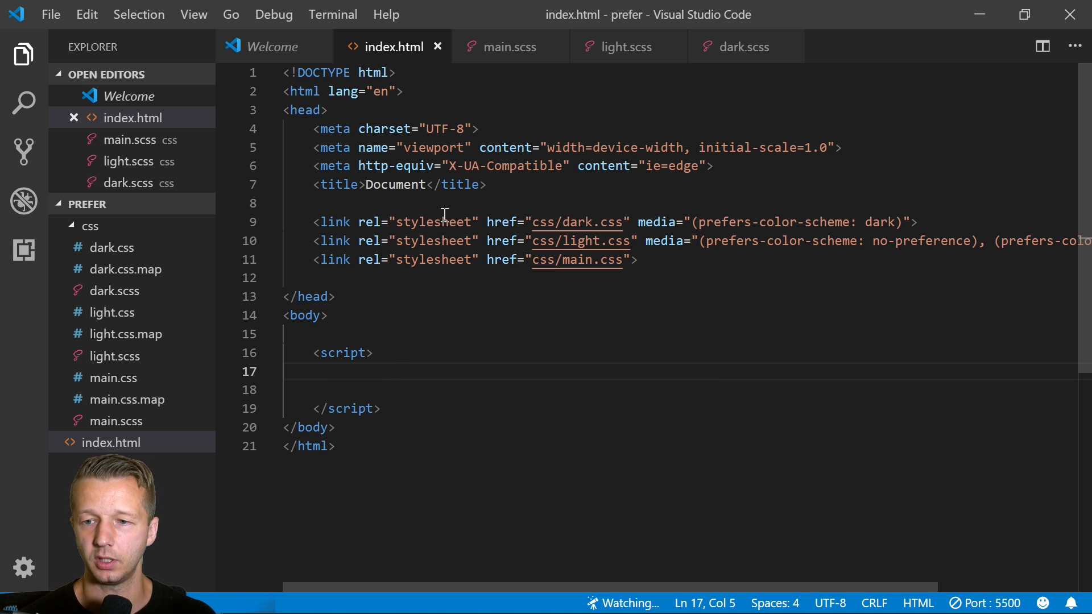
mouse_move(625, 221)
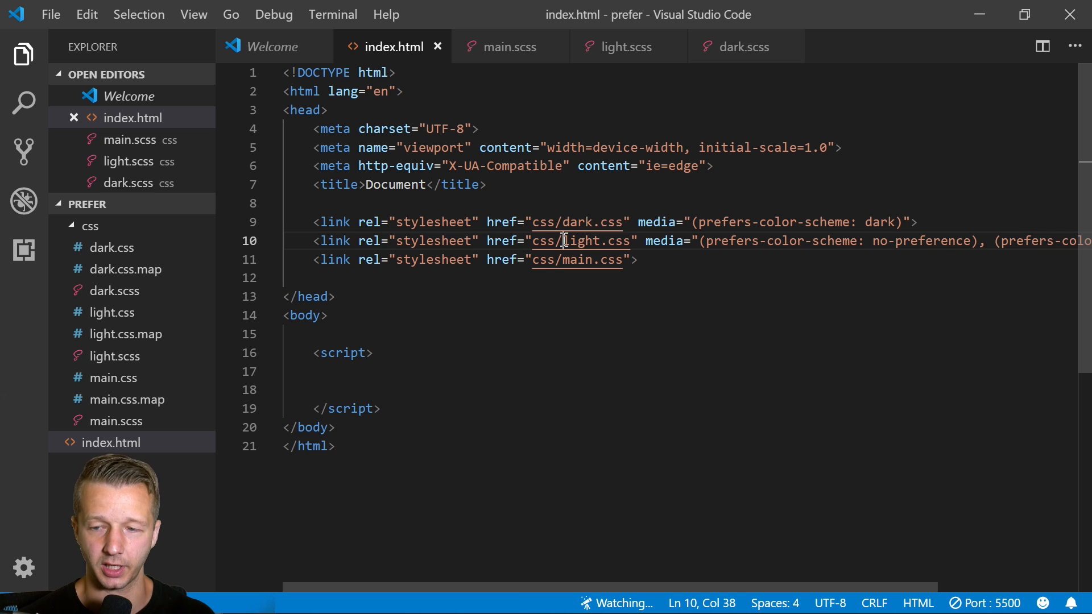
left_click(284, 277)
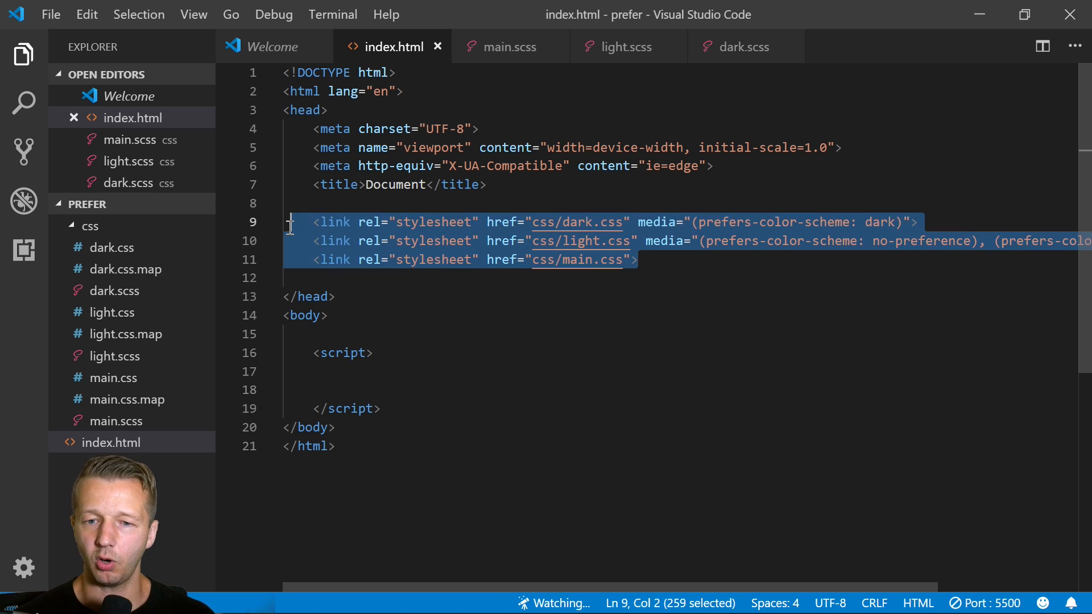
mouse_move(578, 222)
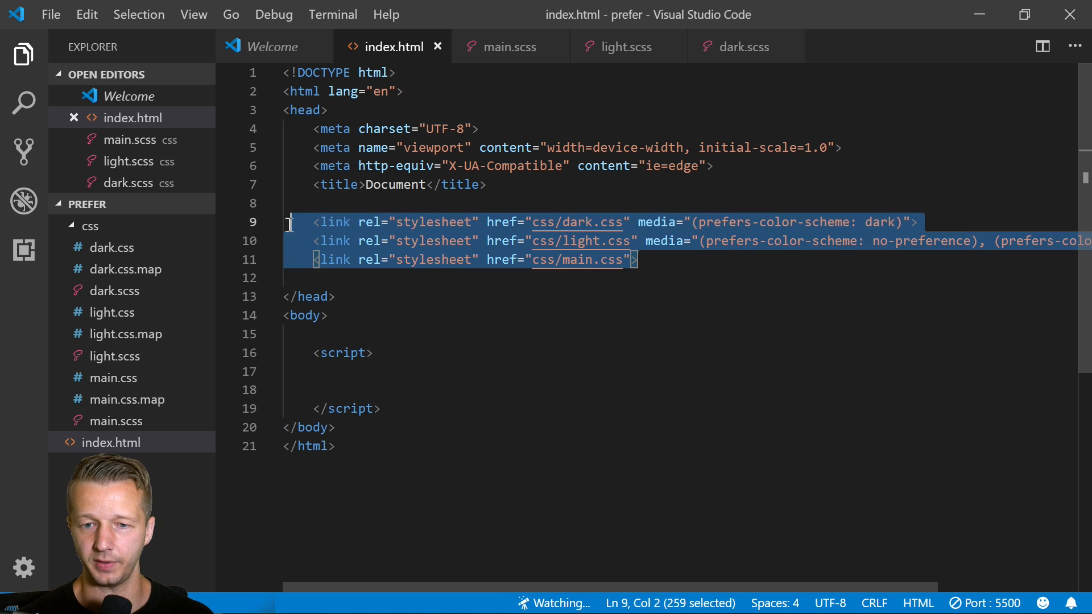
left_click(446, 202)
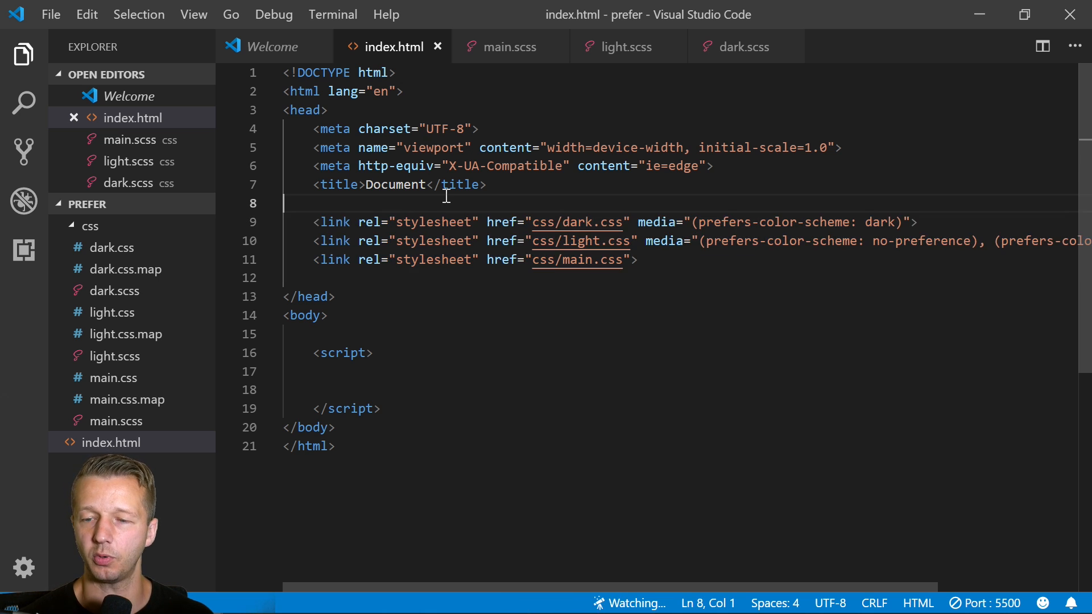
mouse_move(409, 403)
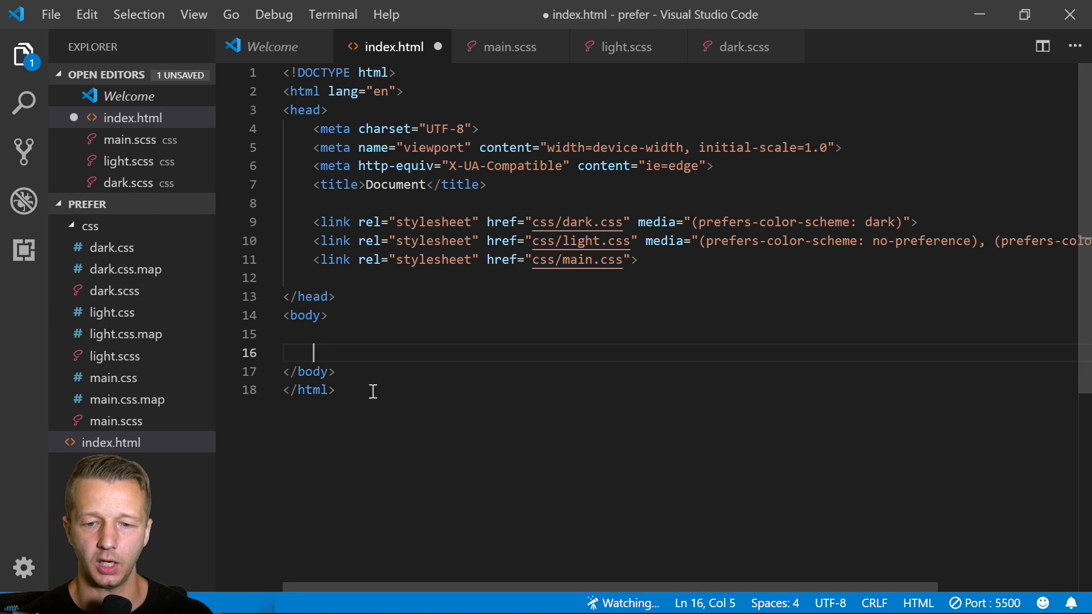
Expand .container and h1 abbreviations into a div holding an h1 'Prefers Color Scheme:'.
type(".contain")
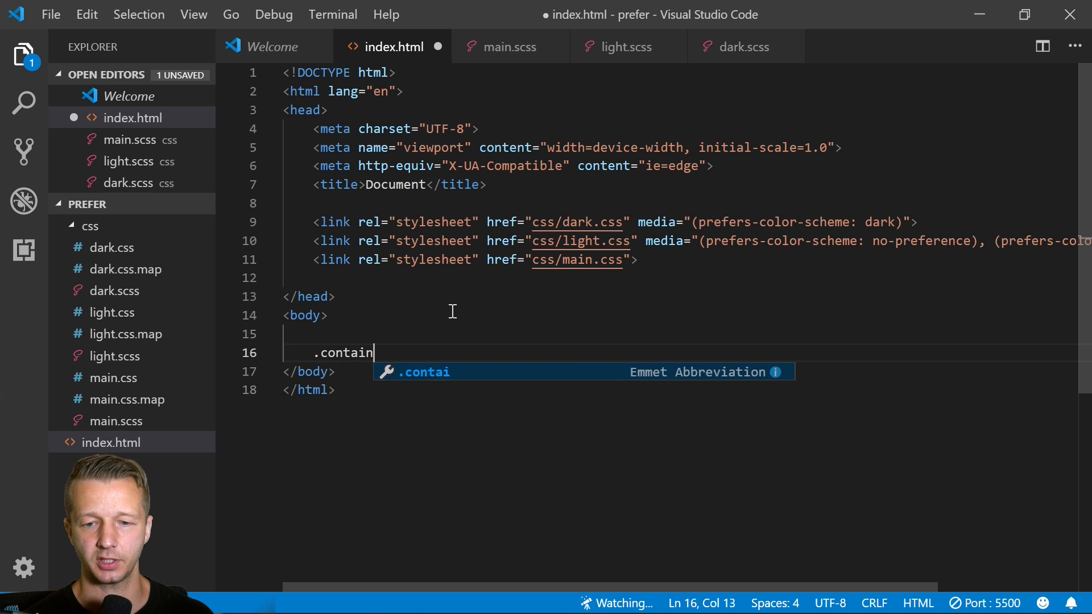
type("h1")
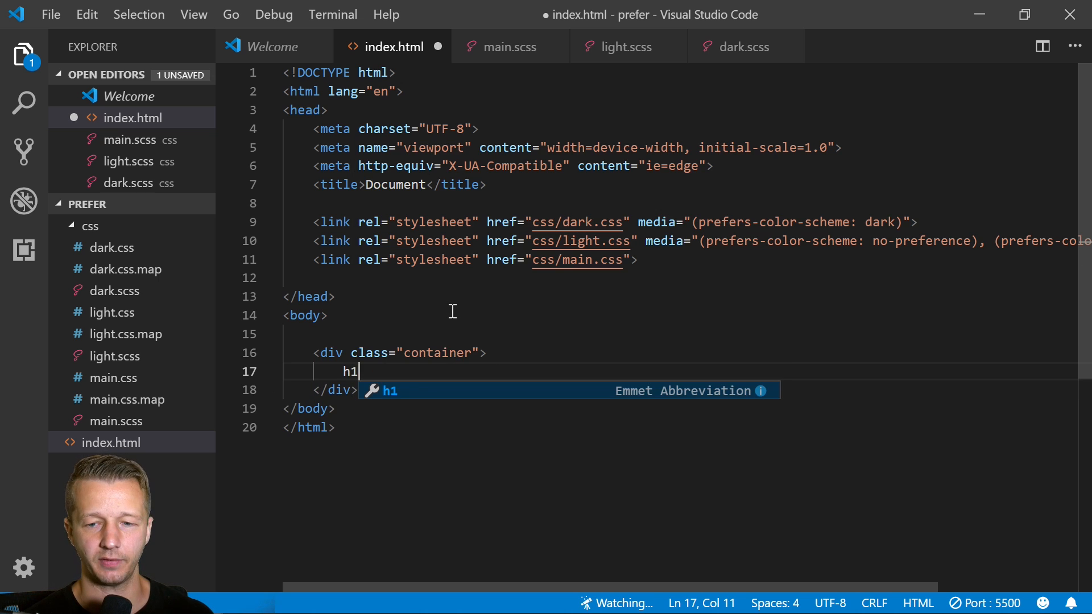
key("Tab")
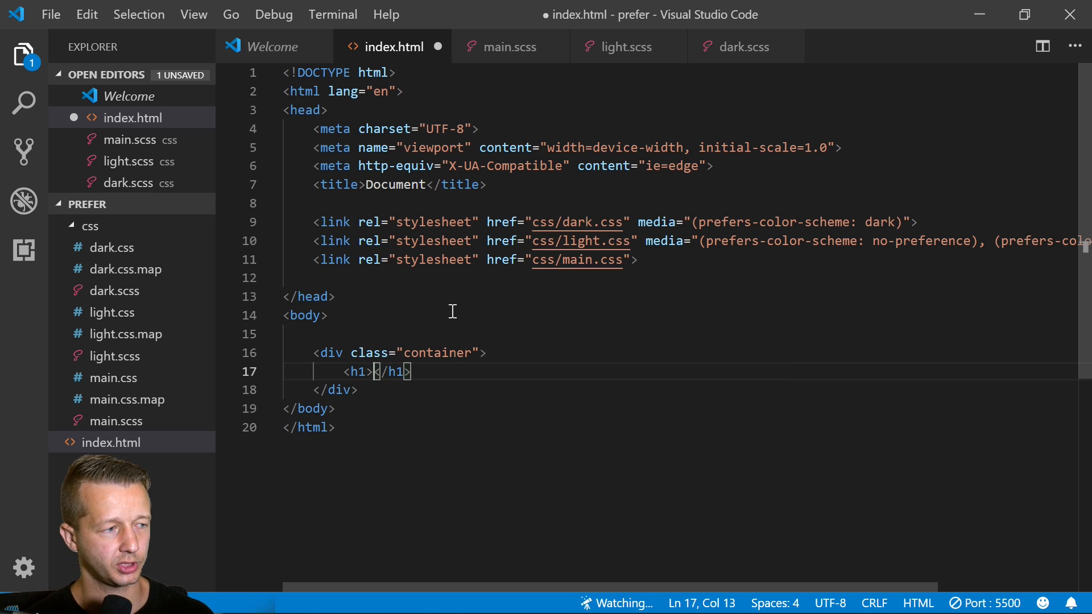
type("Prefers Color Scheme:")
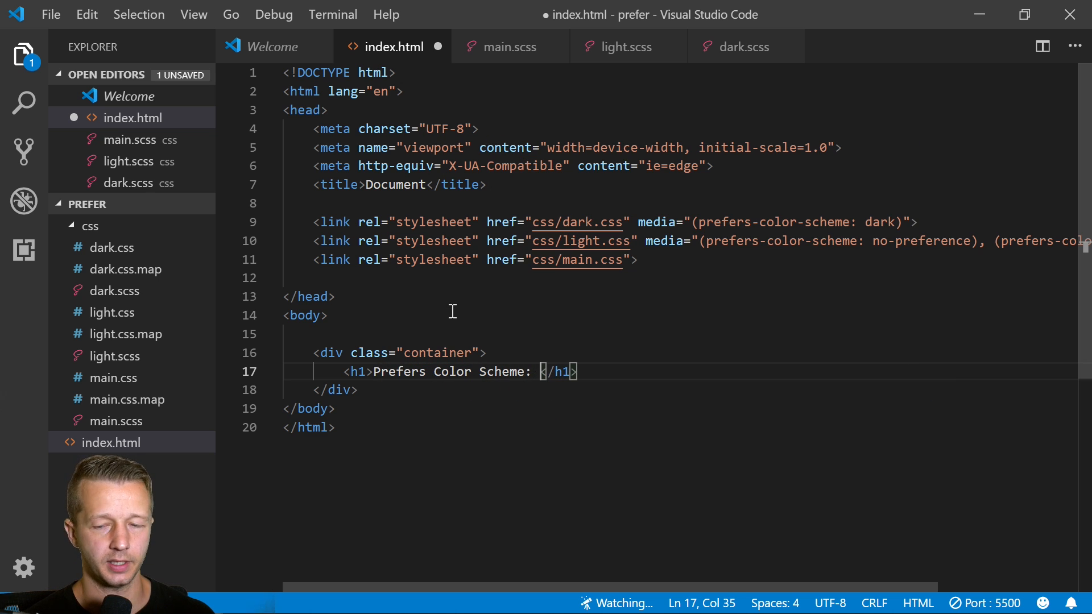
mouse_move(582, 362)
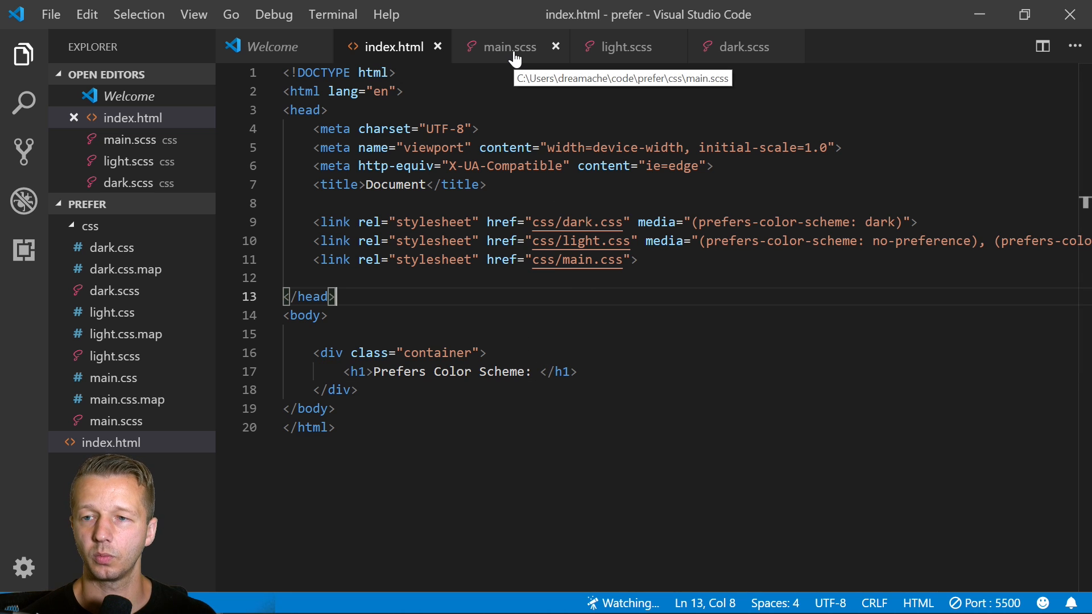
mouse_move(654, 52)
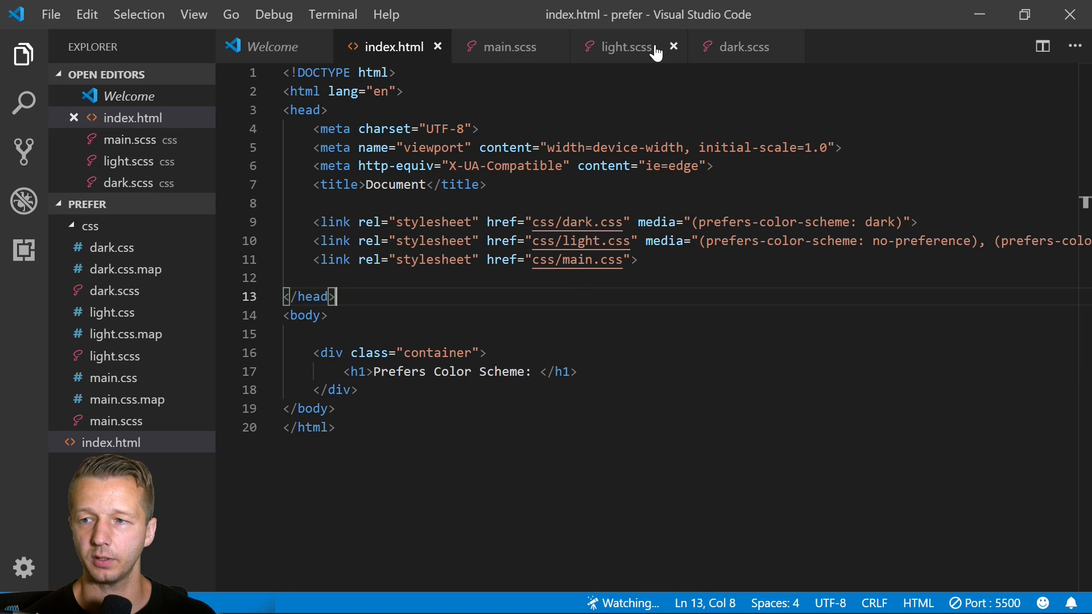
Start a :root block in light.scss with --color: black.
left_click(621, 46)
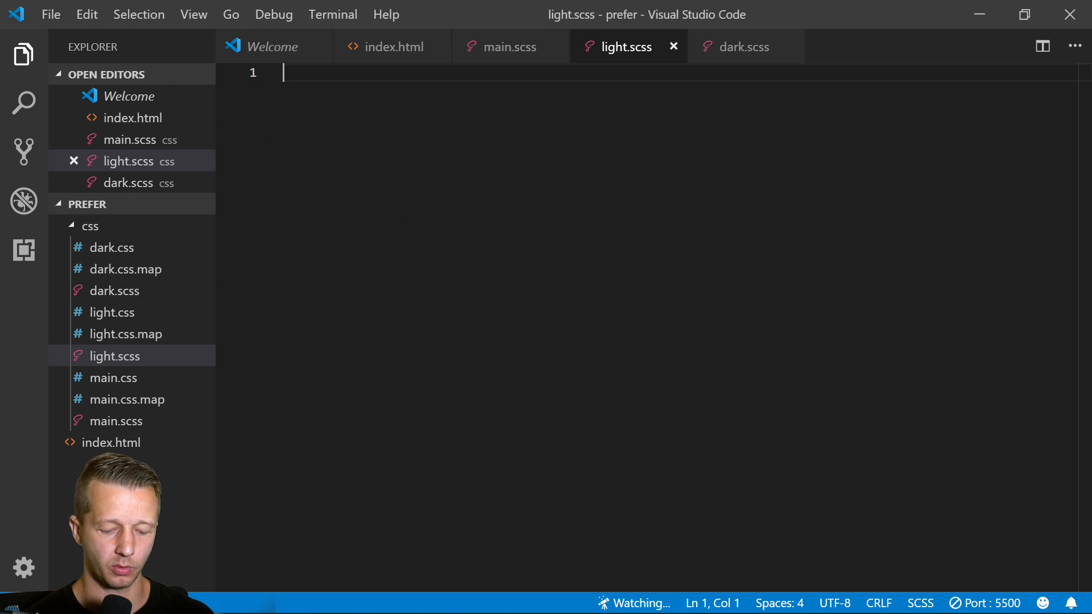
type(":root")
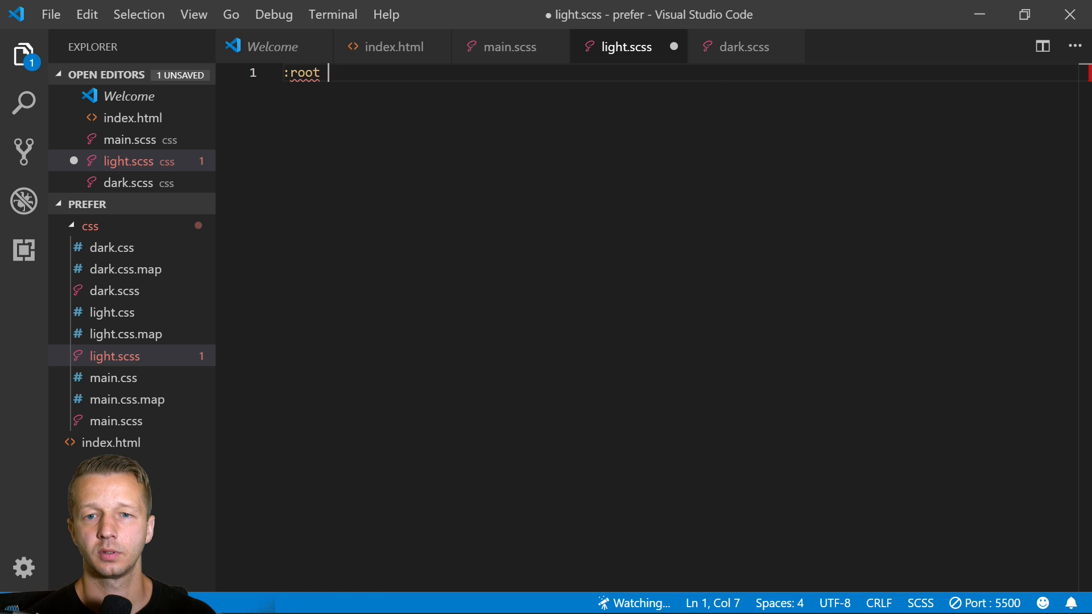
type("{")
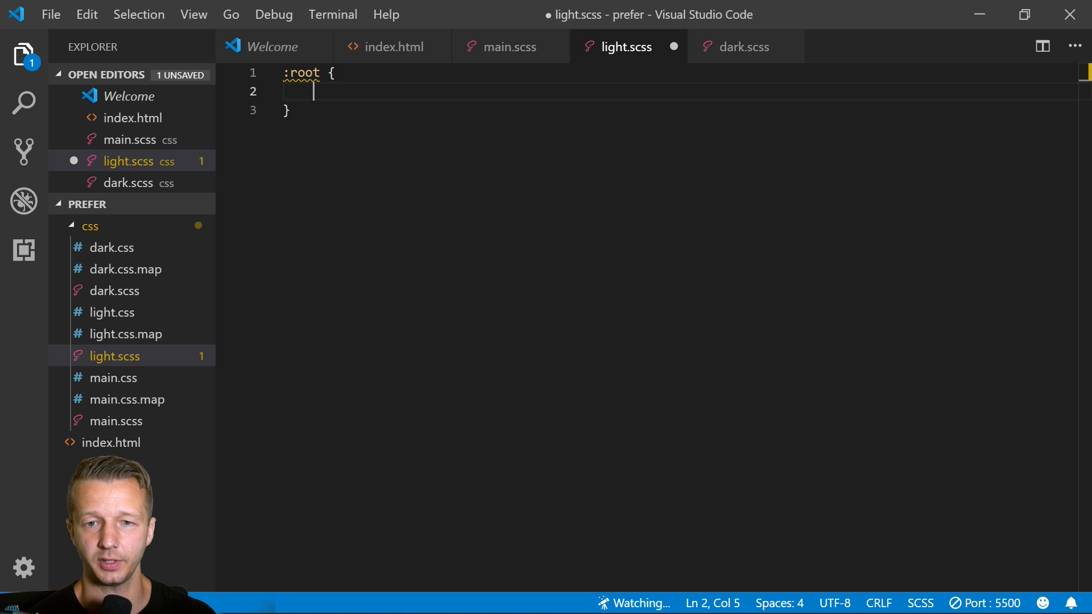
type("--c")
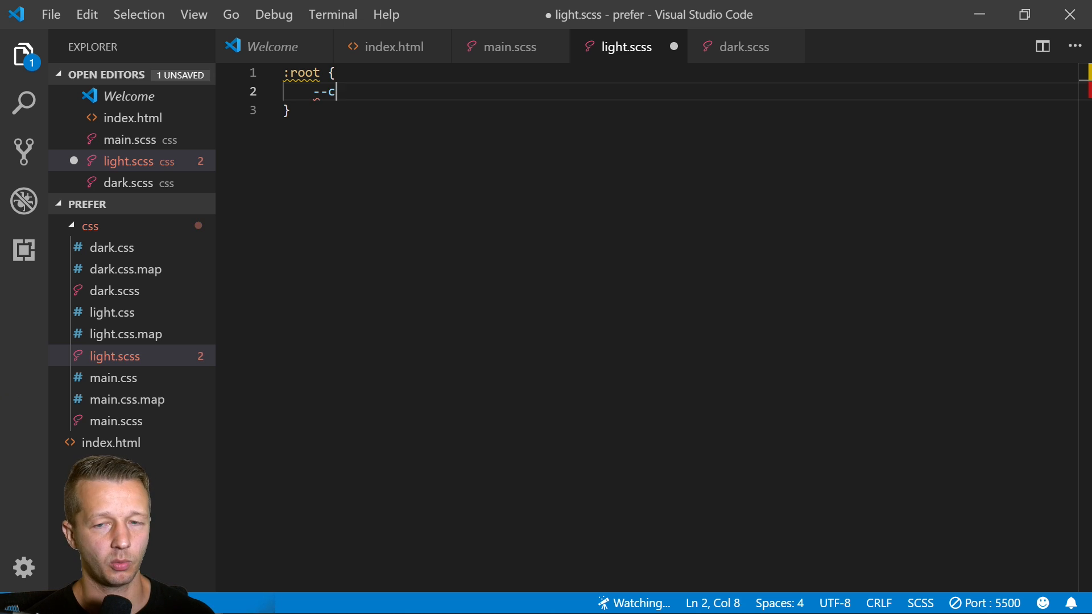
type("olor:")
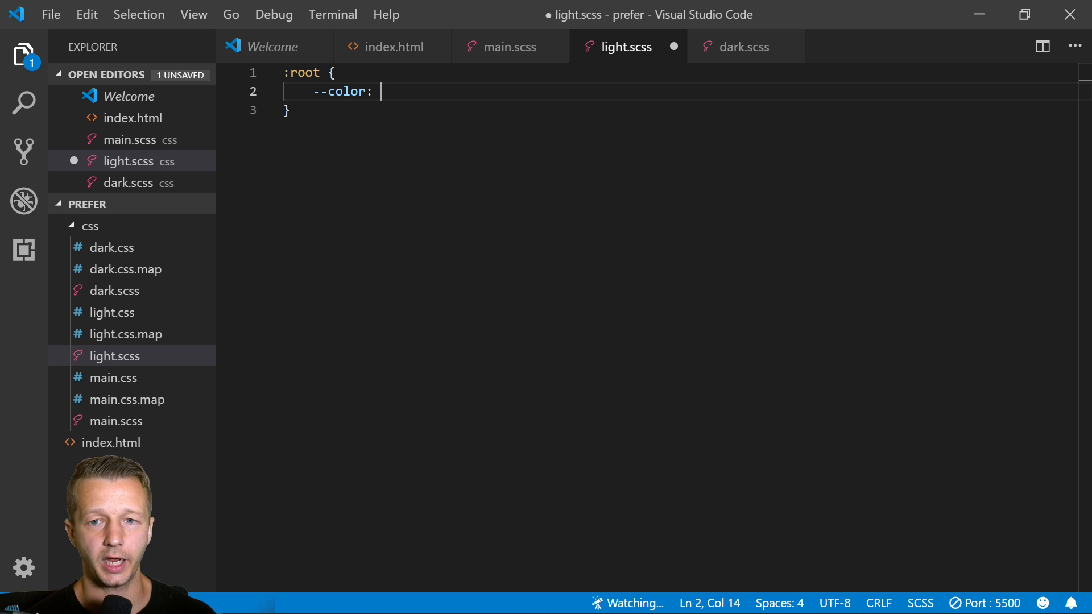
type("black;")
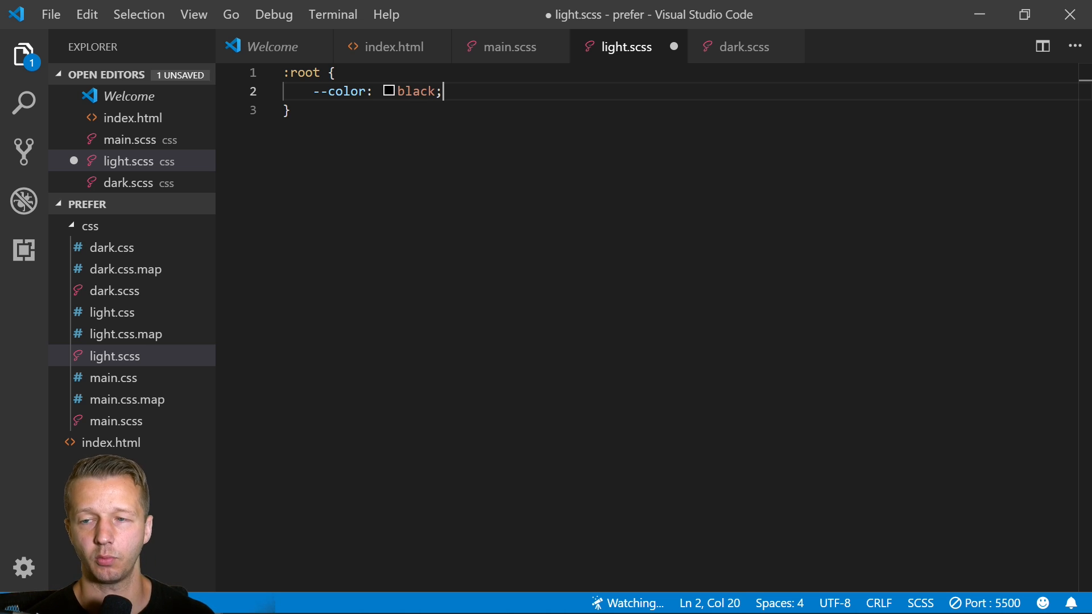
mouse_move(623, 47)
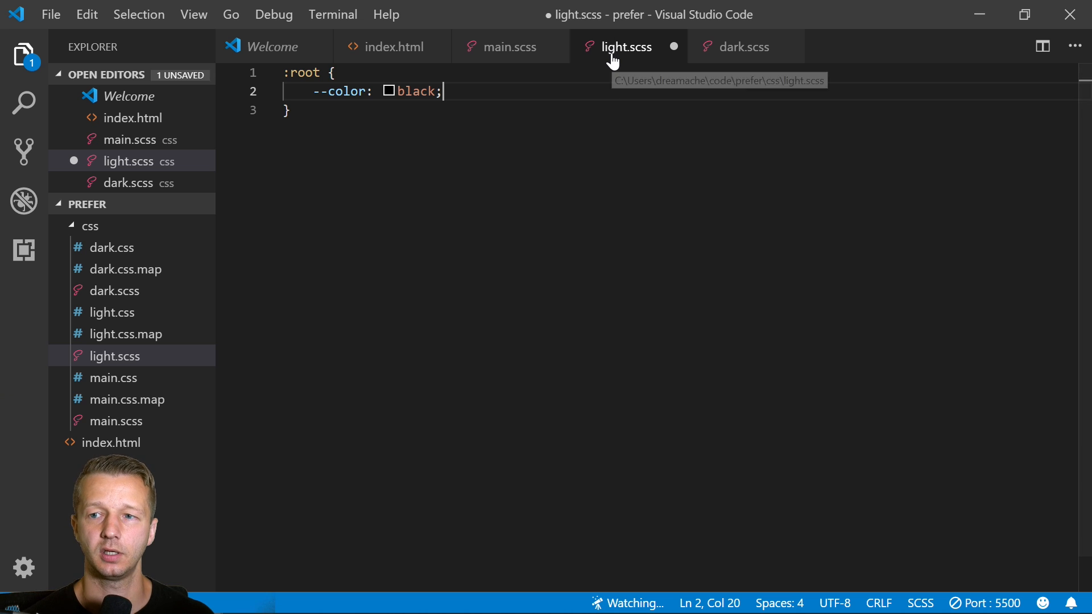
mouse_move(459, 91)
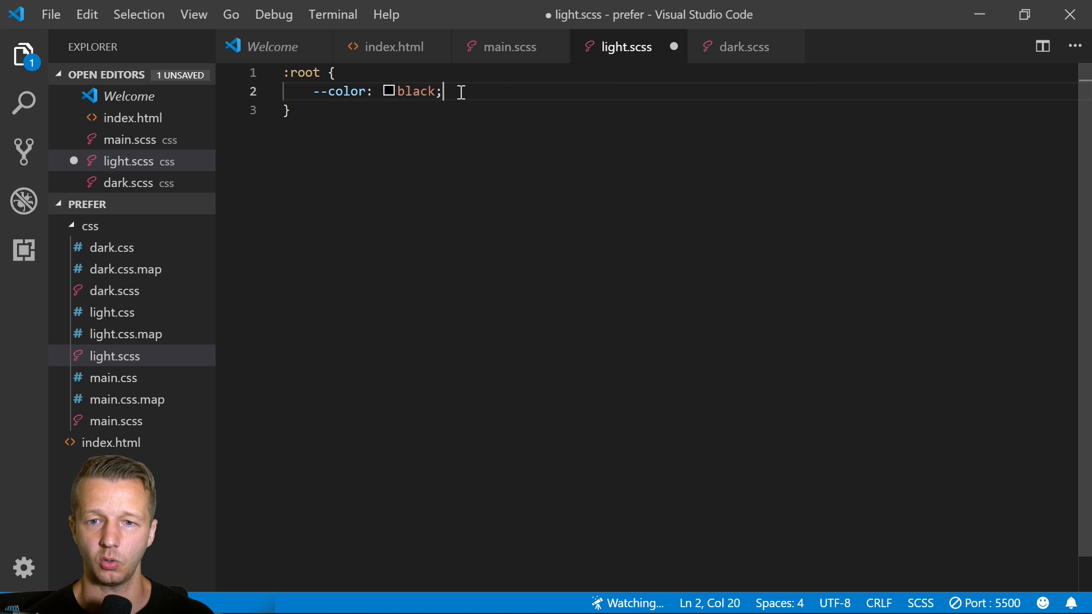
Add --background-color rgb(238,238,238) and --panel-bg rgb(223,223,223), then select all contents.
left_click_drag(443, 91, 317, 91)
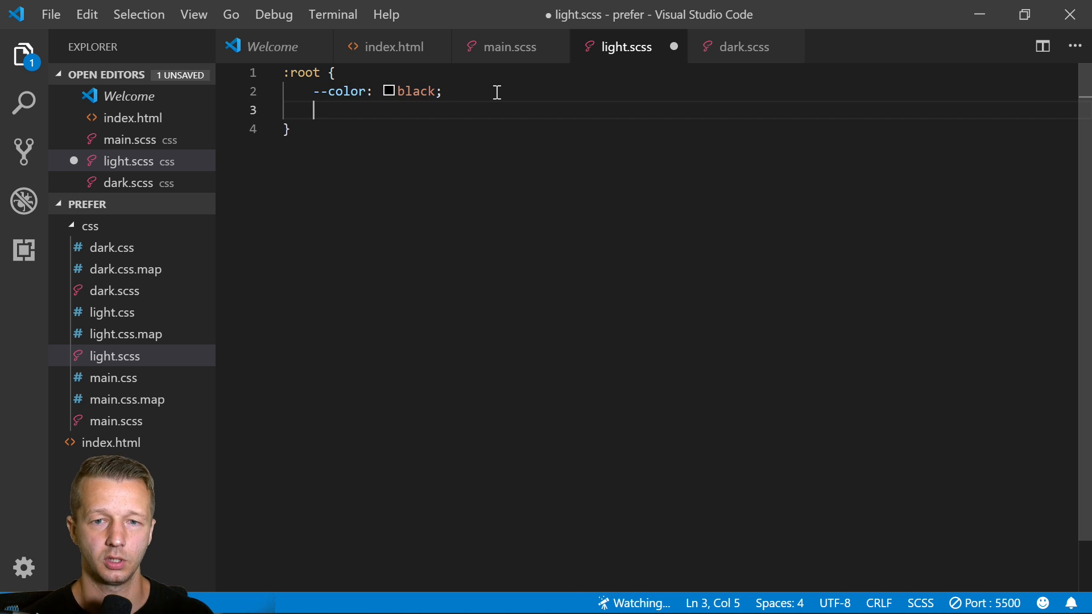
type("--background-color:")
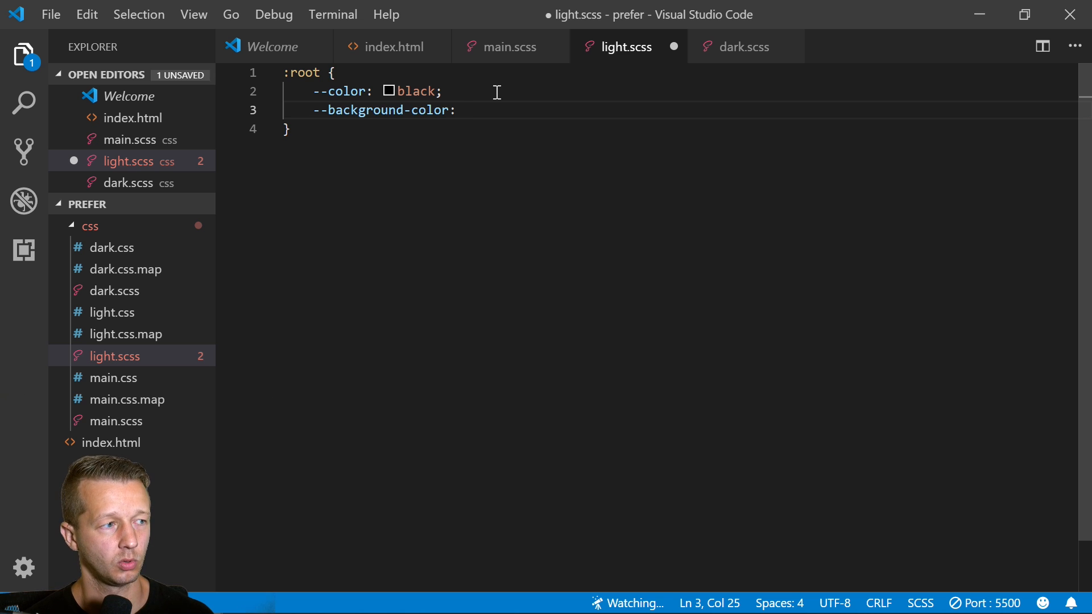
type("white;")
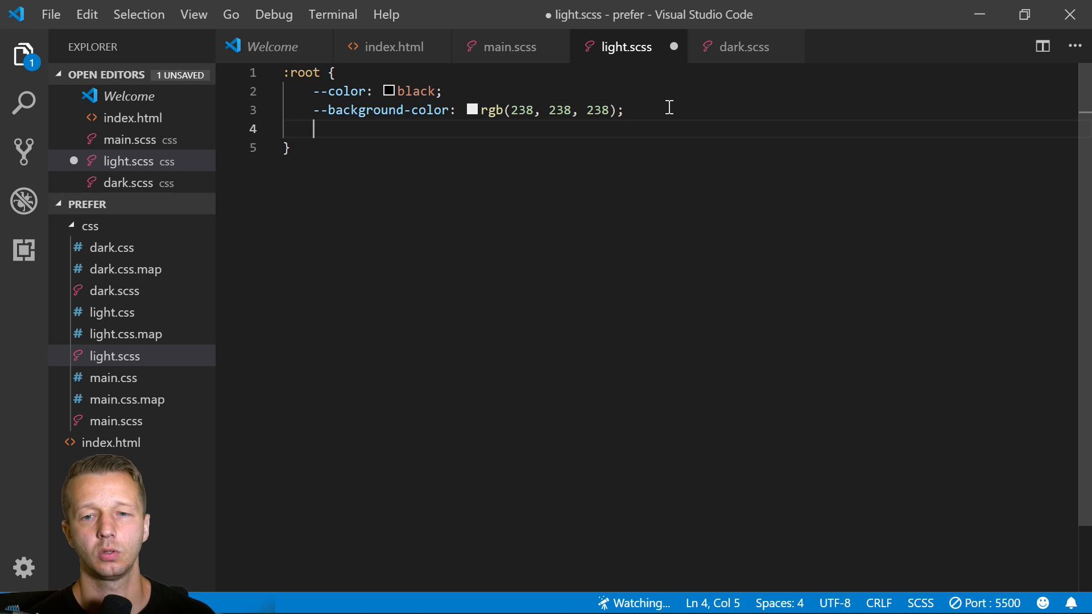
type("--panel-bg:")
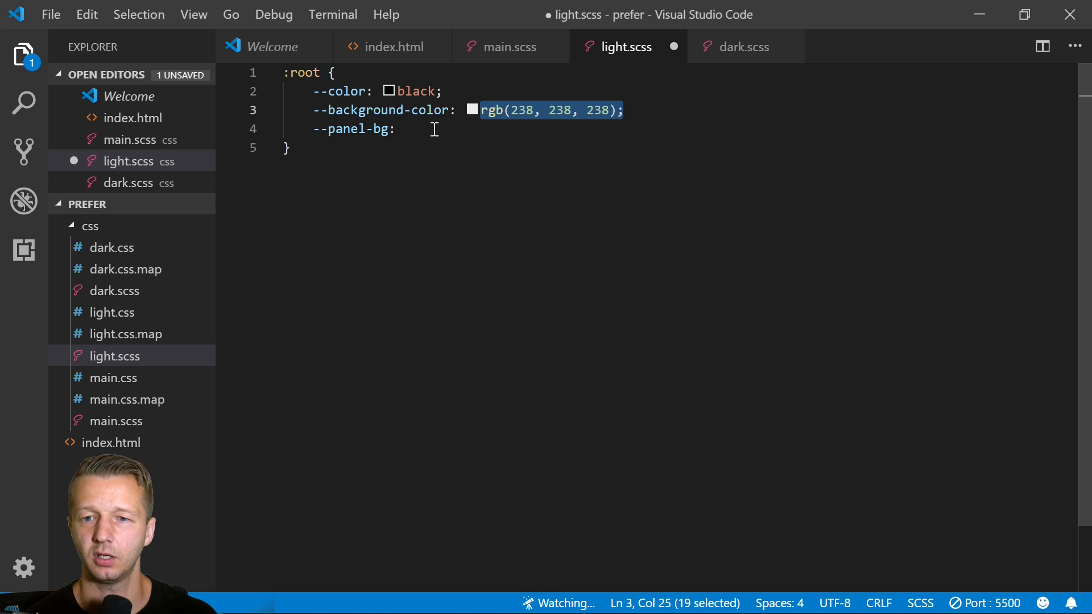
type("rgb(238, 238, 238);")
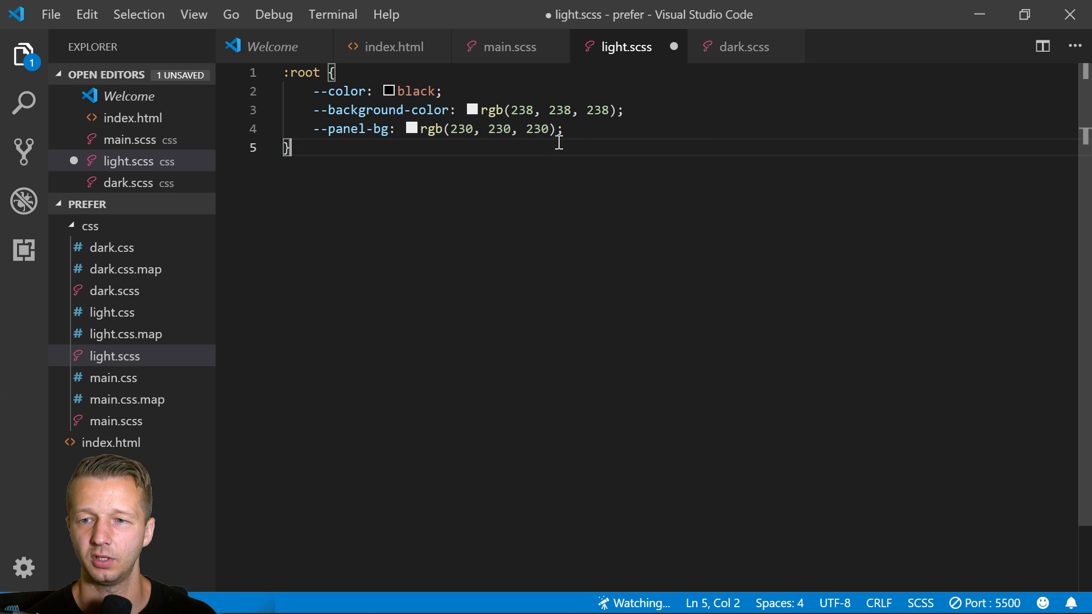
left_click(411, 129)
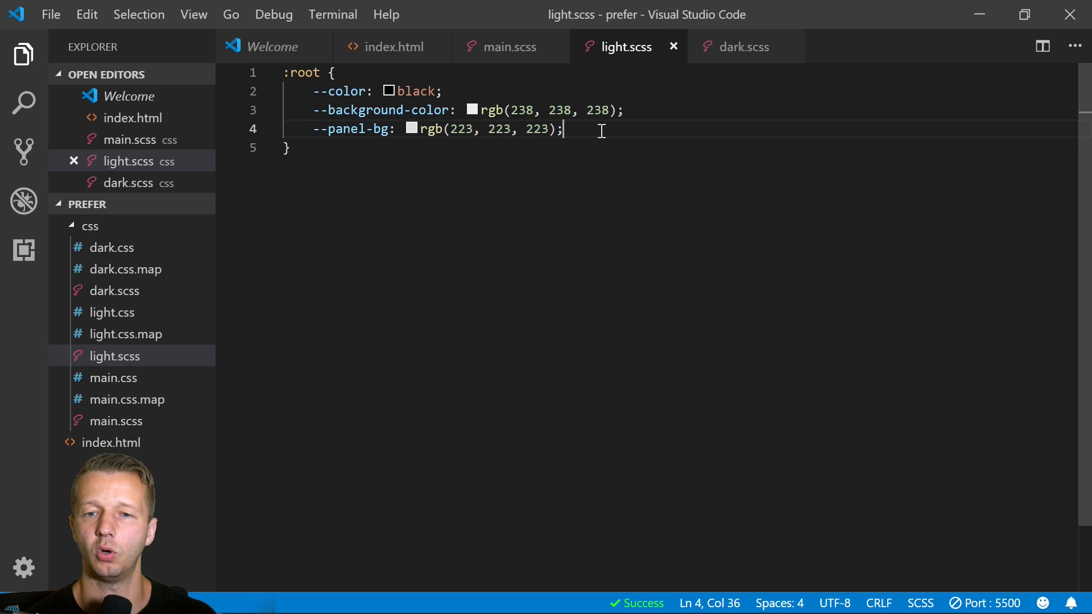
key("ctrl+a")
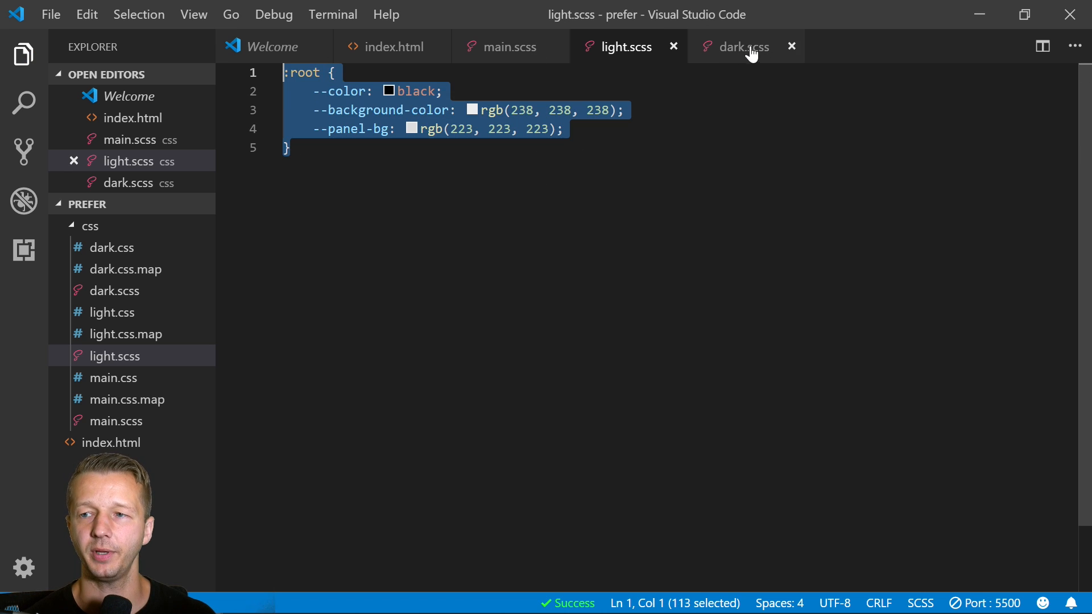
Paste the :root block into dark.scss, recoloured rgb(238,238,238), rgb(19,19,19), rgb(24,24,24).
left_click(741, 47)
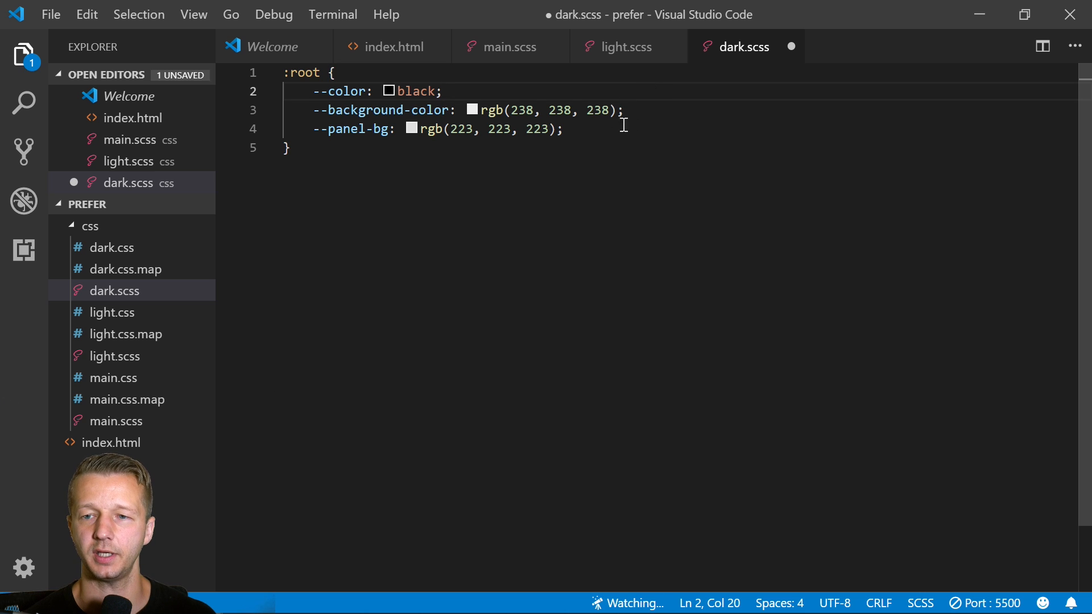
left_click(487, 110)
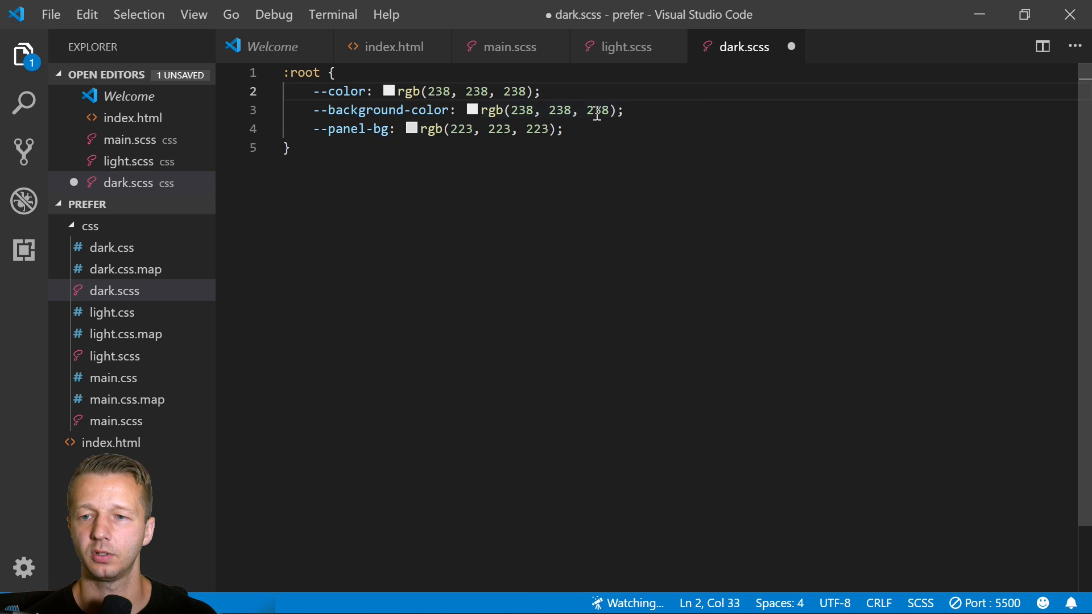
left_click(411, 129)
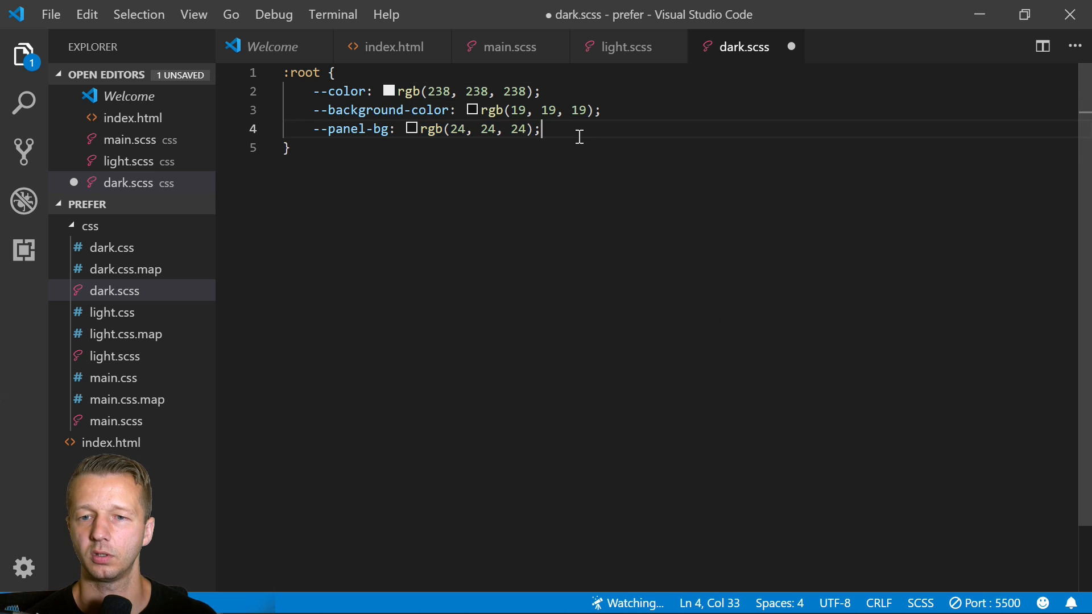
Give main.scss's body rule color var(--color) and background-color var(--background-color).
left_click(508, 47)
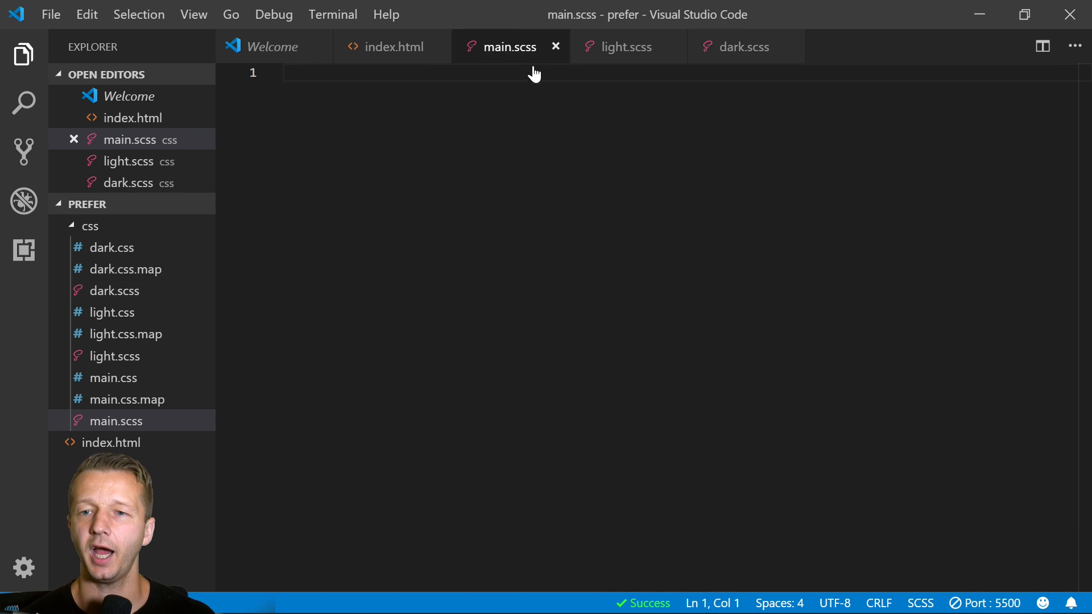
mouse_move(303, 47)
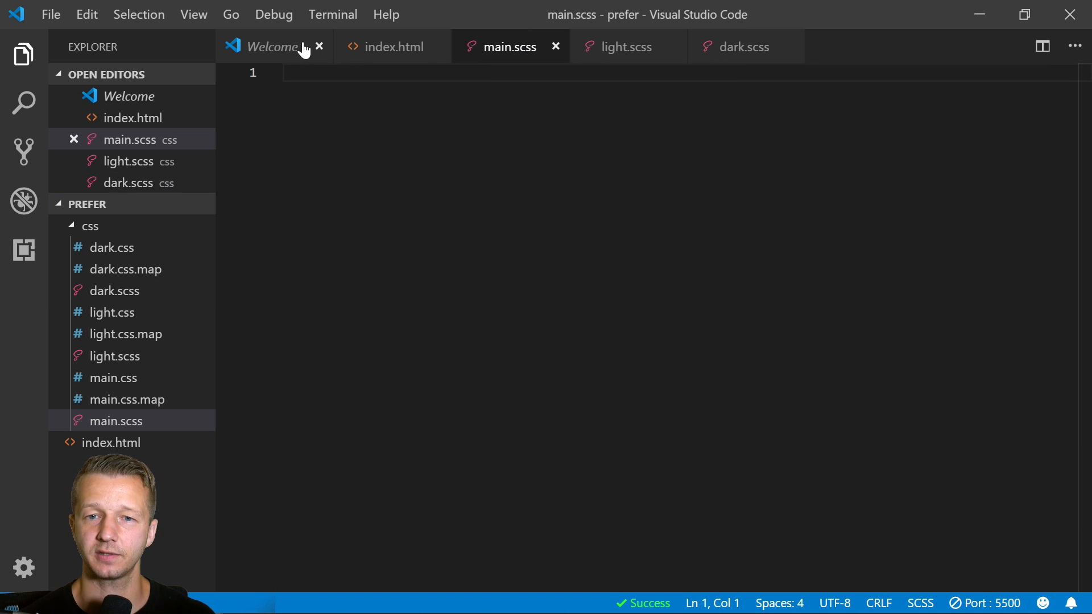
left_click(394, 47)
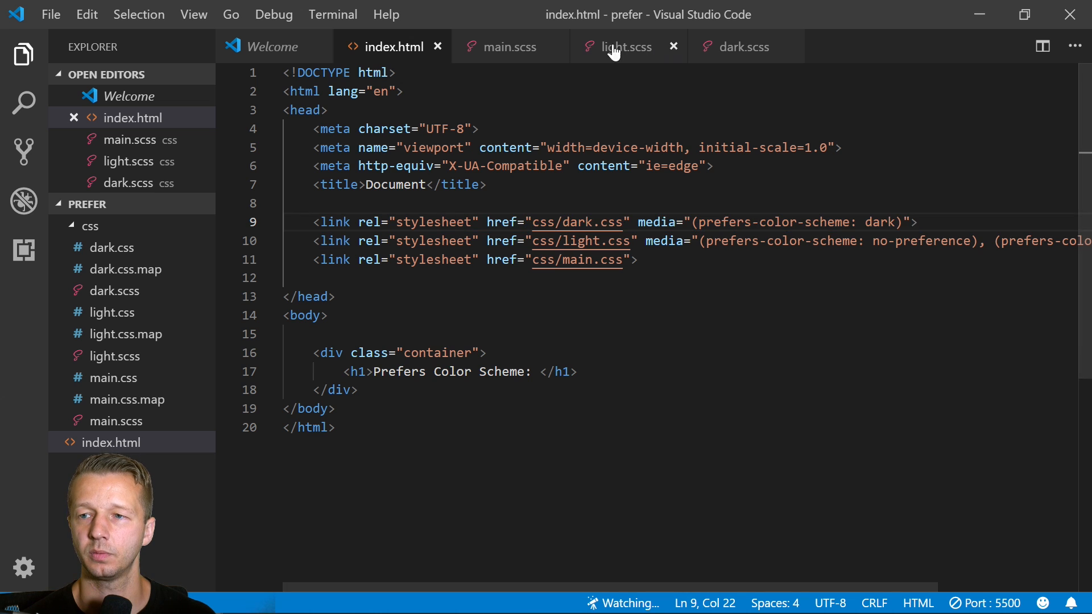
left_click(506, 46)
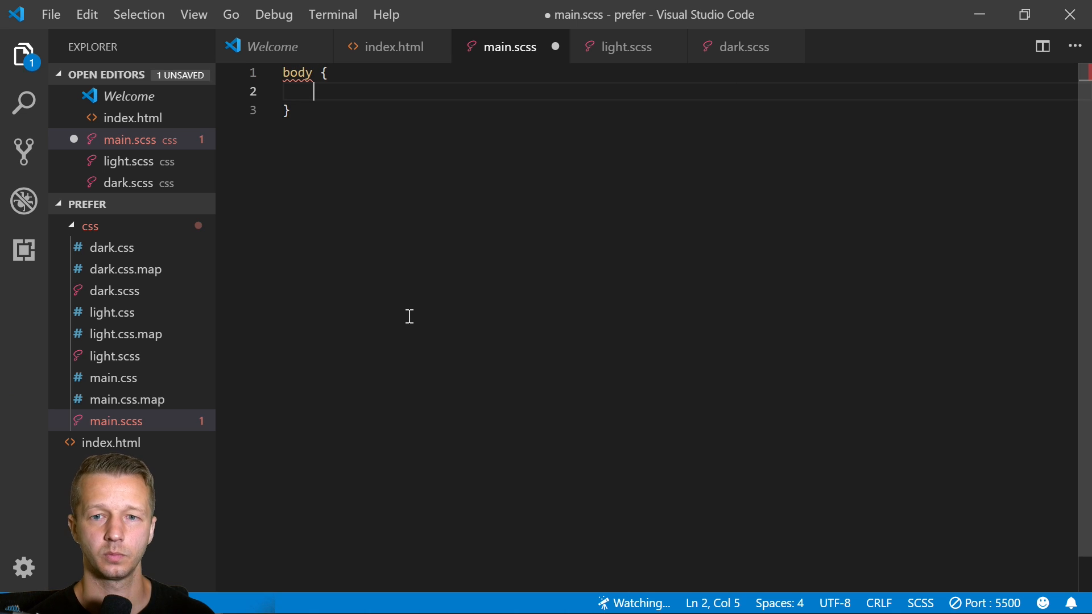
type("color:")
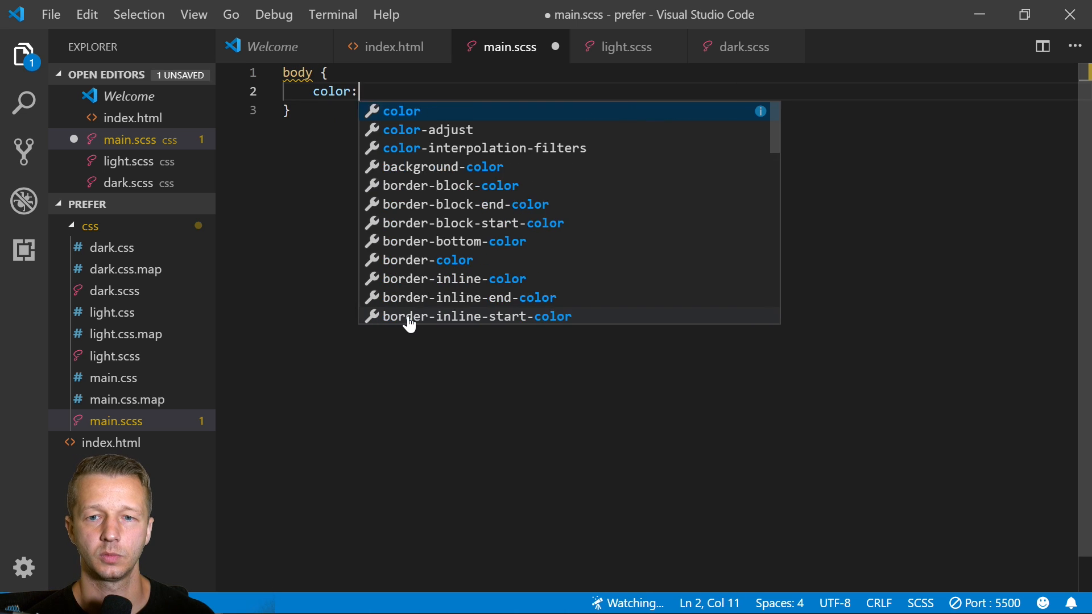
type("var(--")
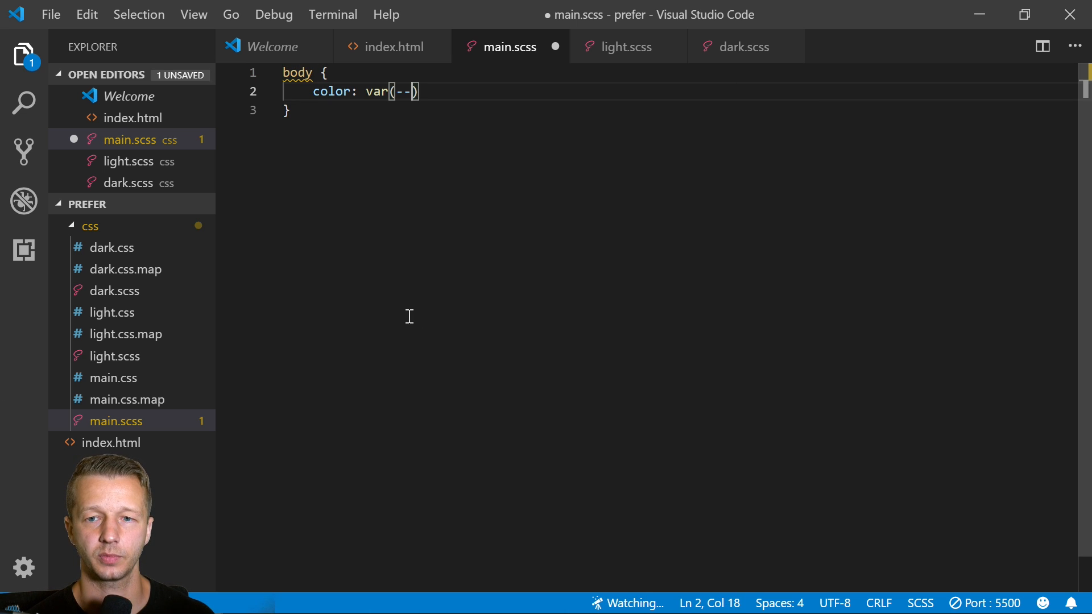
type("color);")
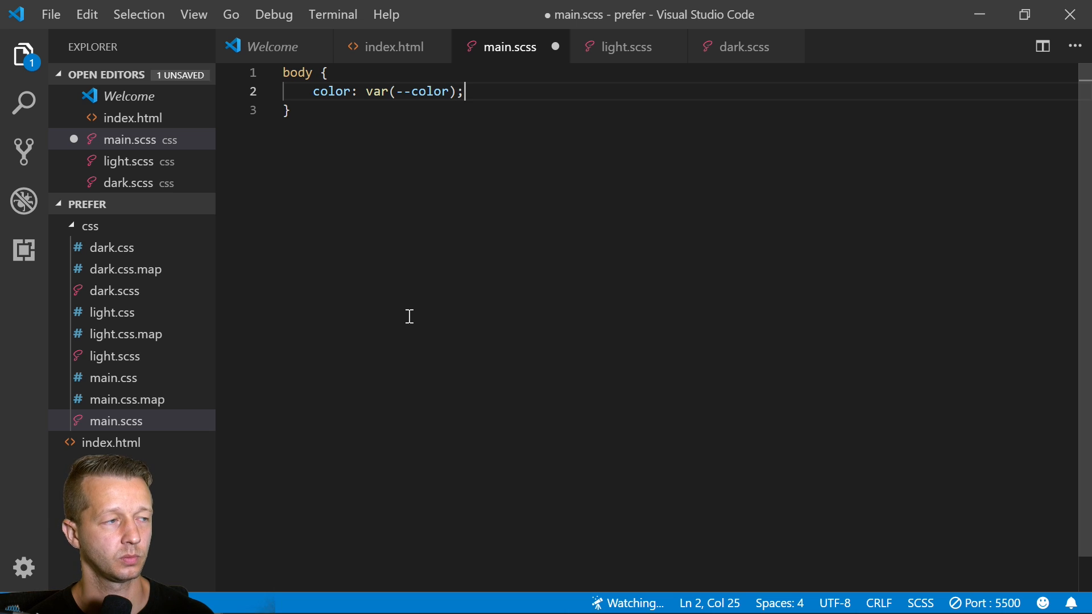
type("background-colo")
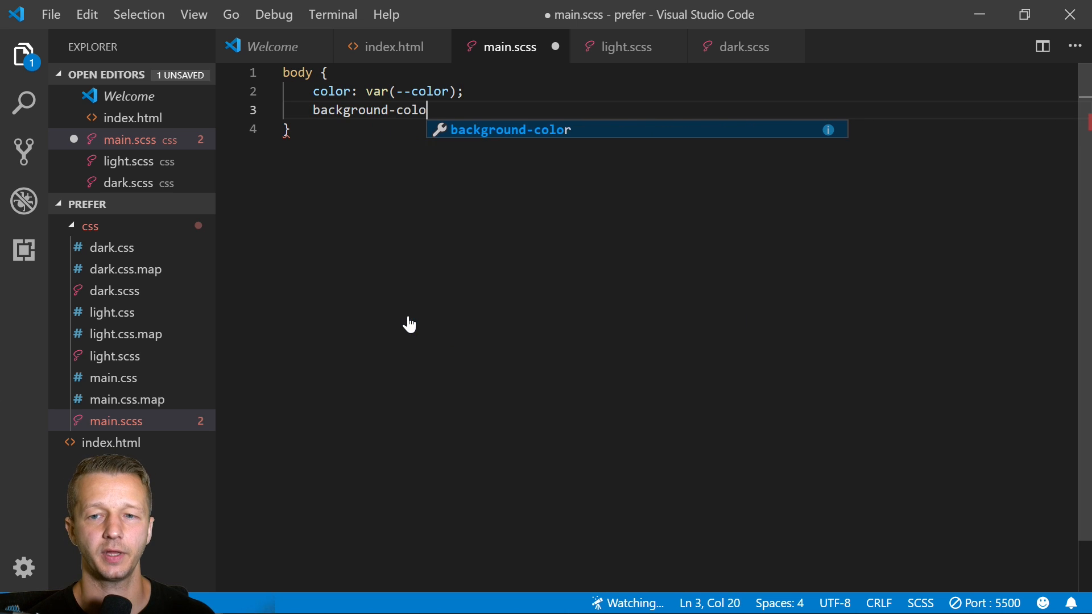
type("r: var(--background-color")
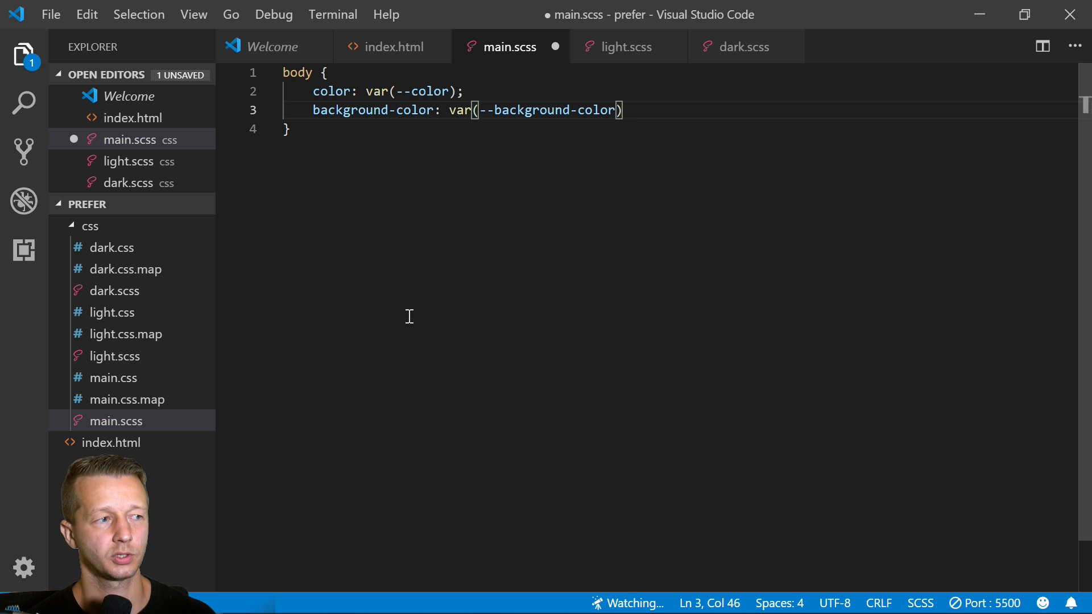
type(";")
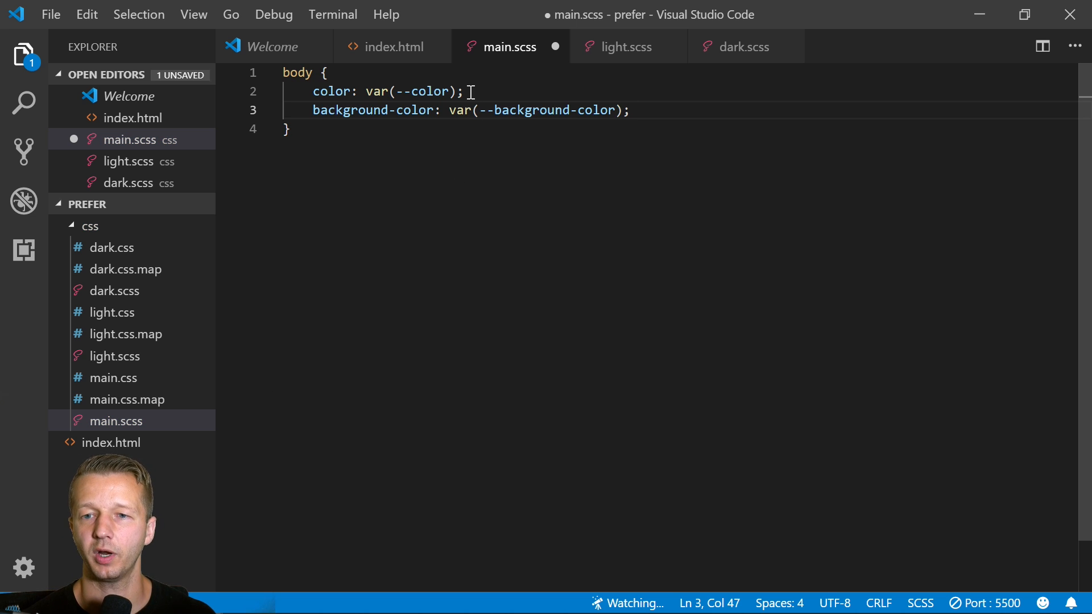
Add height 100vh, margin 0, grid centring and the 'Nunito' font to body.
left_click(393, 91)
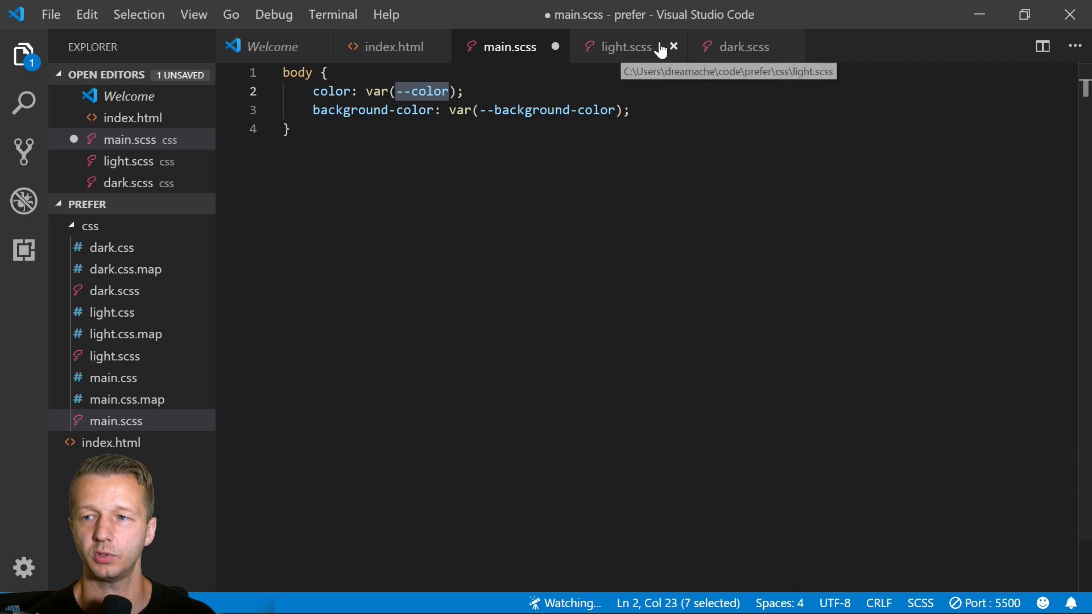
left_click(632, 110)
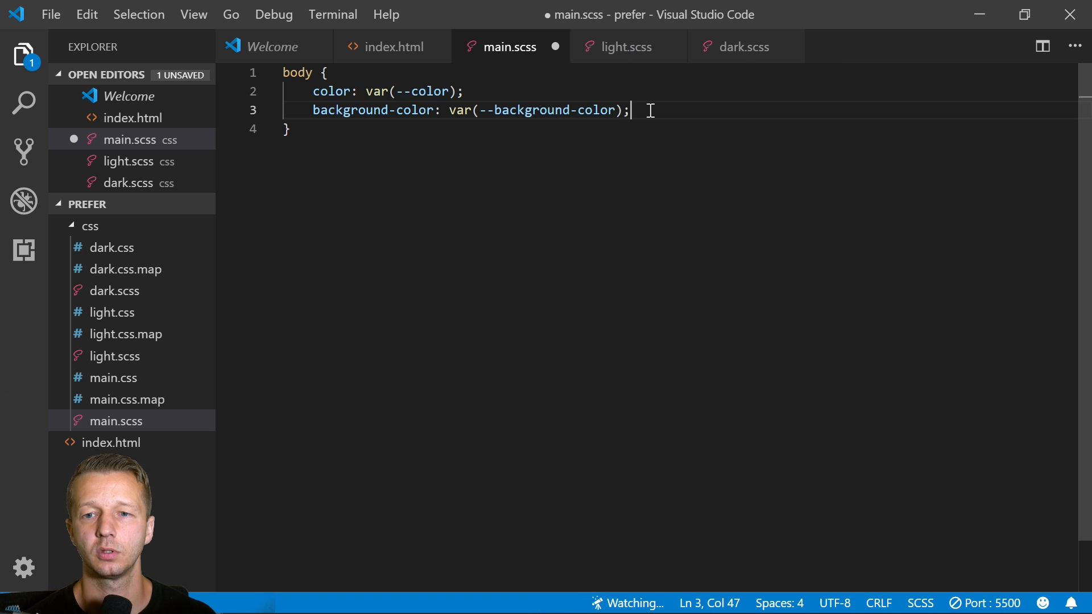
key("Return")
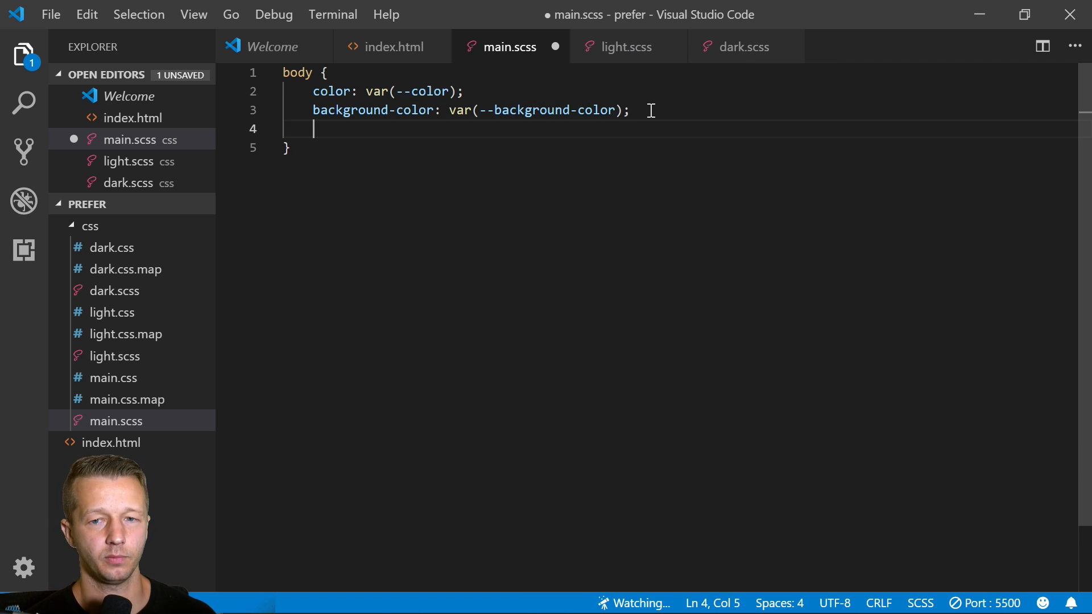
type("height: 100vh;")
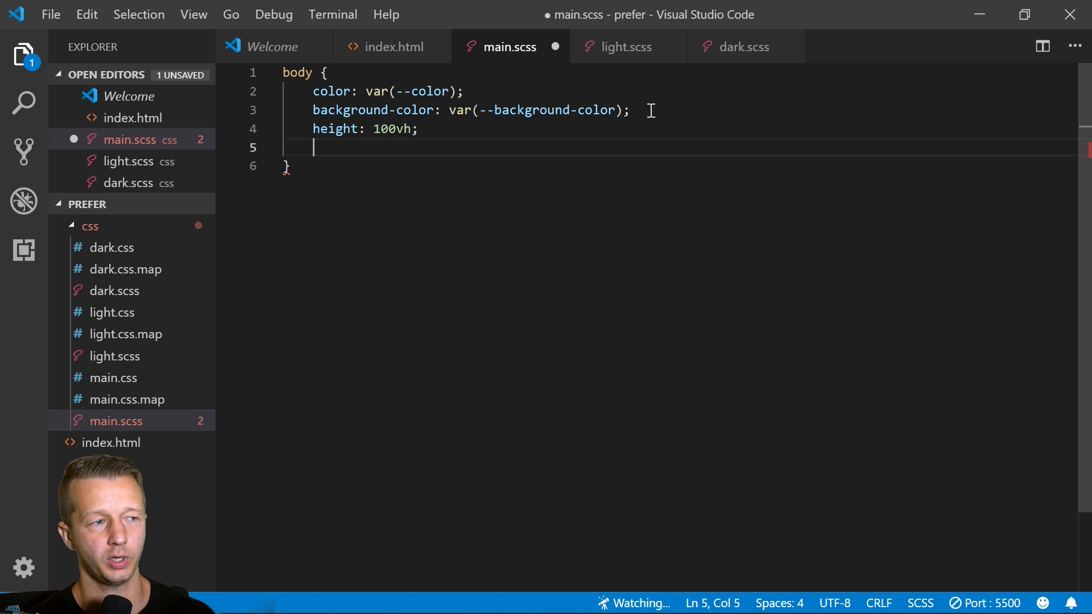
type("margin: 0;")
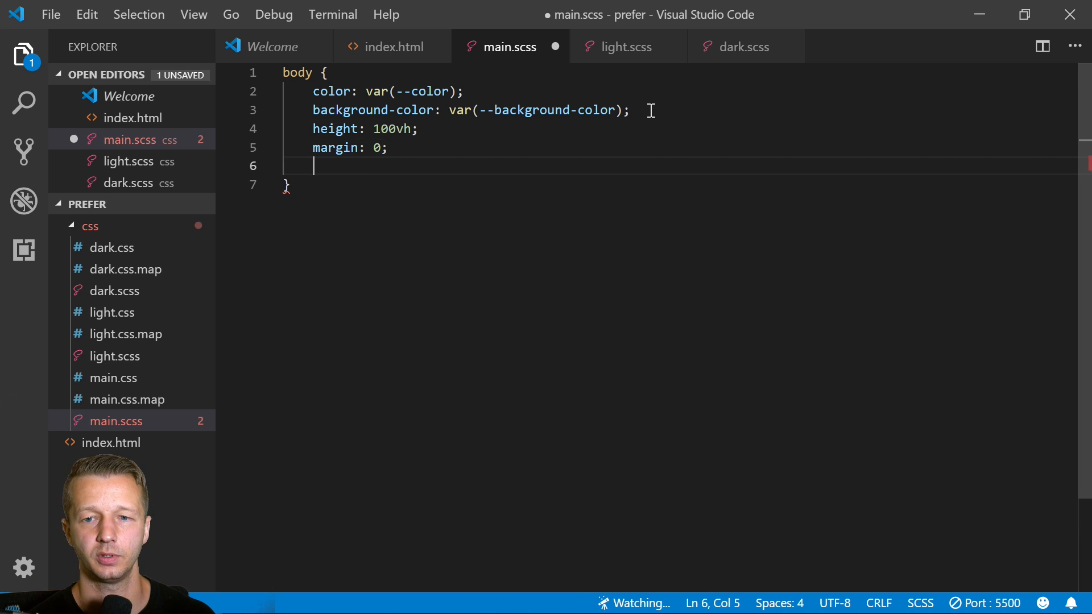
type("display: grid;")
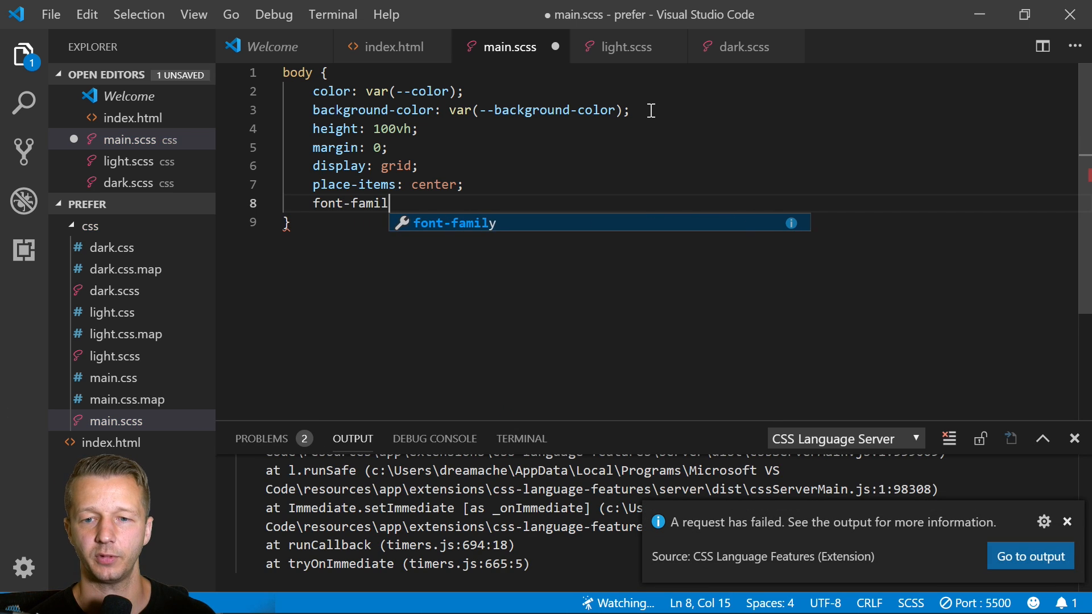
type("y: 'N")
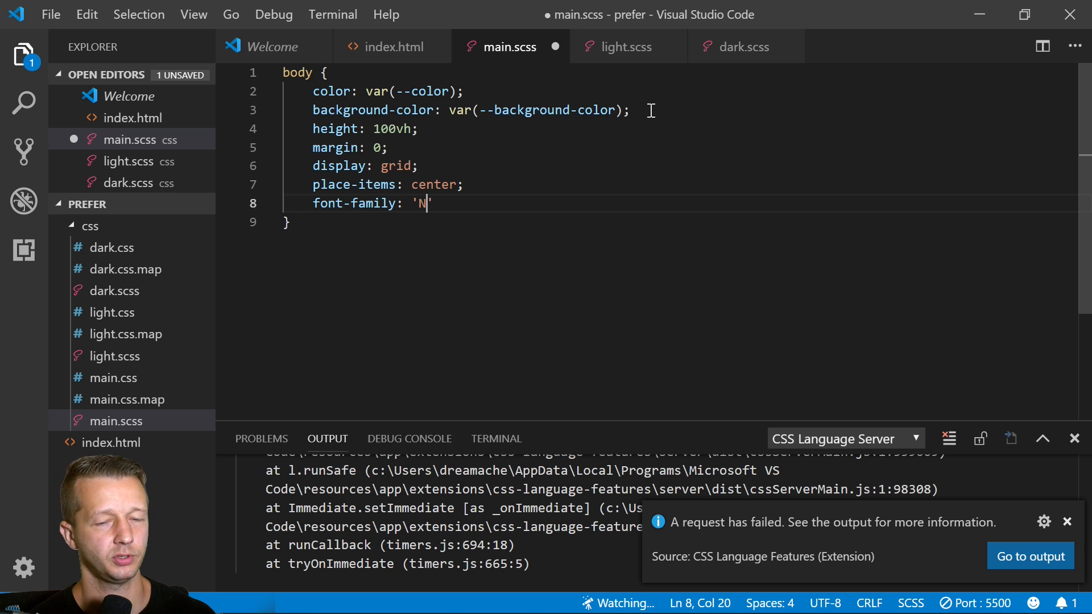
type("unito")
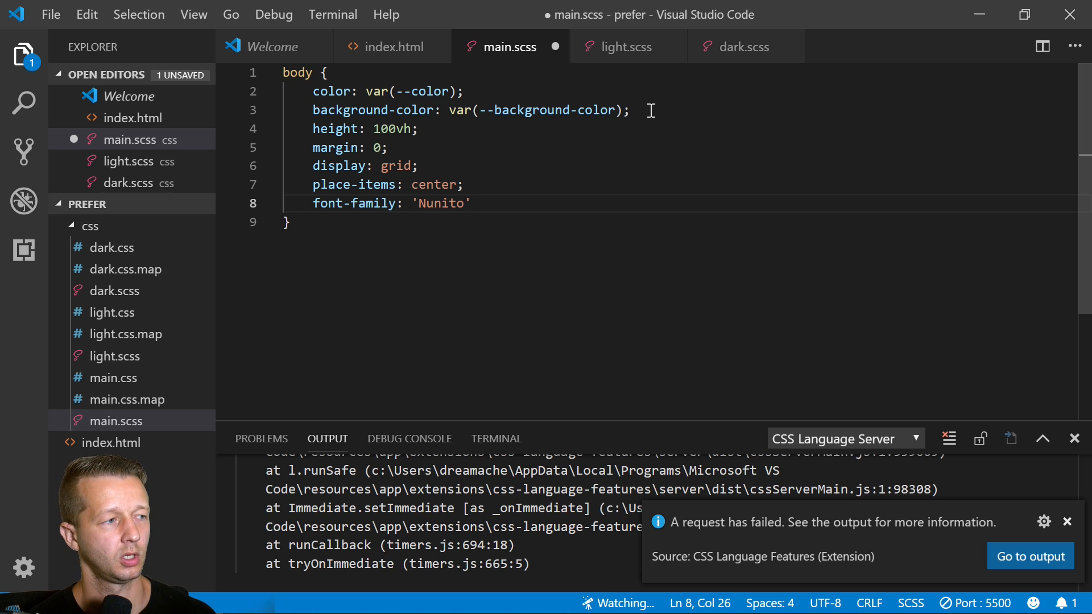
type(";")
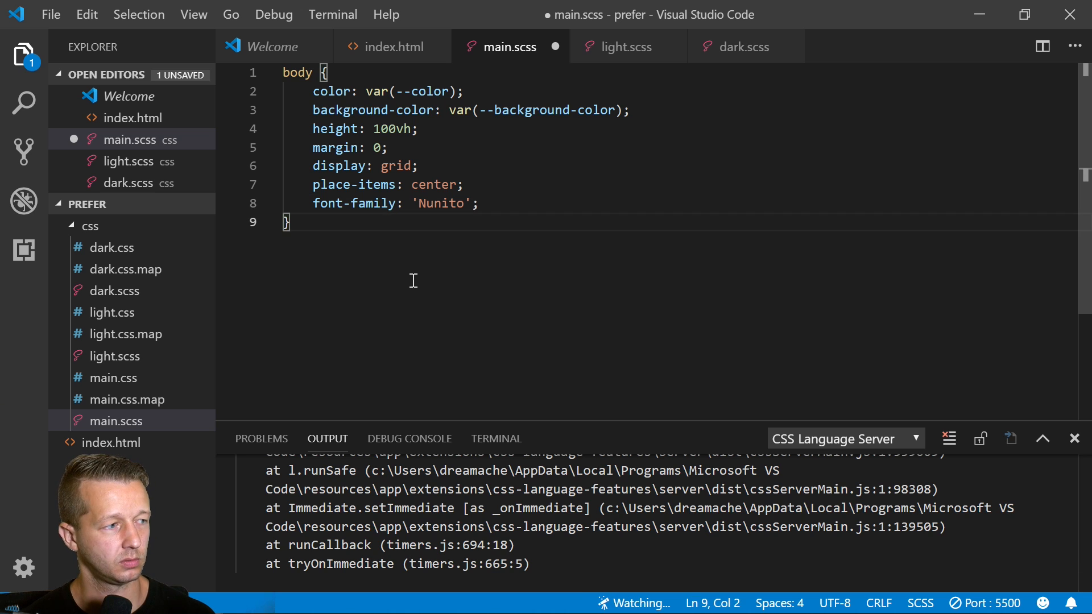
Add and save .container: 80% width, var(--panel-bg), 10px radius, 4em padding, zero-margin h1.
type(".container {")
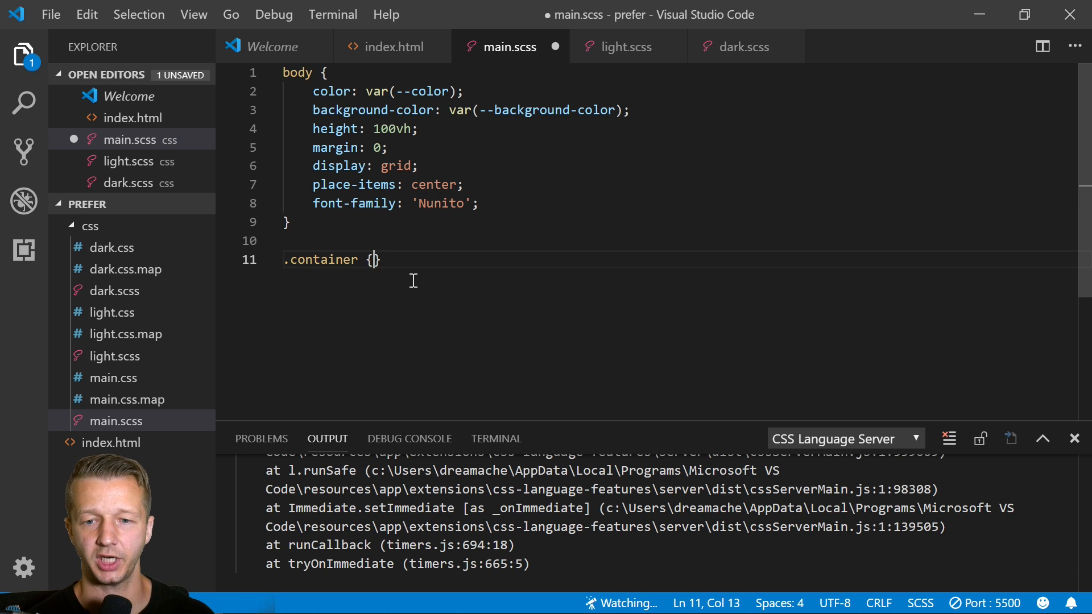
type("width:")
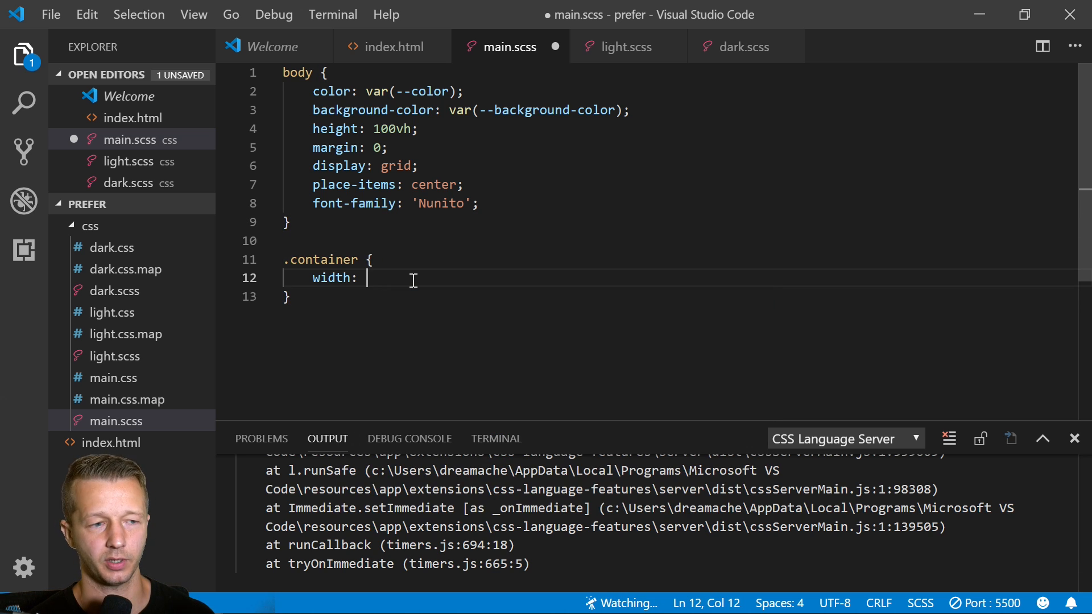
type("80%;")
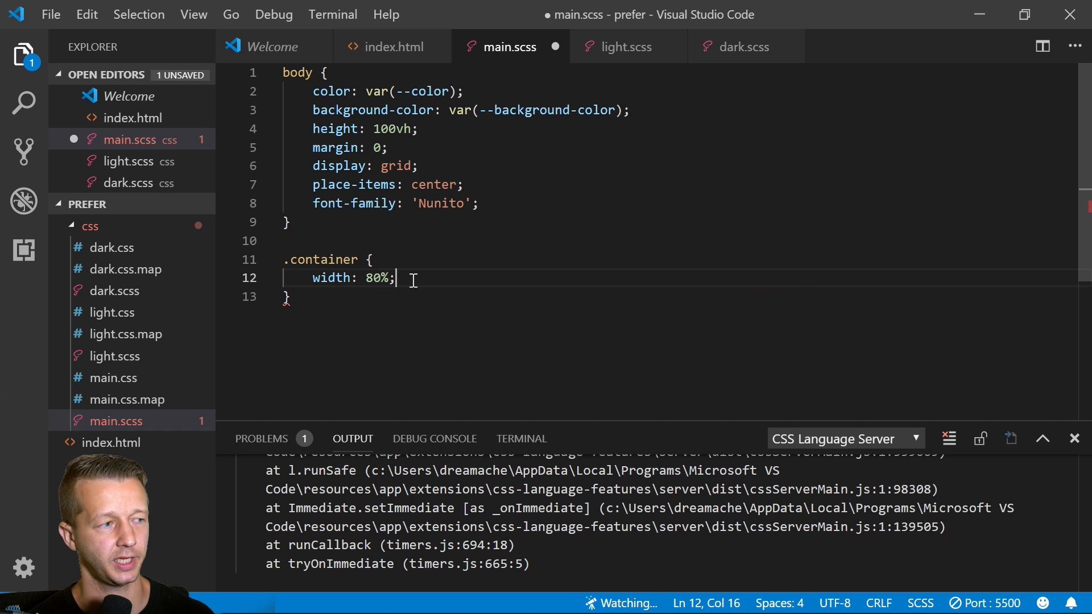
type("background:")
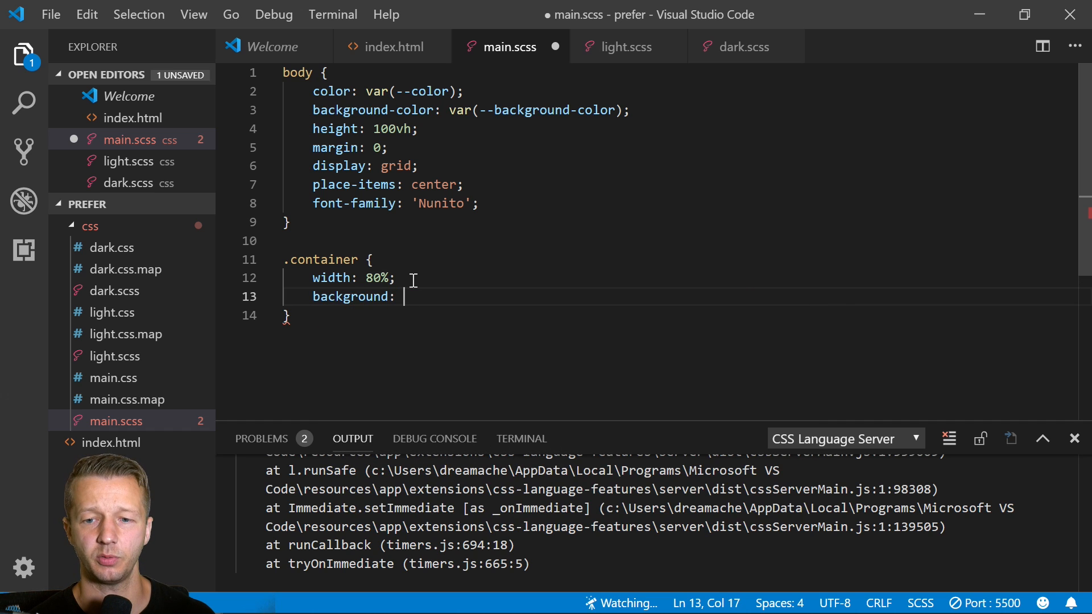
type("var(p")
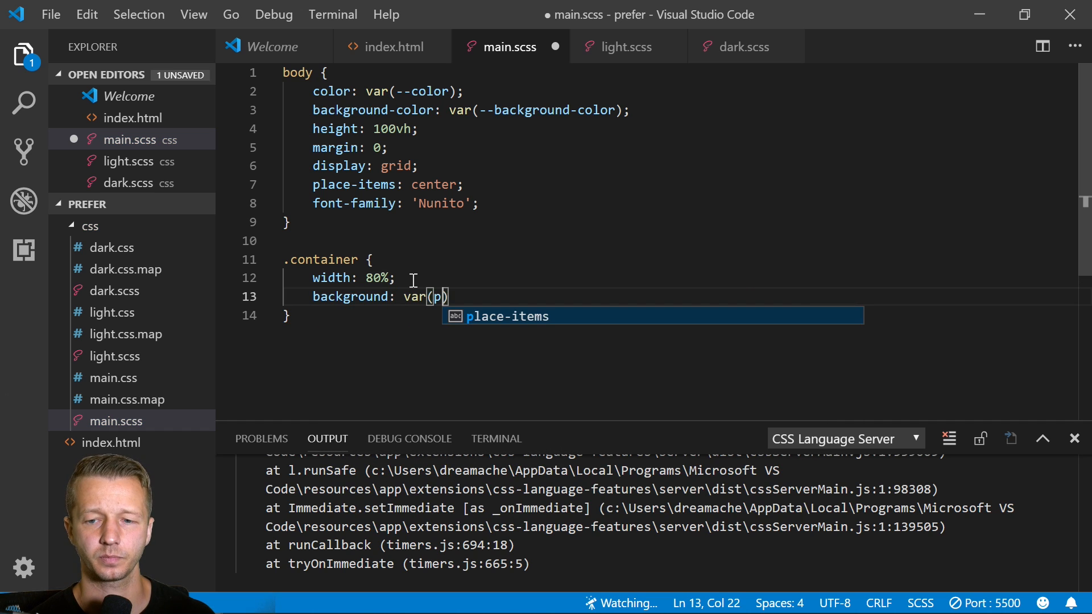
type("-panel-bg")
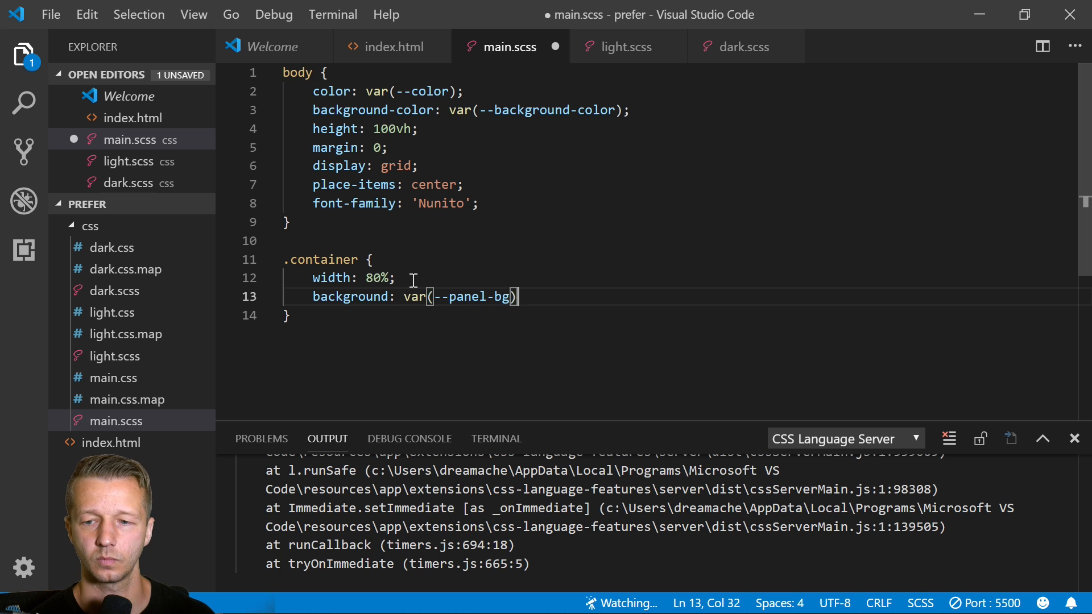
type("border-radius: 10px;")
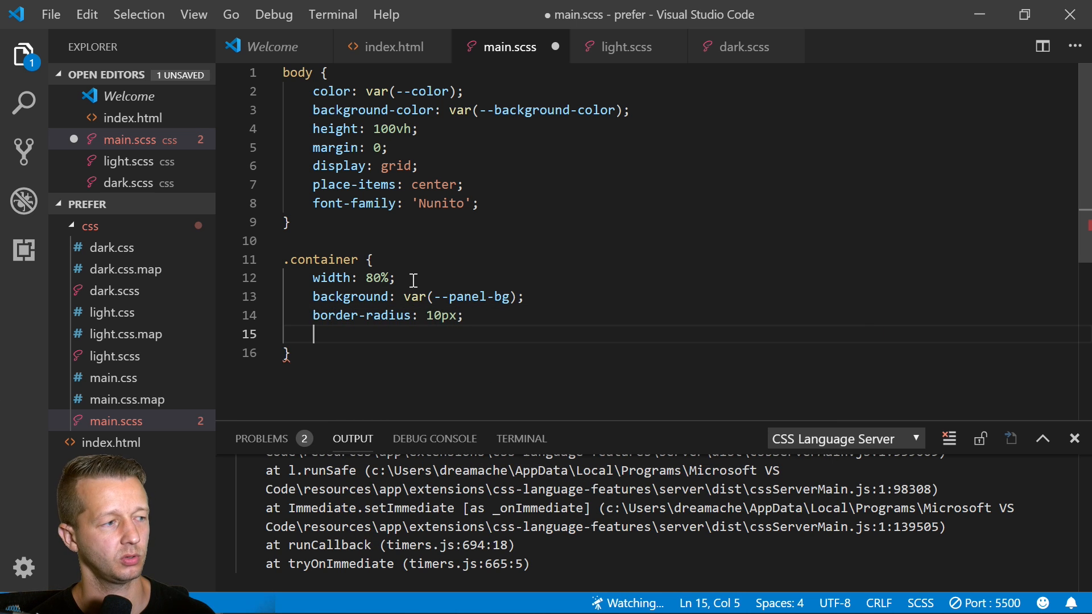
type("padding: $")
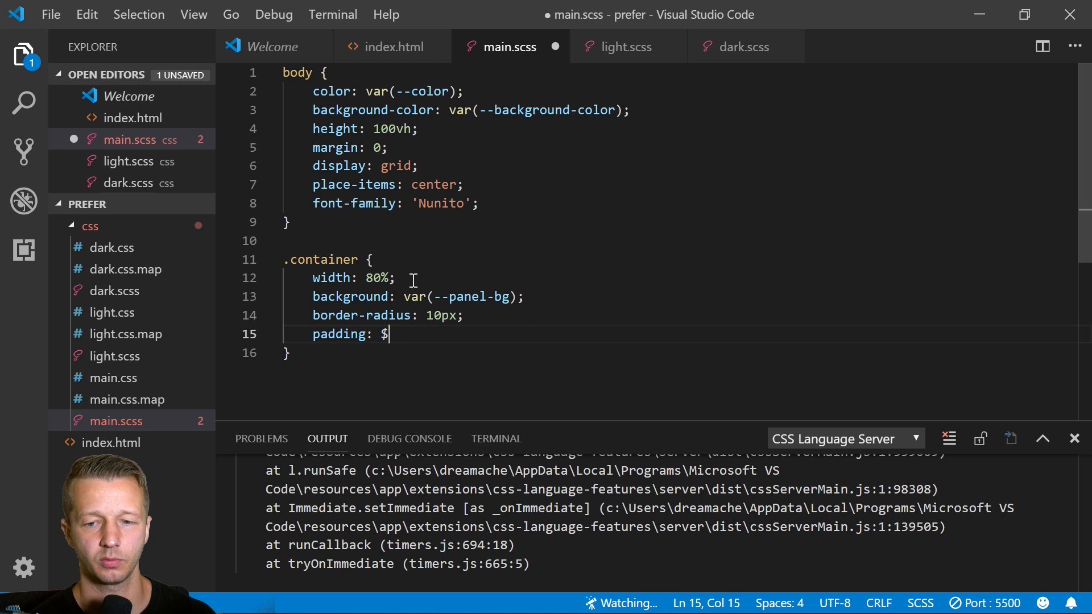
type("h1 {")
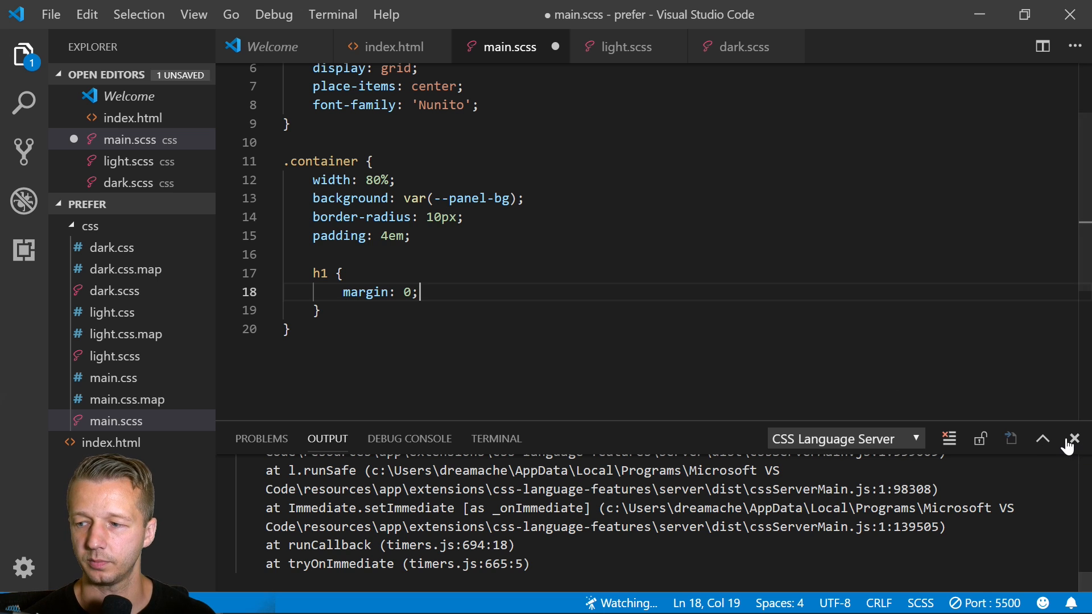
left_click(1072, 438)
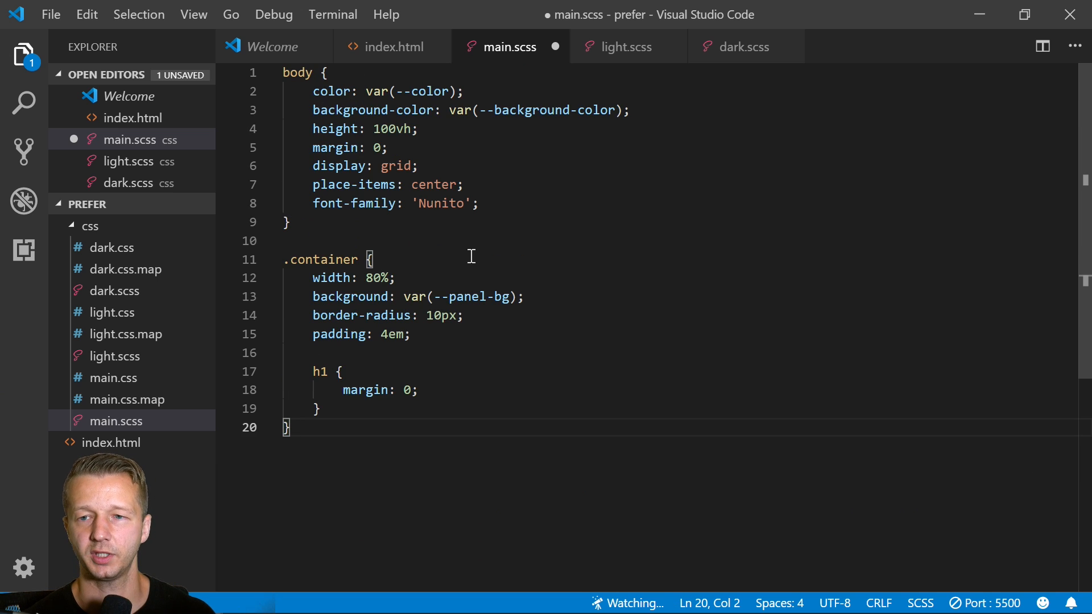
key("ctrl+s")
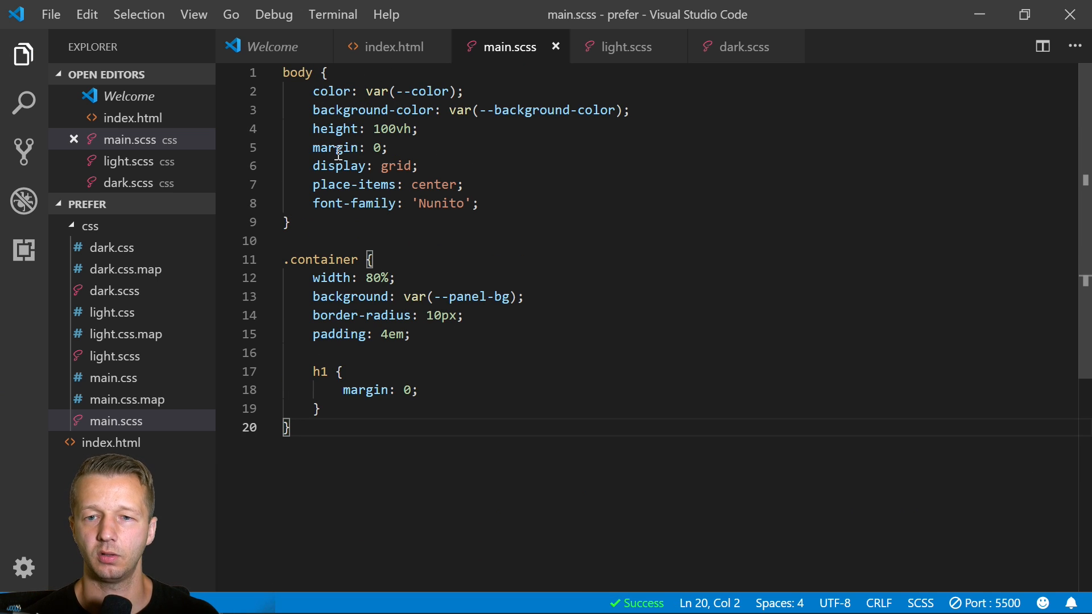
mouse_move(627, 52)
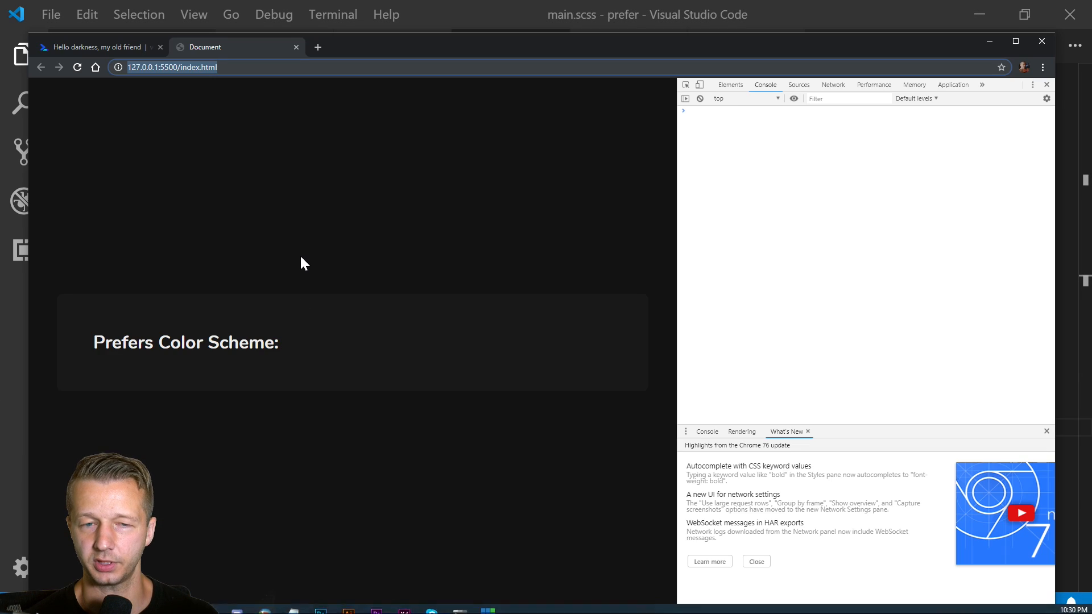
mouse_move(214, 332)
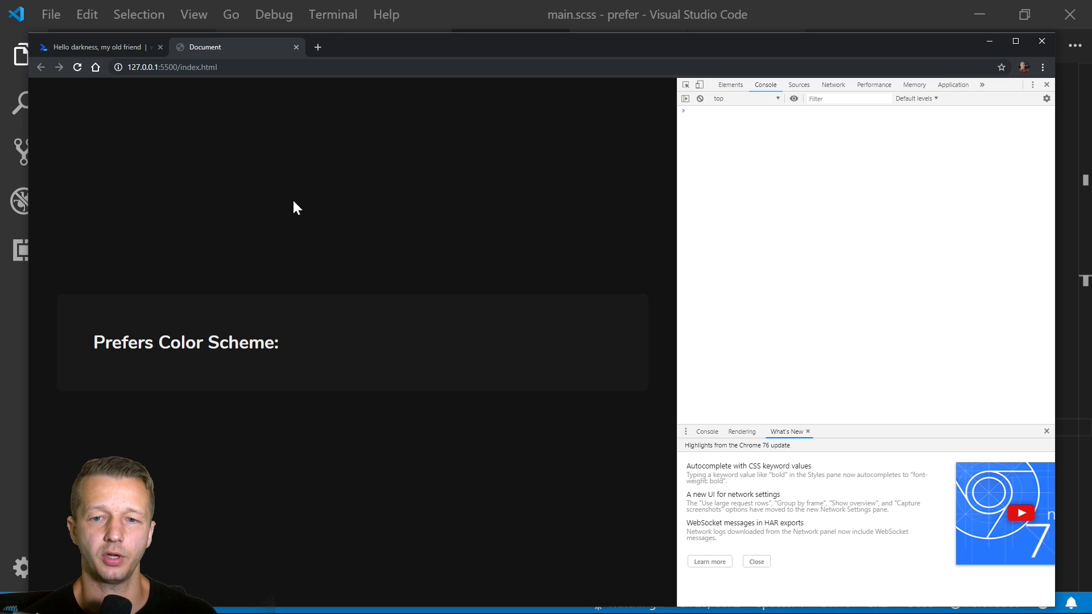
mouse_move(407, 55)
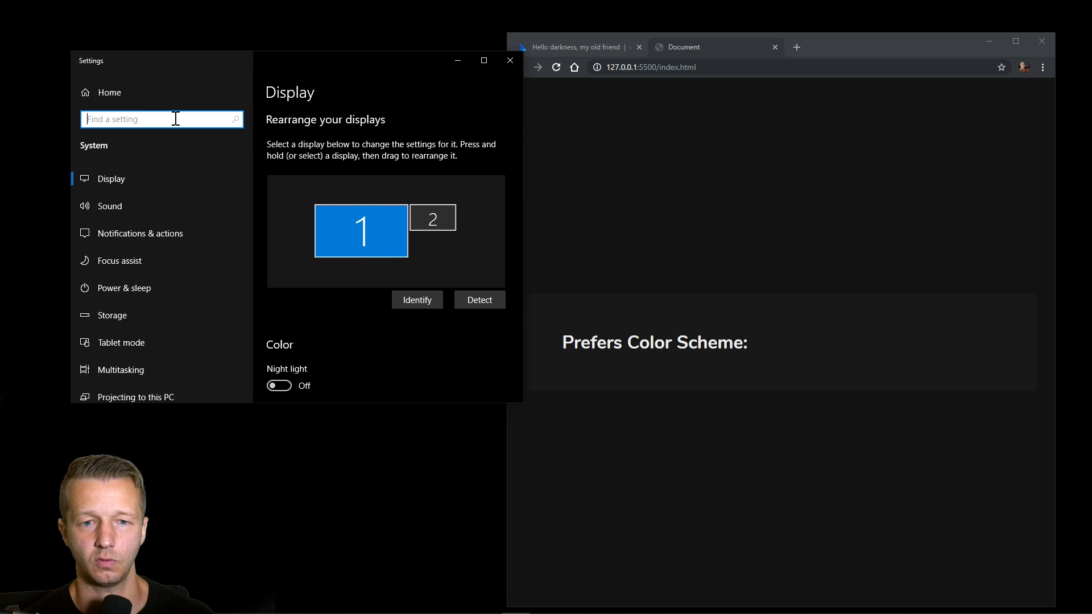
Search Settings for 'dark' and open the colour settings page.
type("mode")
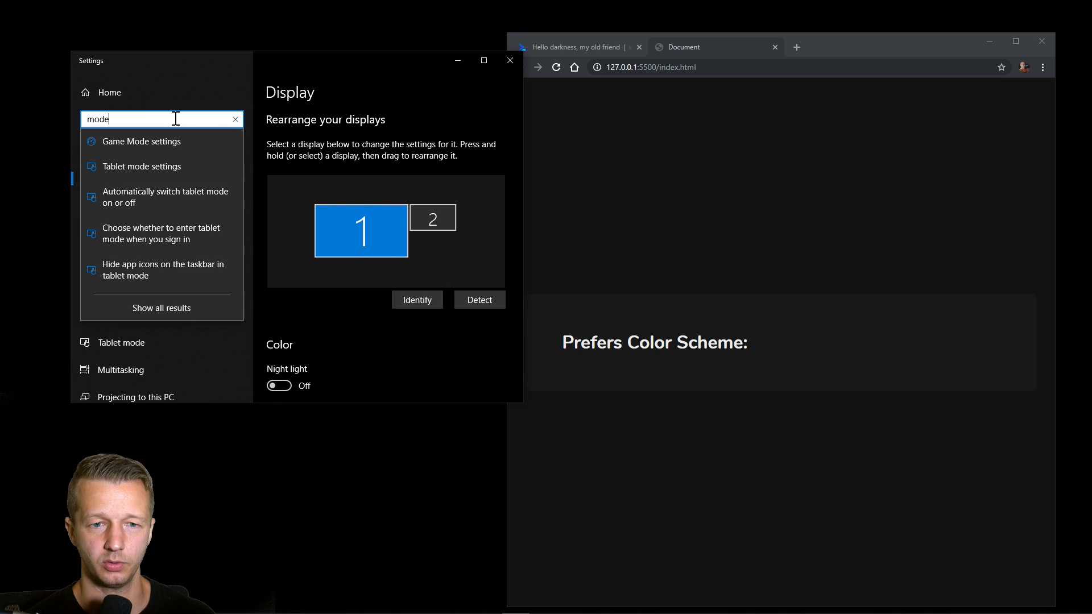
type("col")
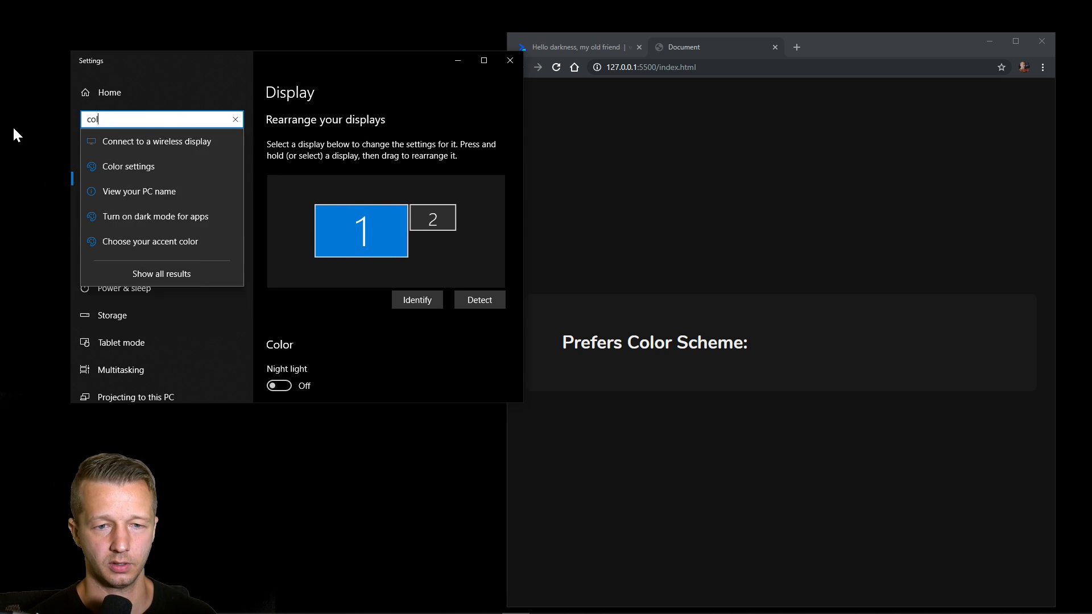
type("dark")
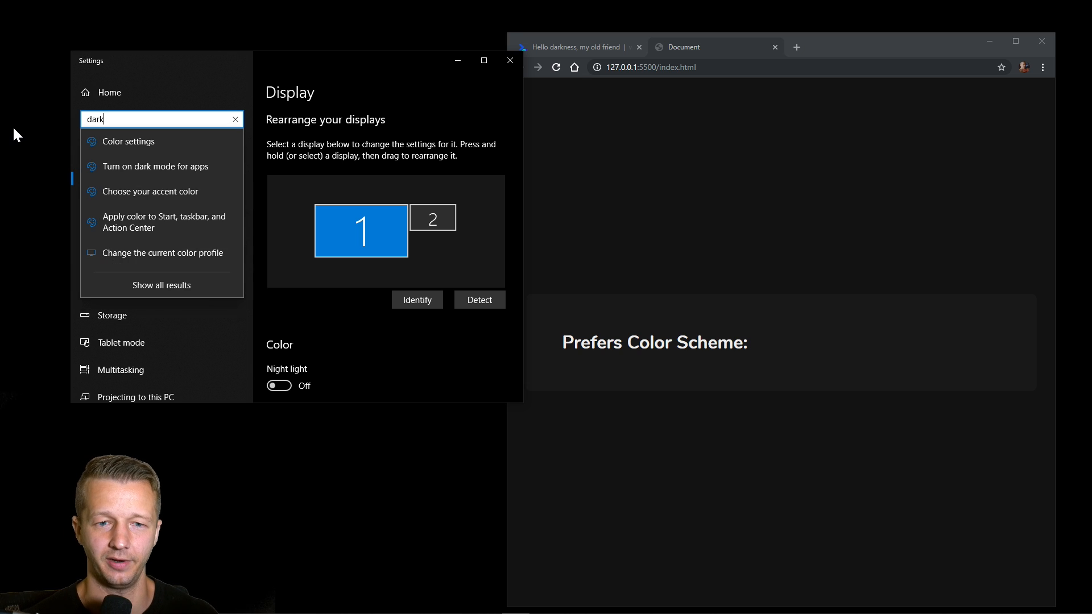
left_click(128, 142)
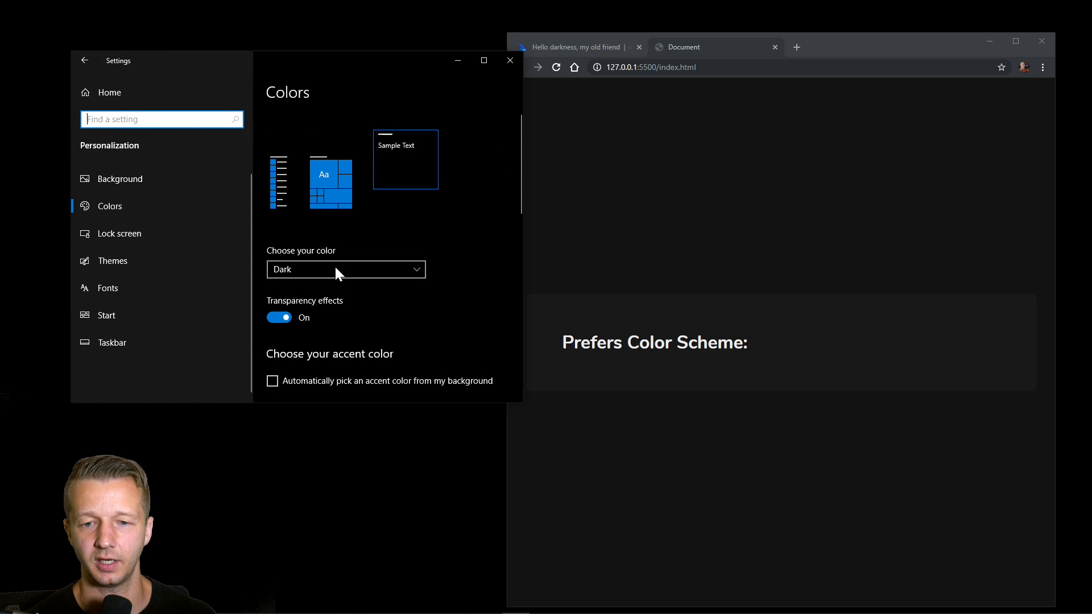
Switch Windows colour mode to Light, then back to Dark.
left_click(344, 269)
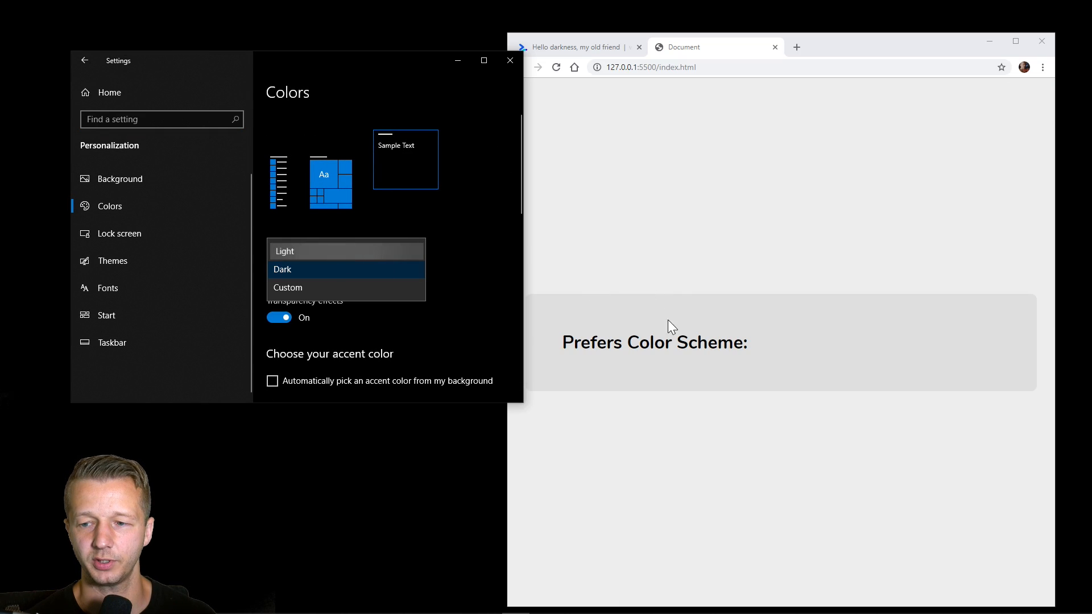
mouse_move(684, 275)
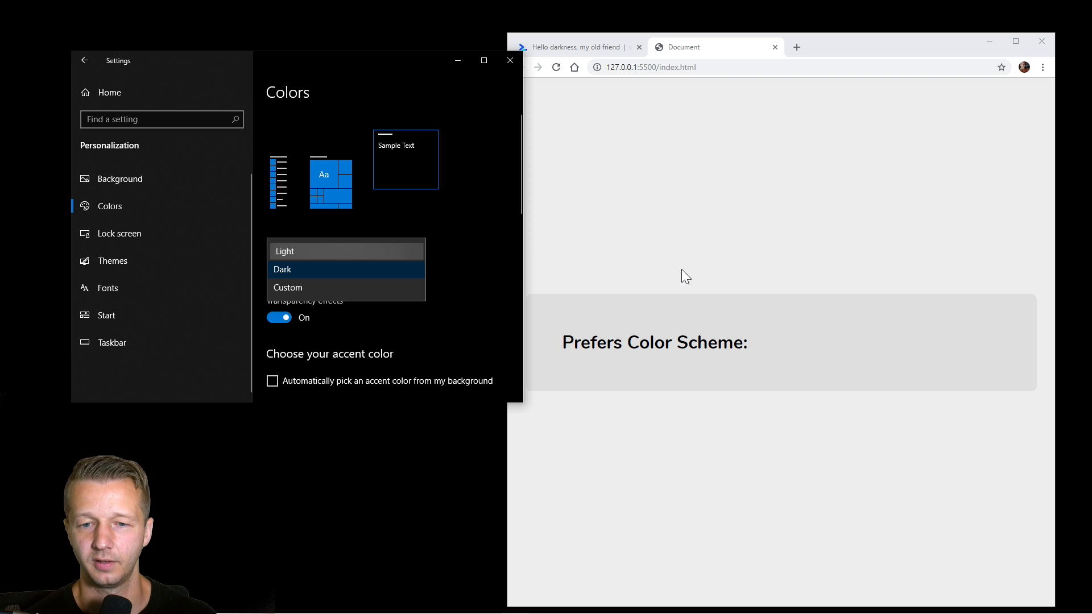
mouse_move(346, 251)
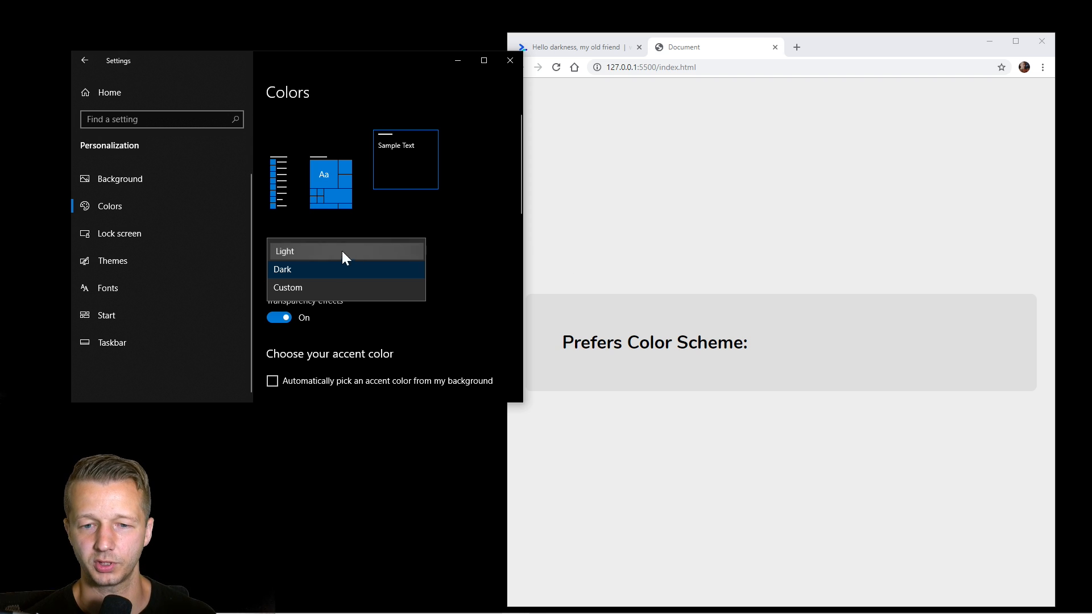
left_click(285, 251)
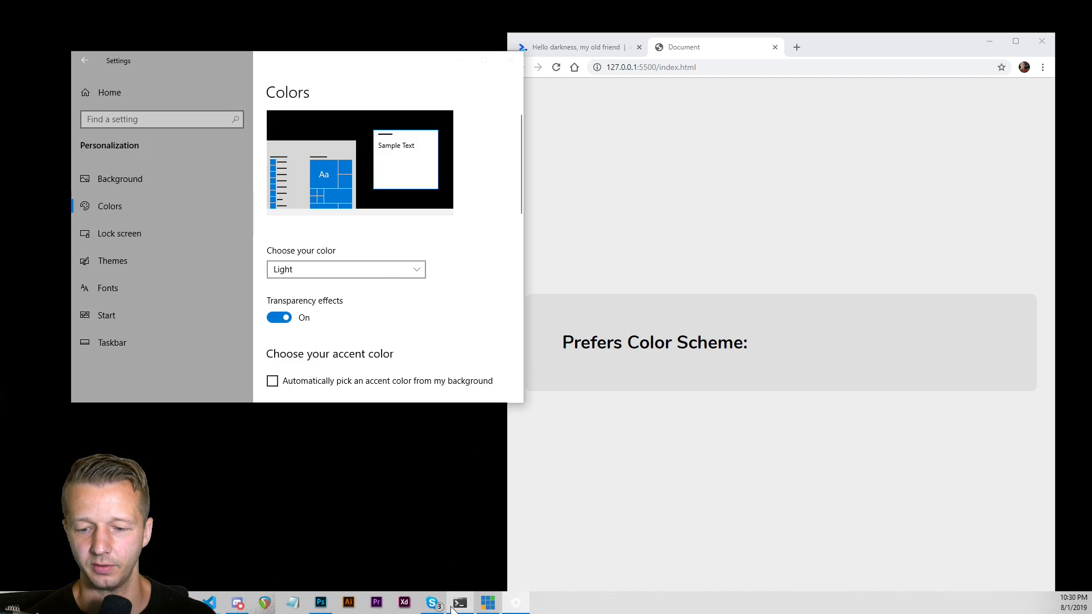
left_click(345, 270)
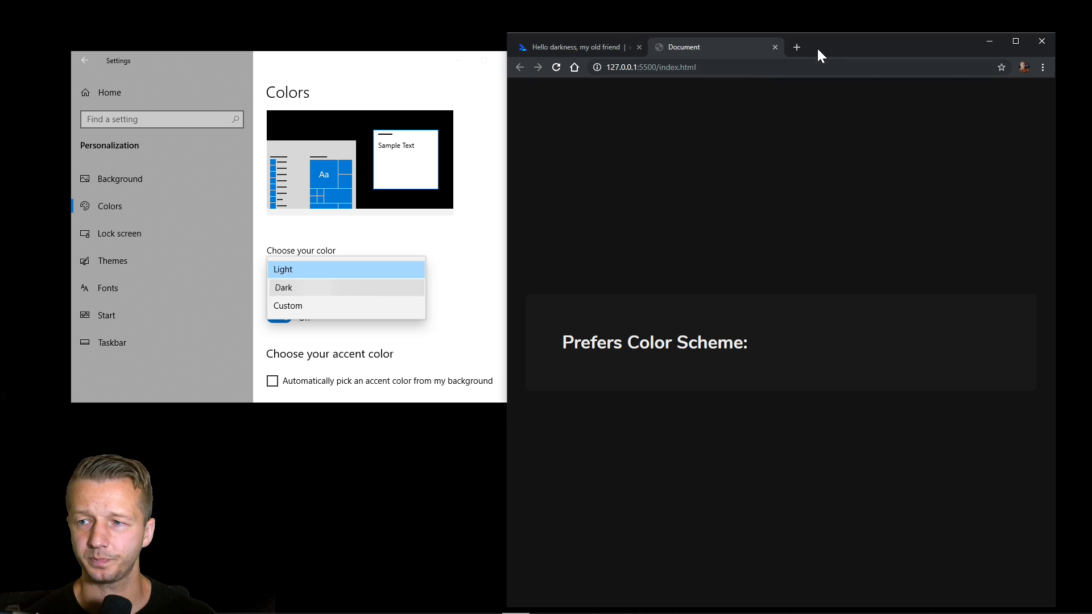
left_click(283, 286)
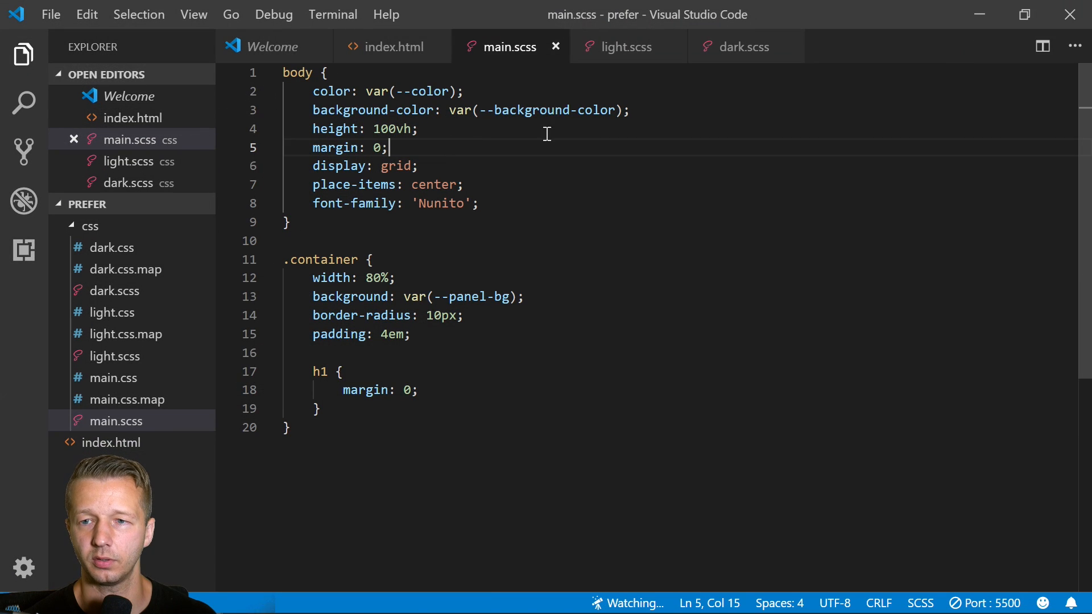
left_click(288, 427)
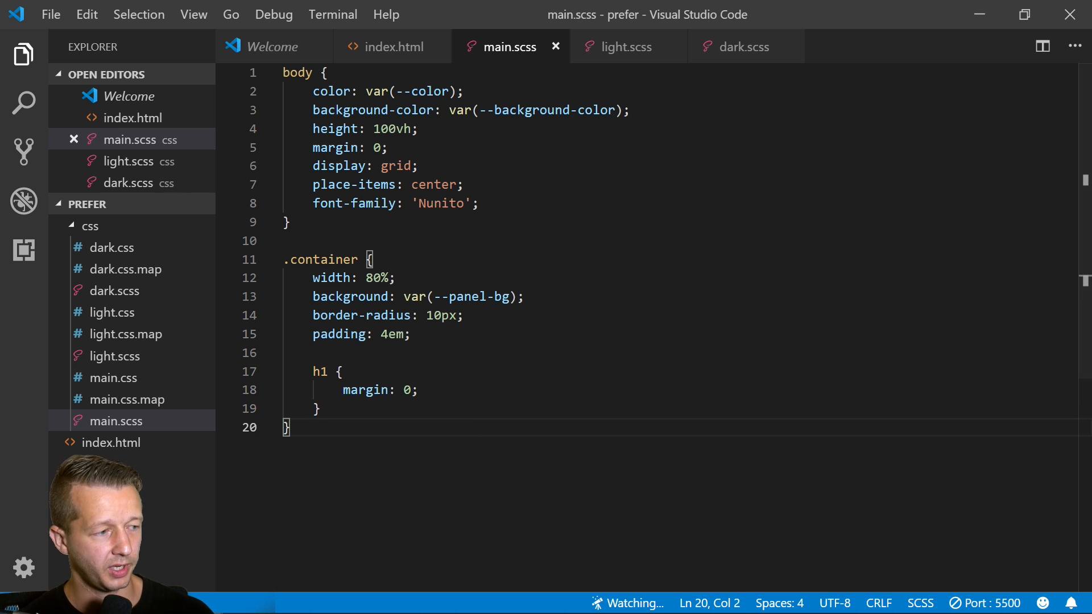
key("Enter")
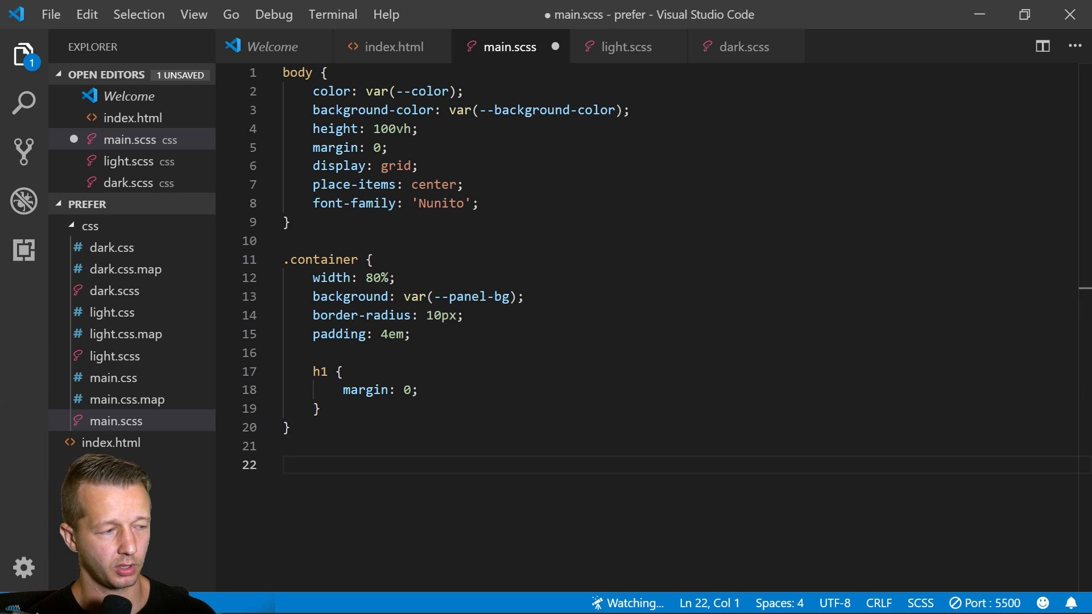
type("@media")
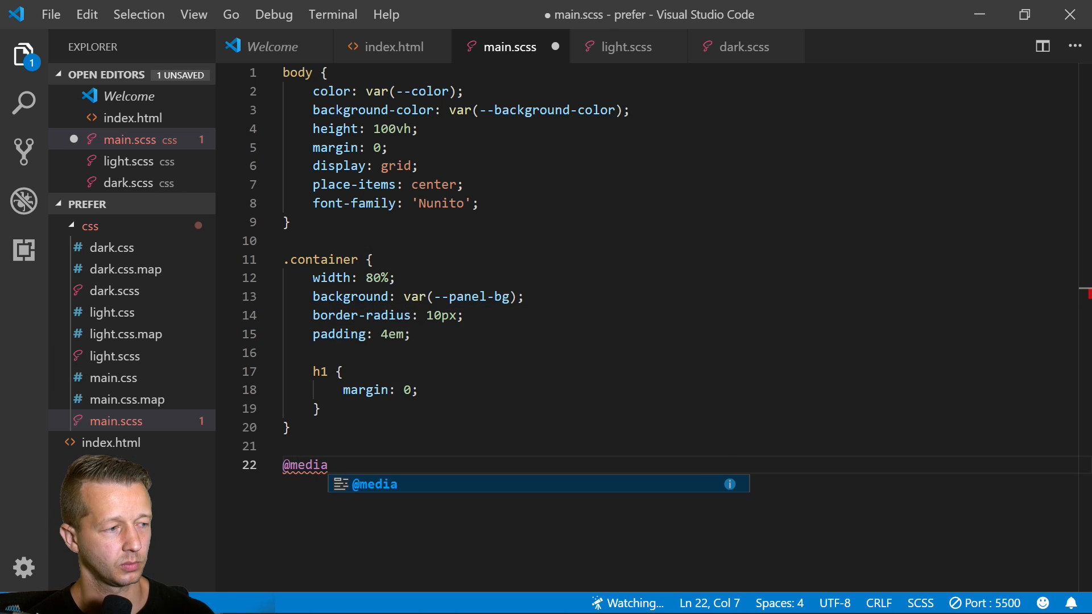
type("(prefers-colo")
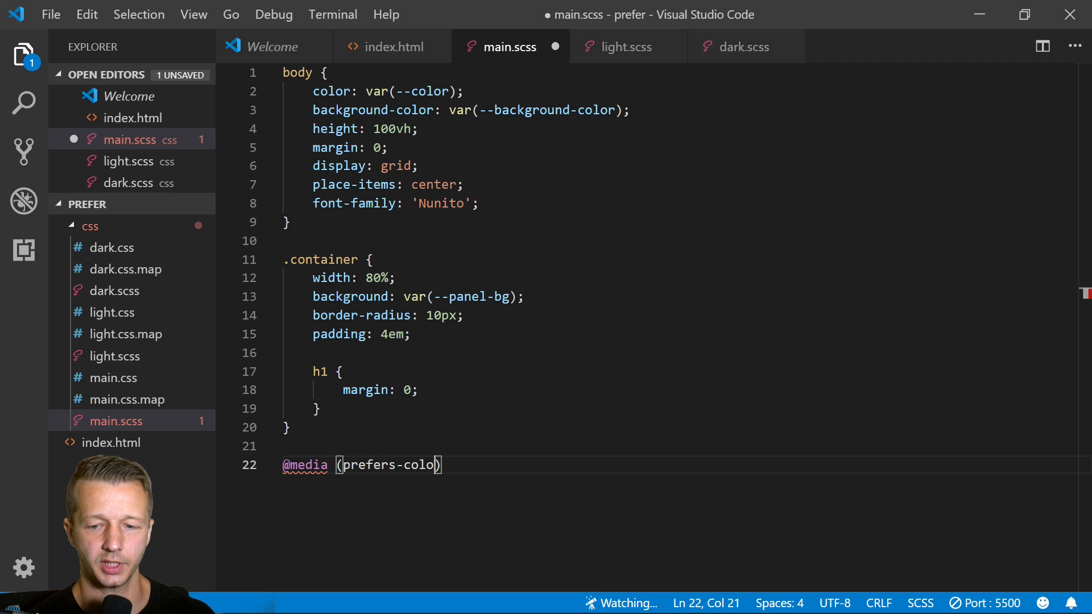
type("r-scheme: dark")
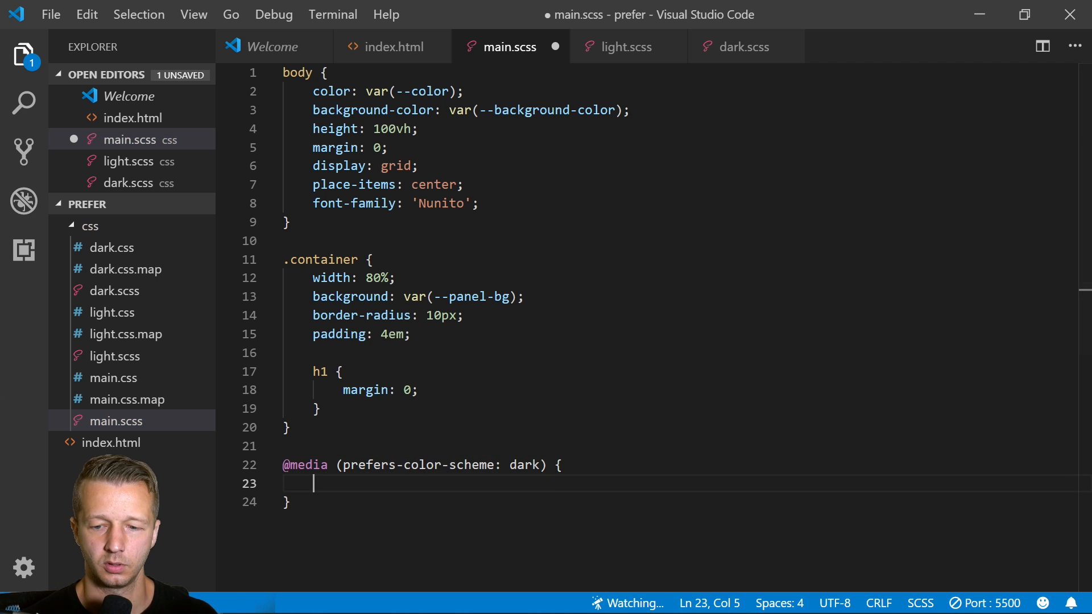
scroll("down", 3)
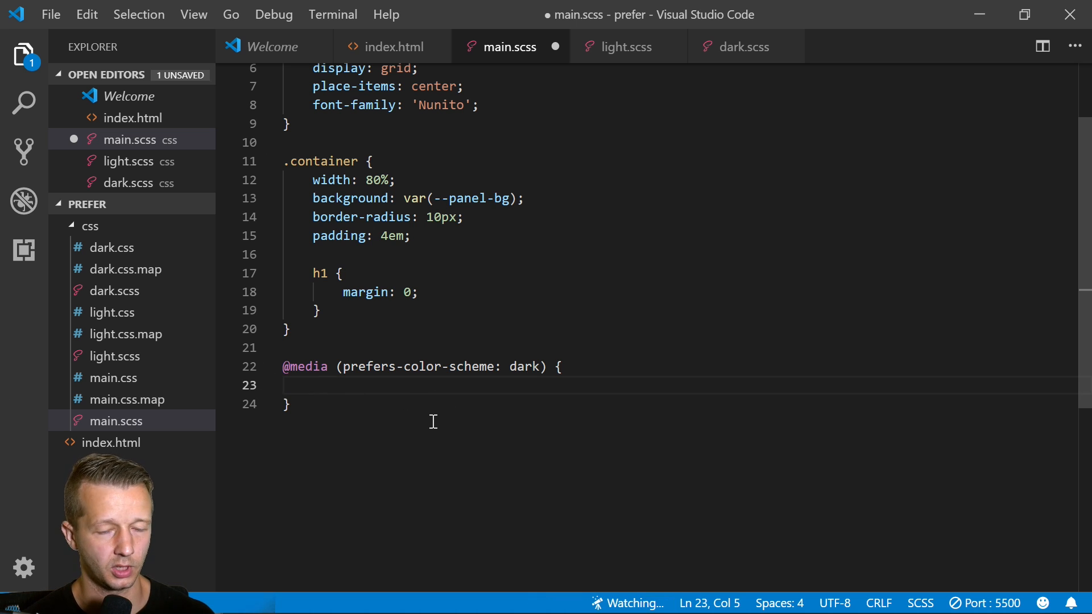
type("h1")
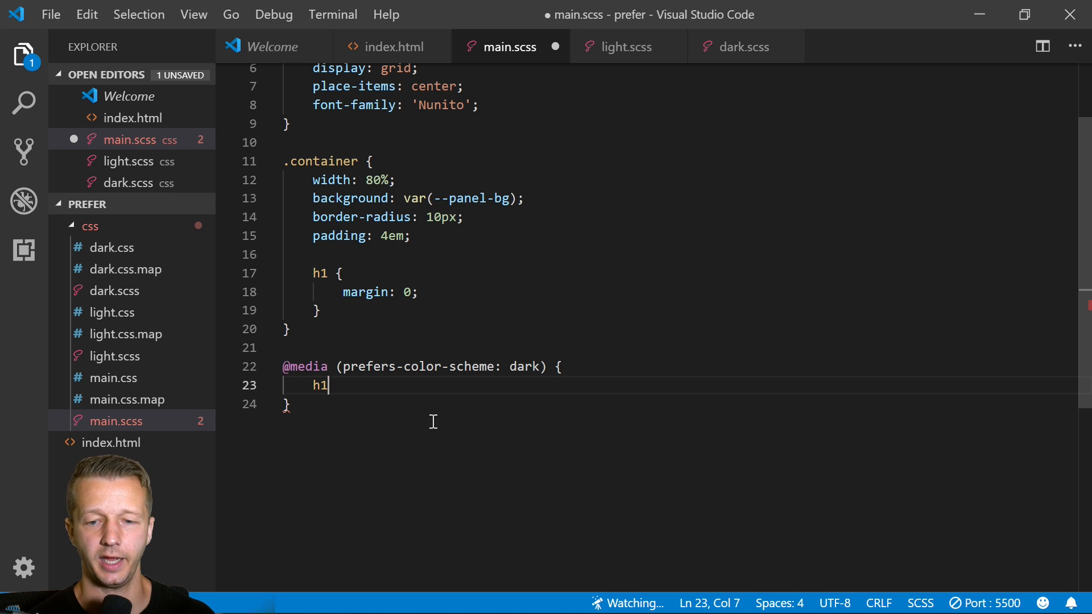
type("after {")
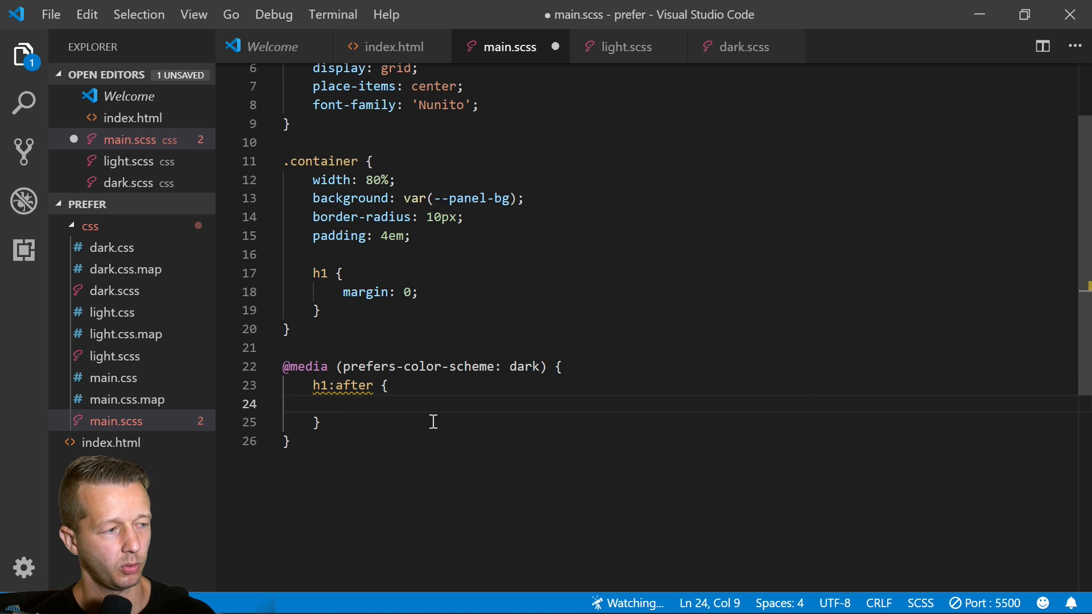
type("content: \"Dark\";")
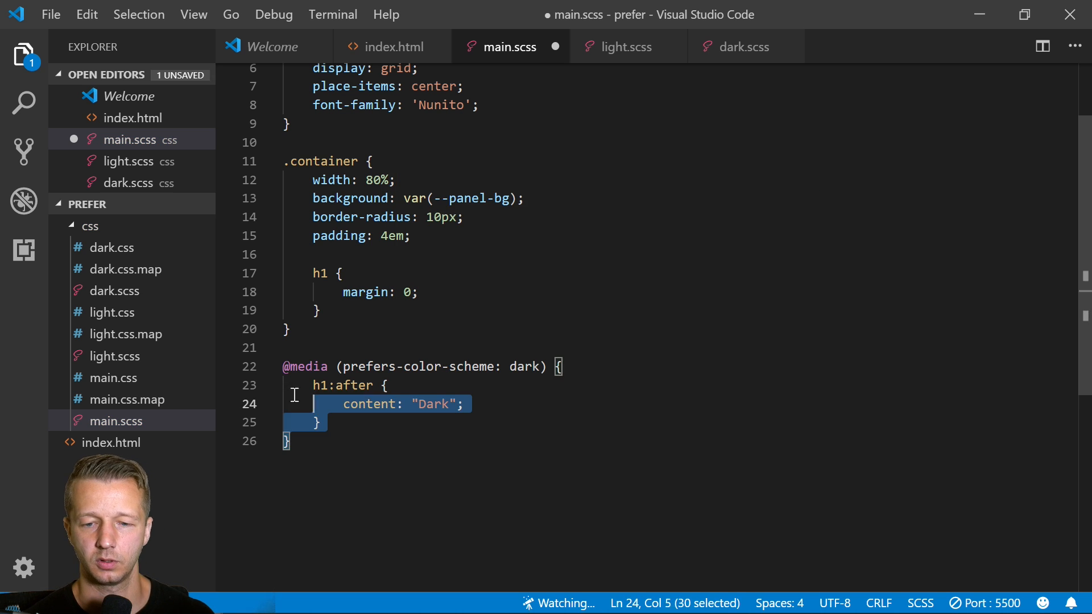
Duplicate the block as the light version with content "Light".
key("ctrl+v")
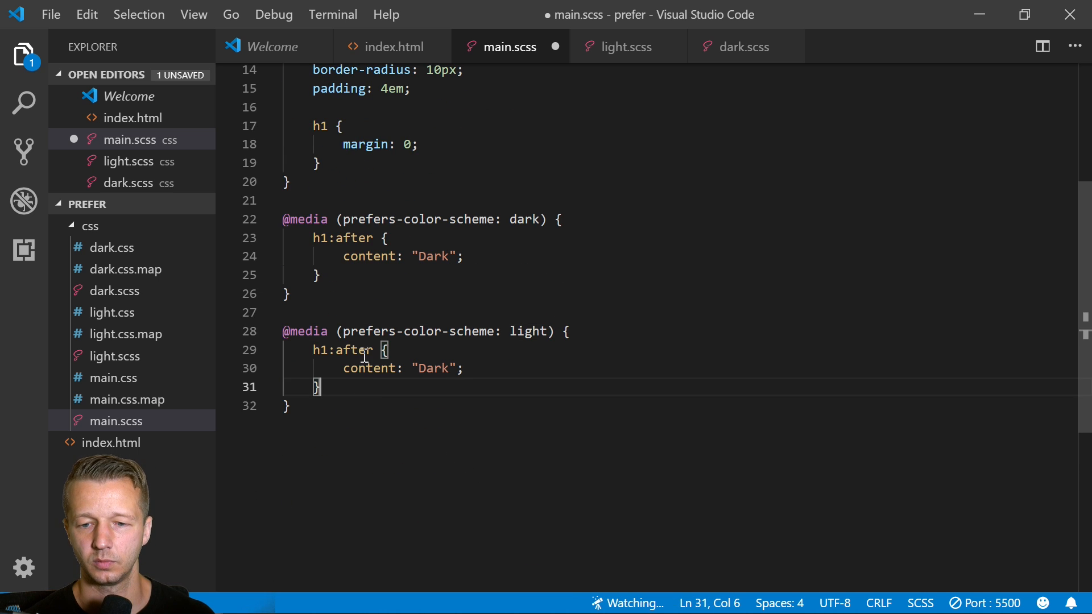
double_click(432, 369)
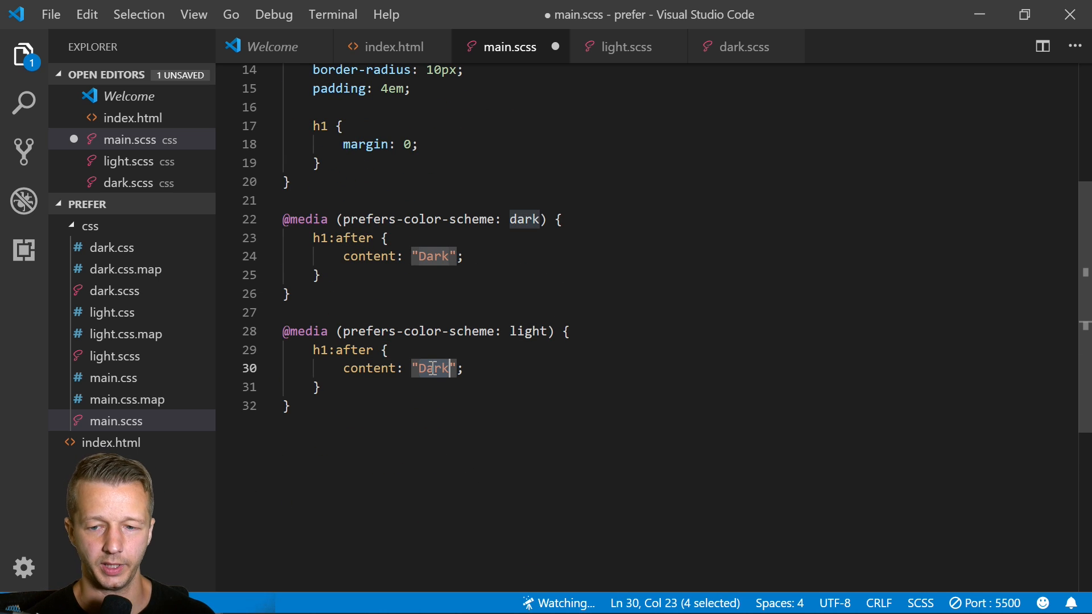
type("Light")
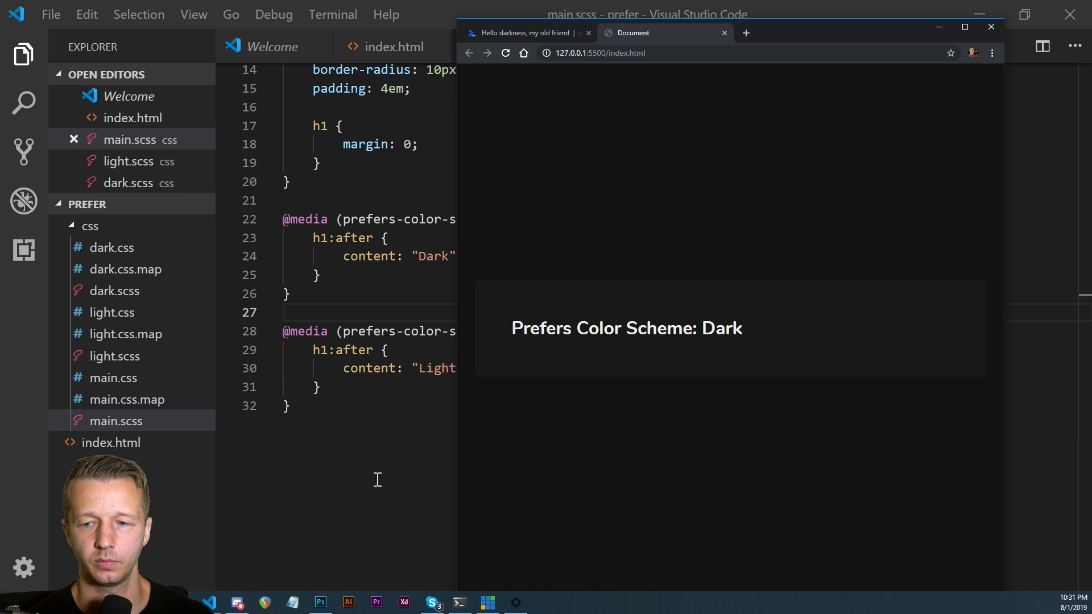
mouse_move(765, 217)
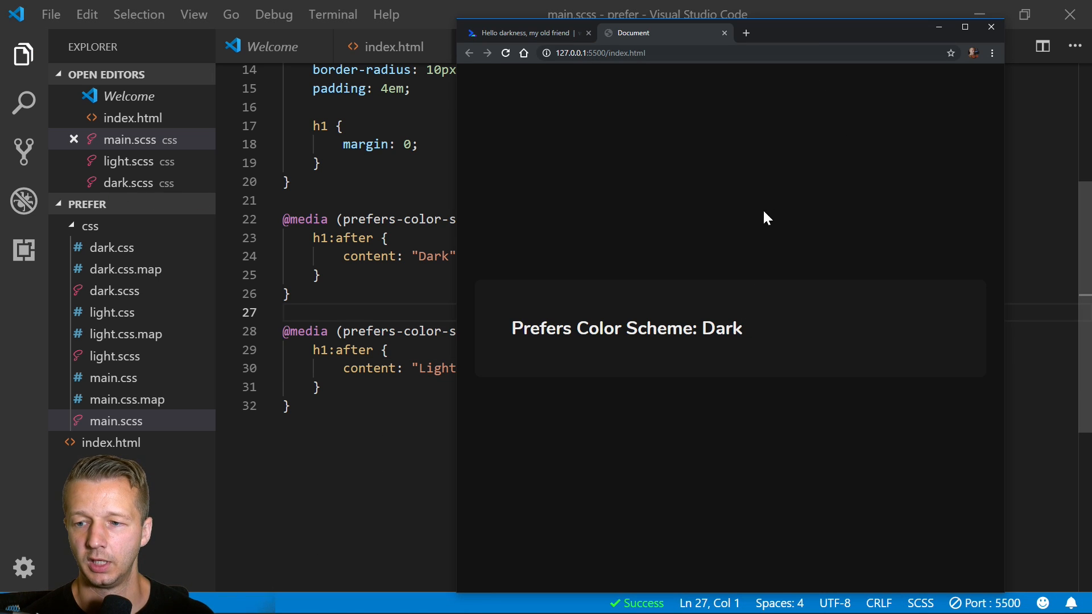
mouse_move(667, 253)
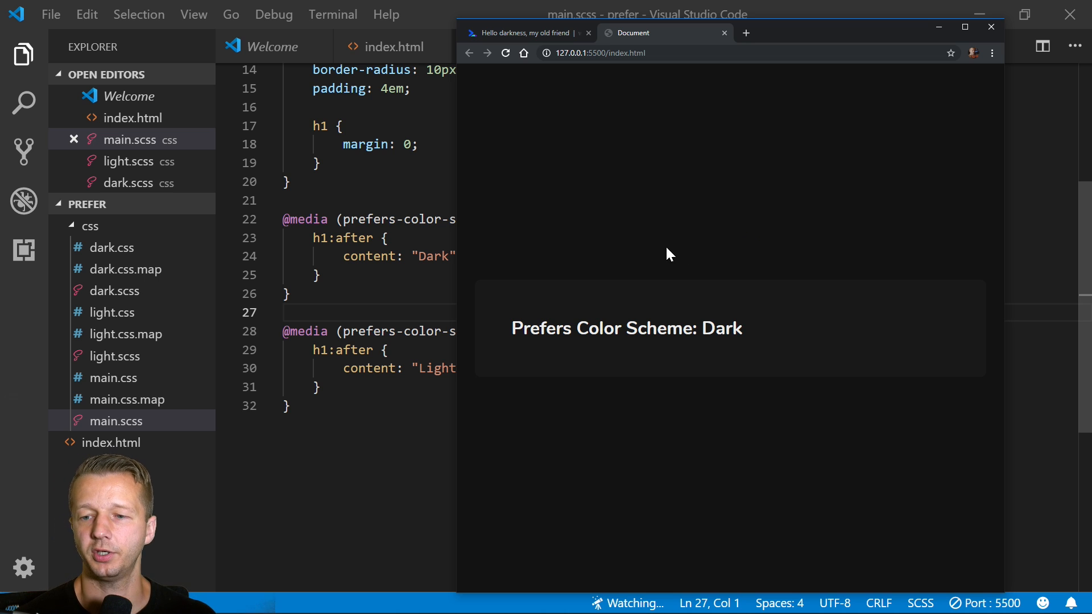
mouse_move(540, 330)
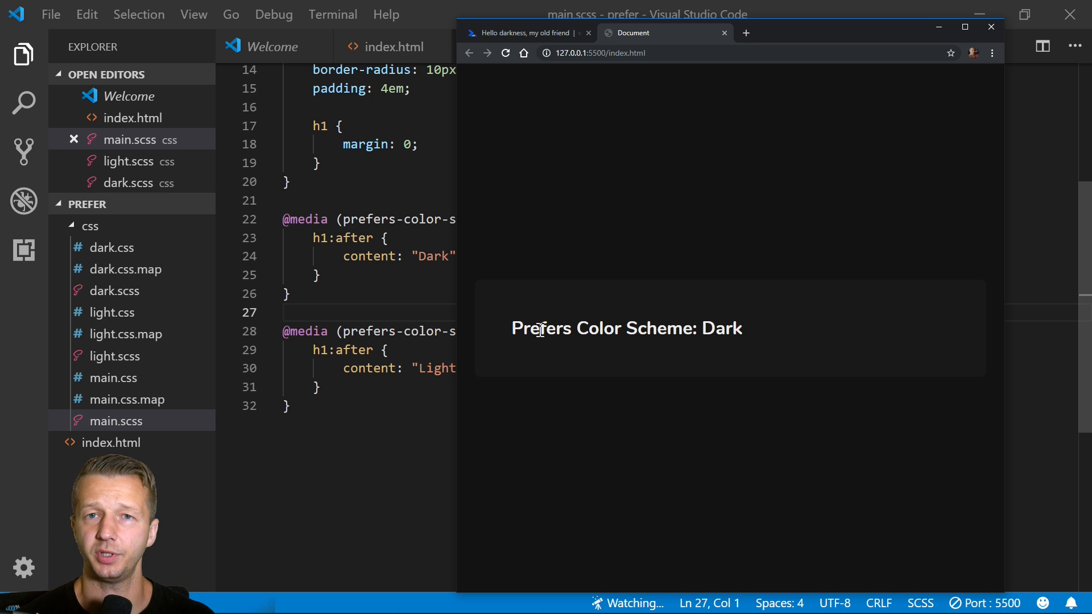
mouse_move(543, 326)
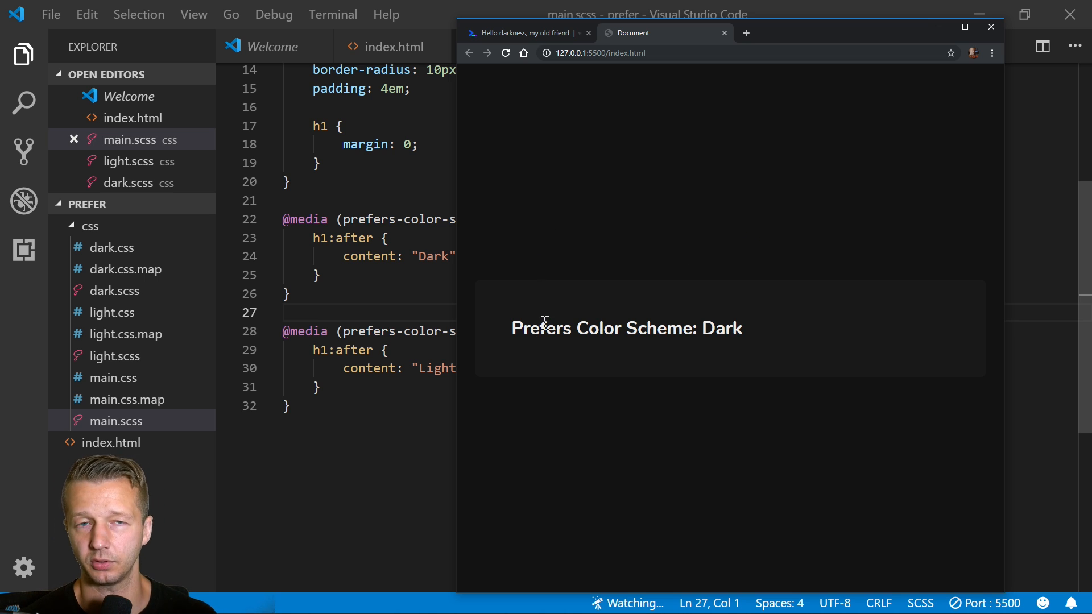
mouse_move(551, 305)
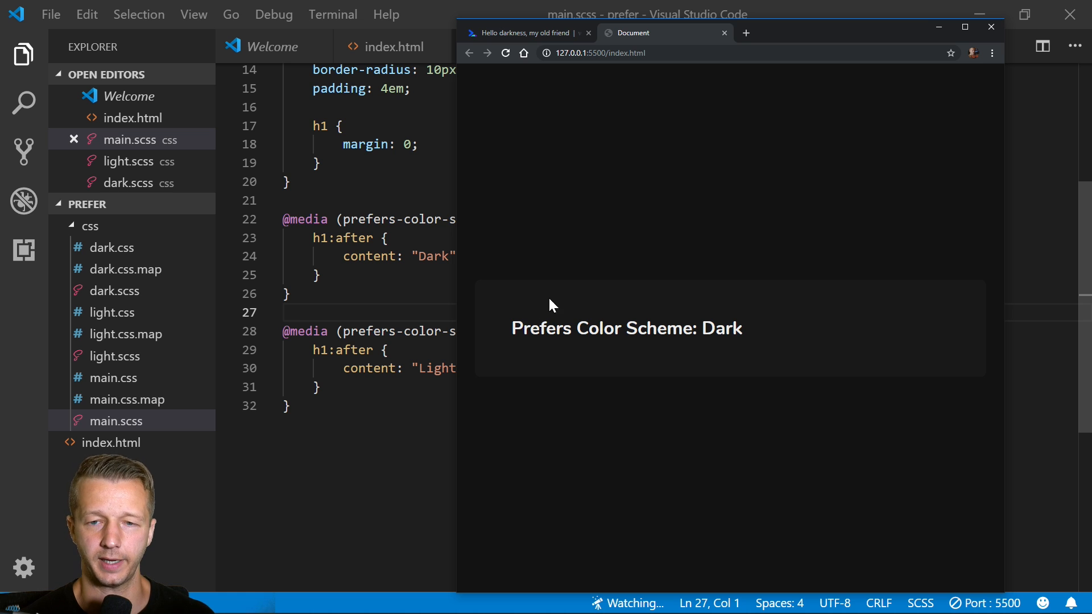
mouse_move(383, 199)
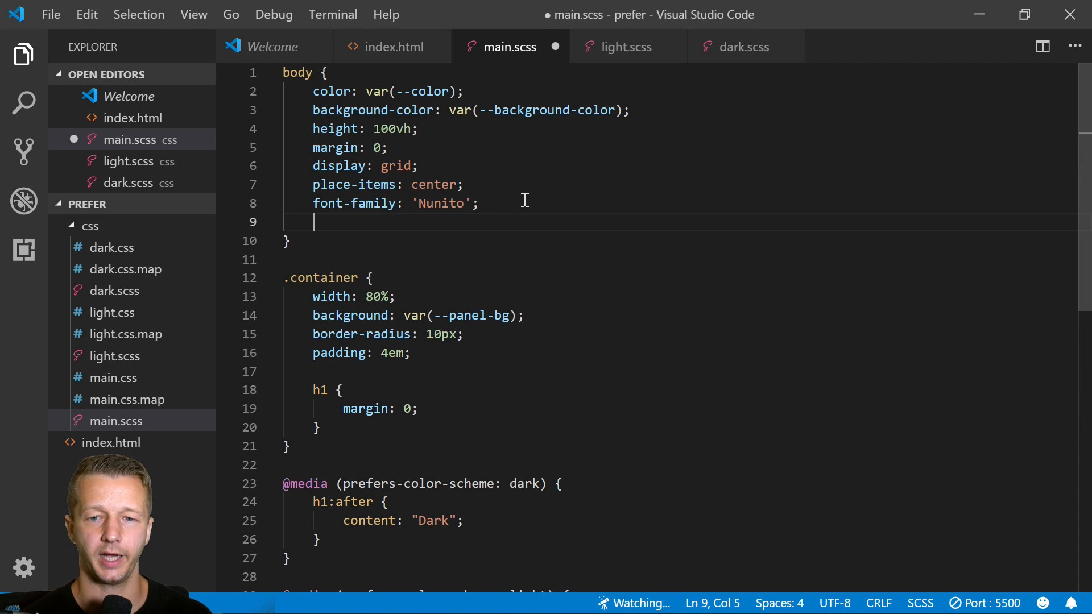
Add 'transition: background-color, color 1s;' to the body rule in main.scss.
type("transition:")
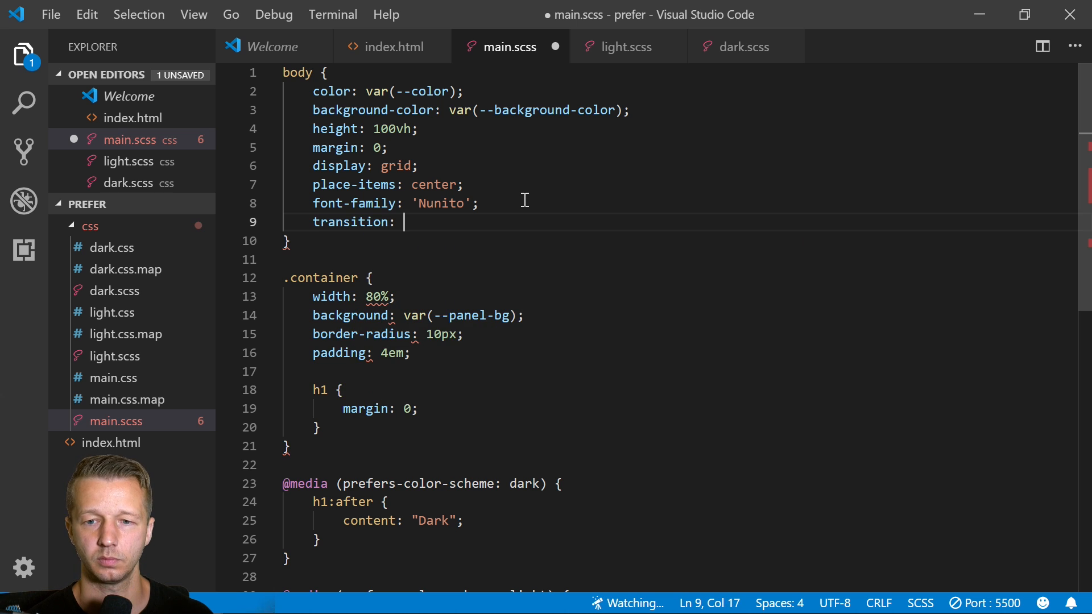
type("background-c")
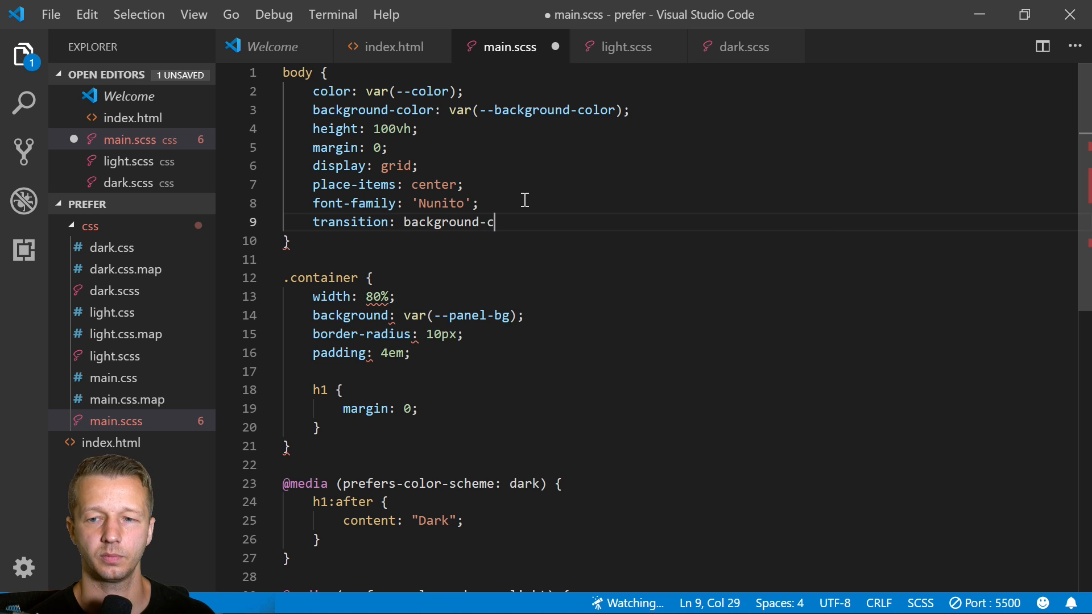
type("olor, color 1")
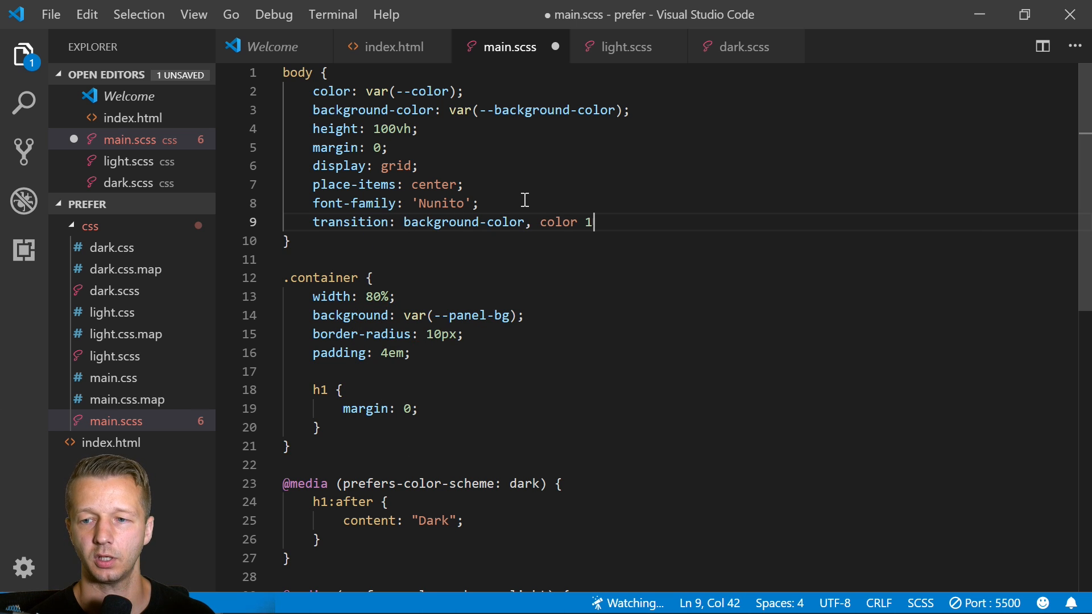
type("s")
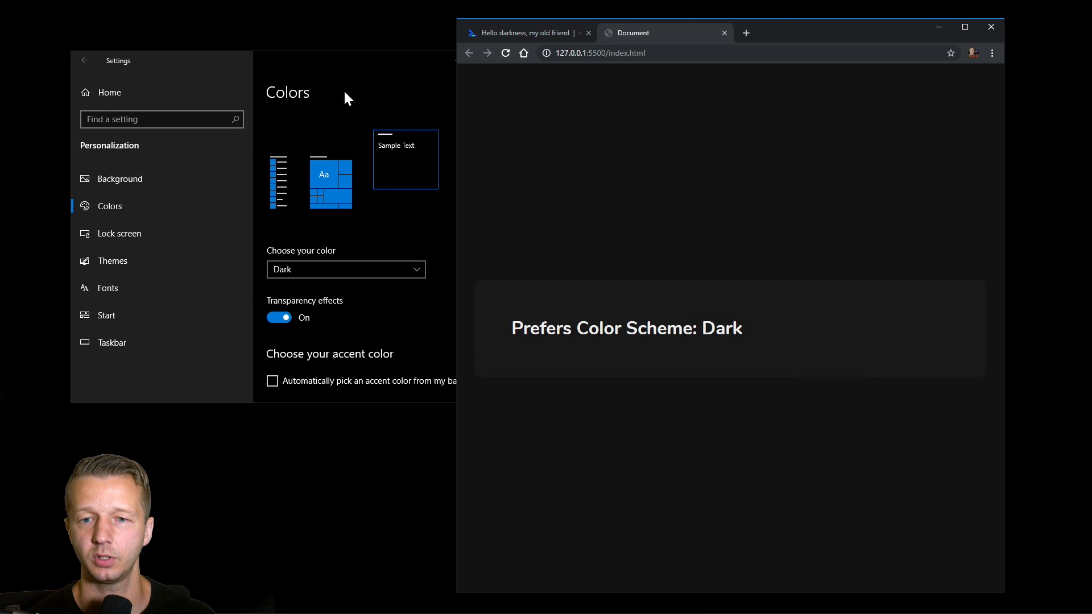
Switch the Windows colour mode to Light, then back to Dark.
left_click(345, 270)
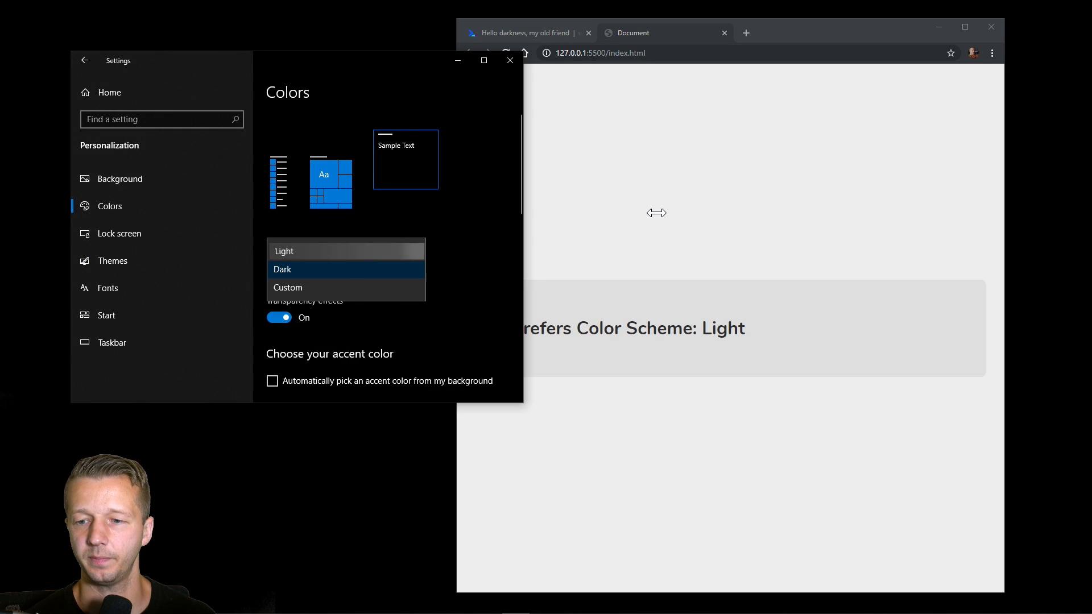
mouse_move(806, 34)
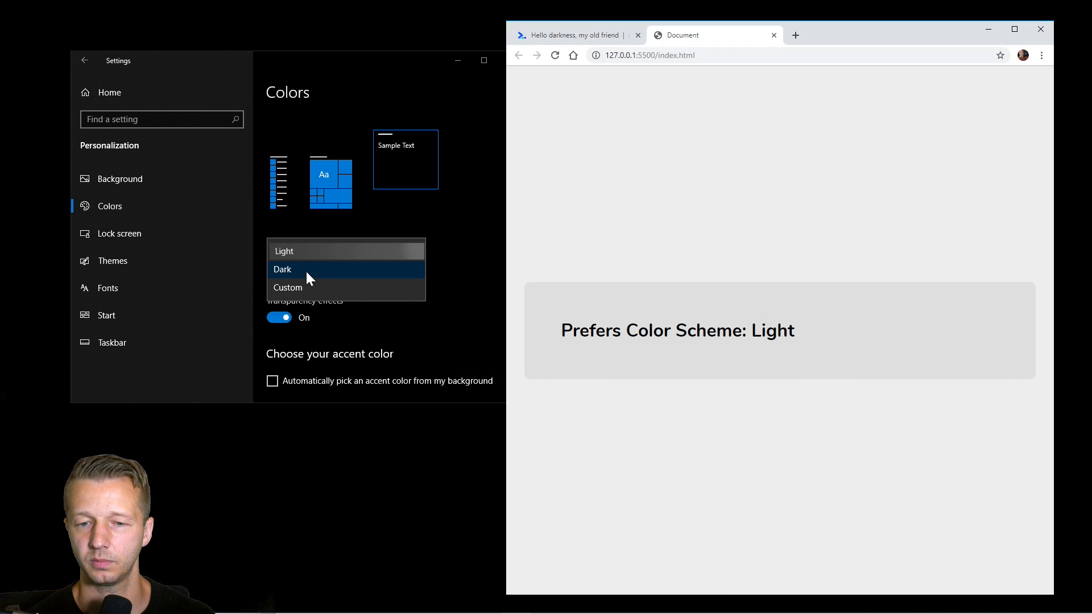
left_click(283, 269)
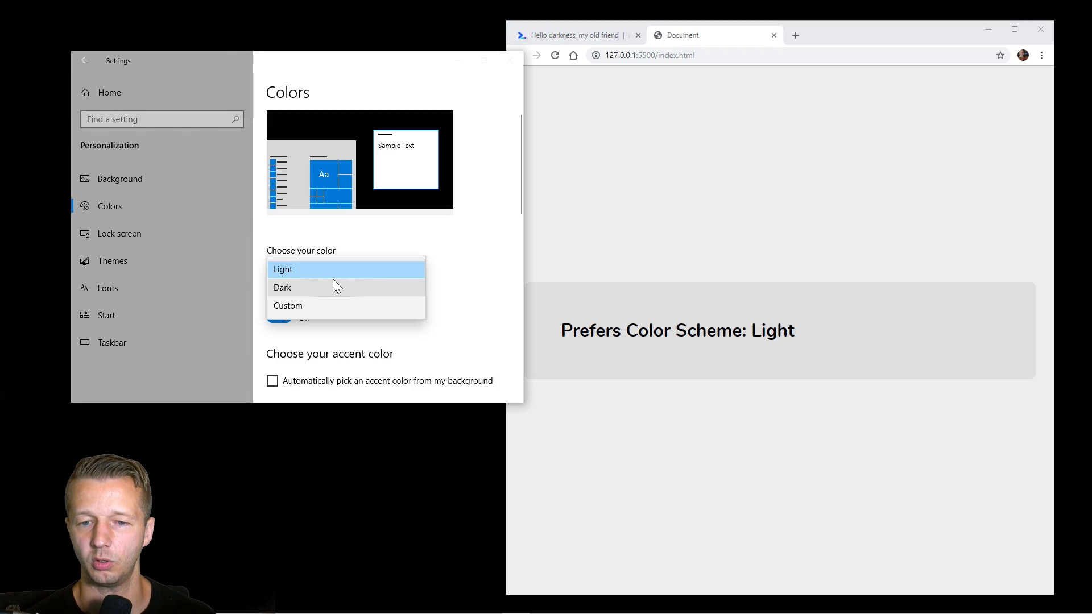
left_click(284, 287)
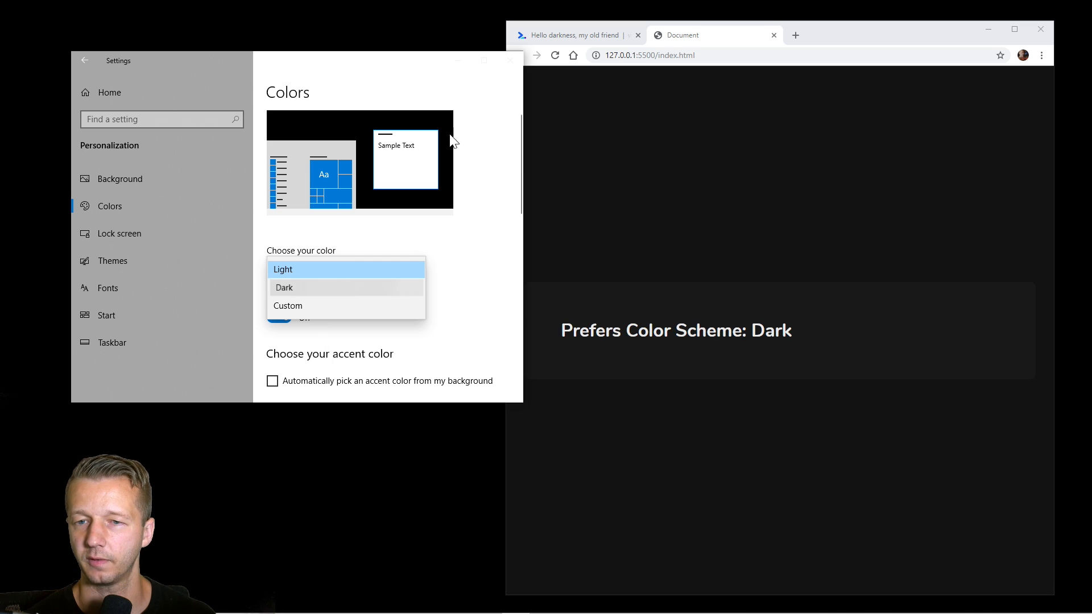
mouse_move(446, 129)
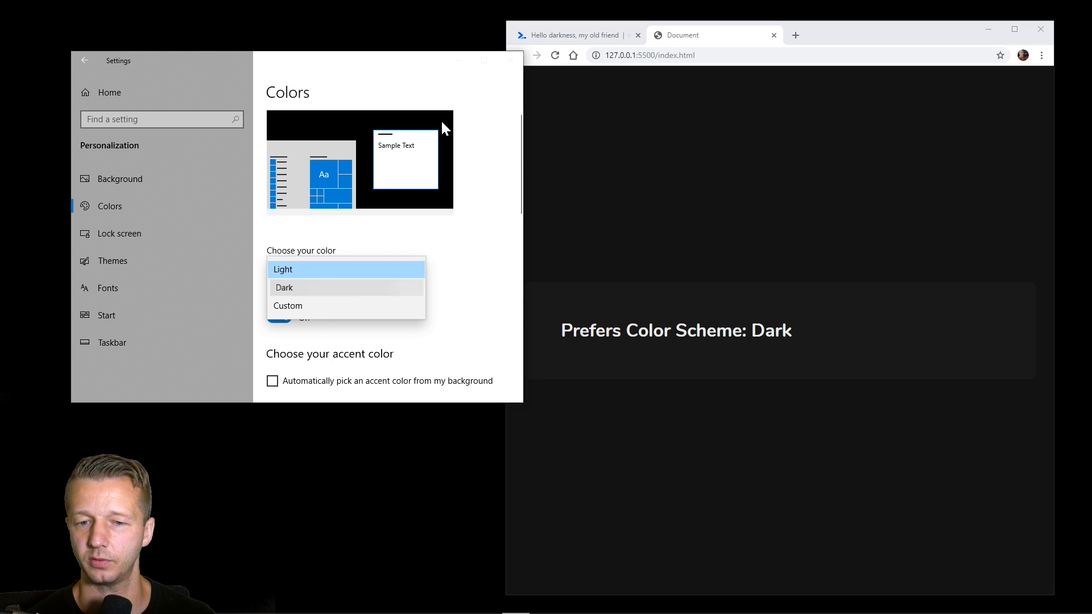